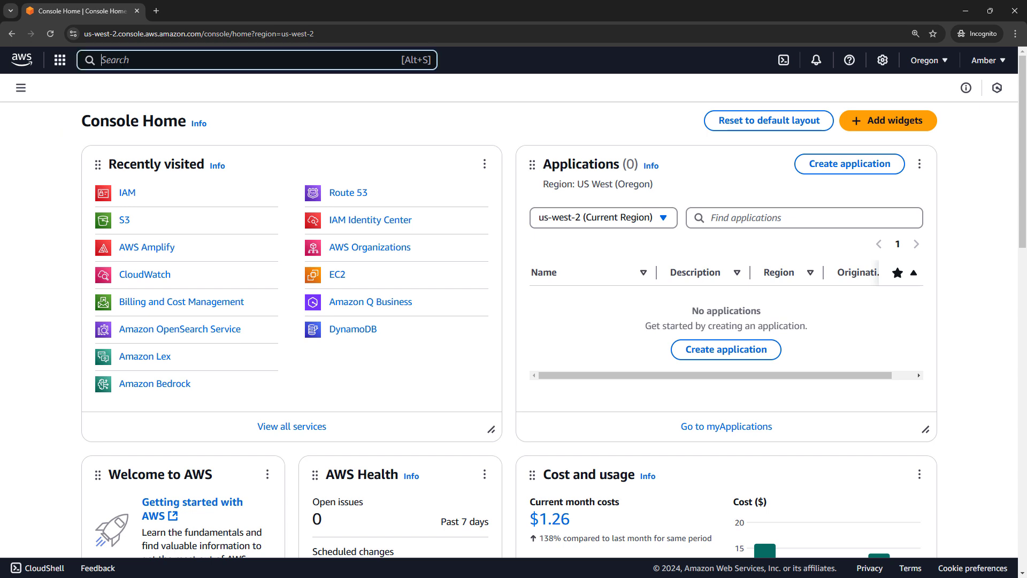
# Search for 'iam' and open the IAM service dashboard
pyautogui.write('iam')
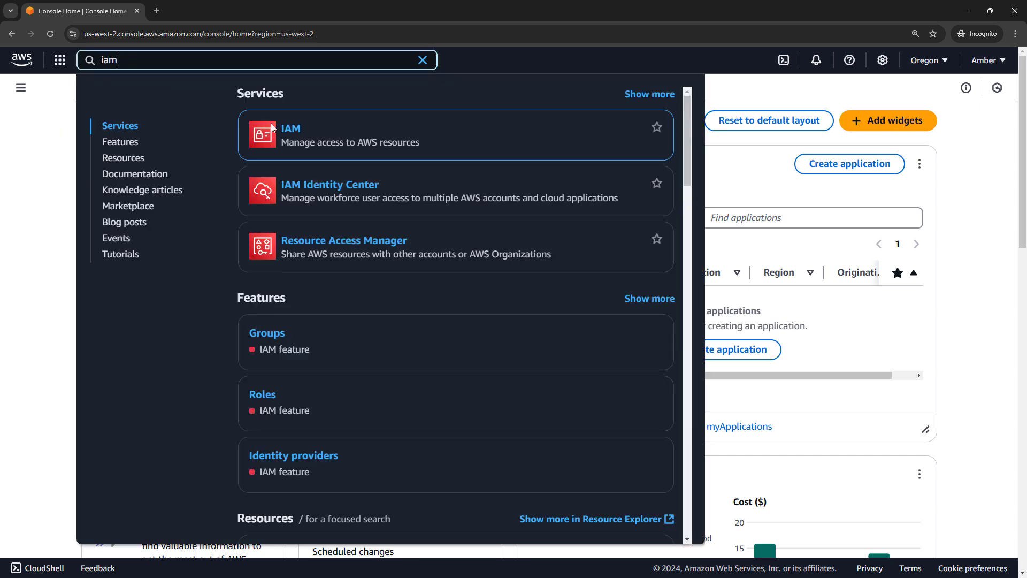
pyautogui.click(290, 128)
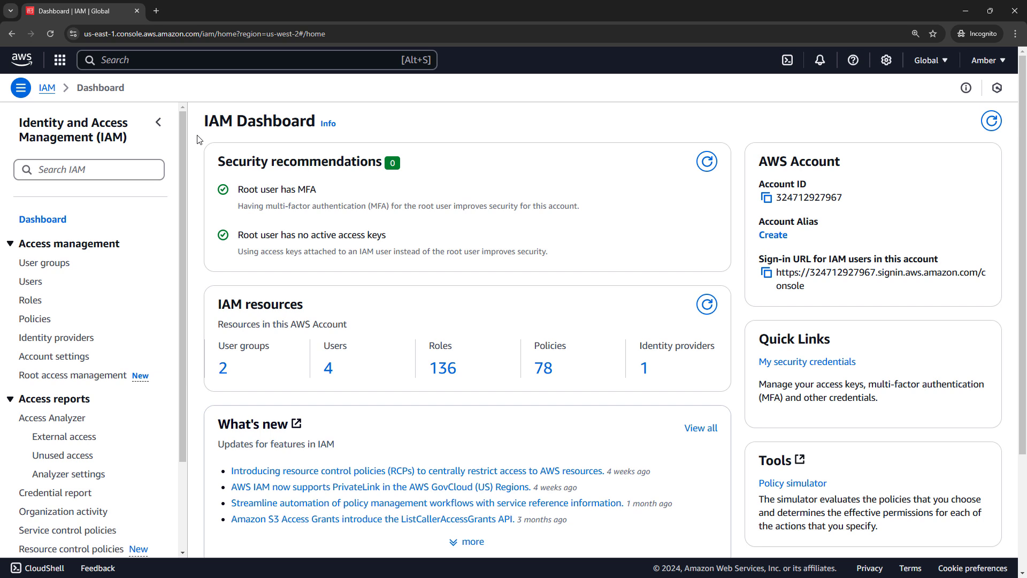
pyautogui.moveTo(30, 281)
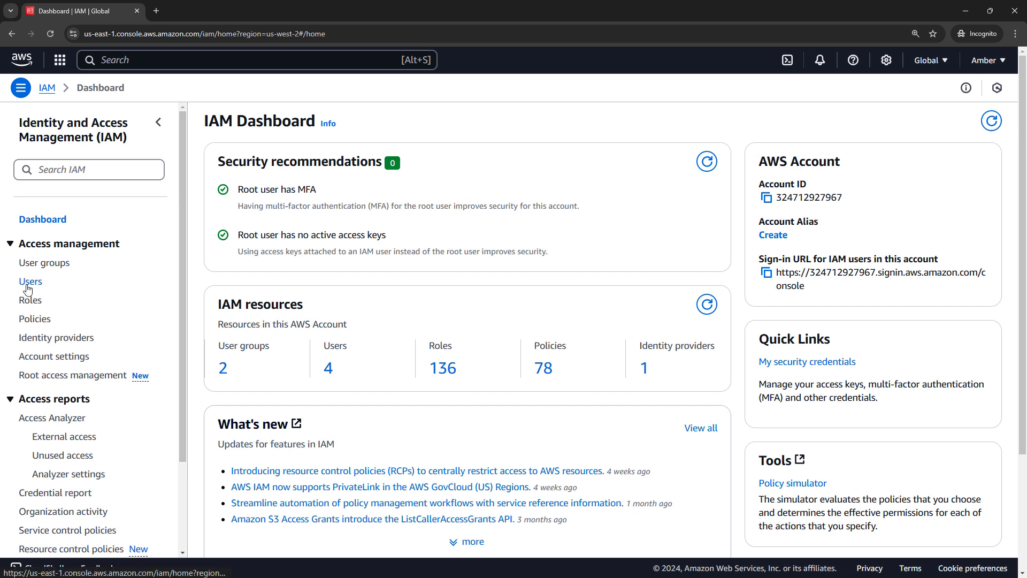
# Start a new IAM user named michael.scott with console access enabled
pyautogui.click(30, 280)
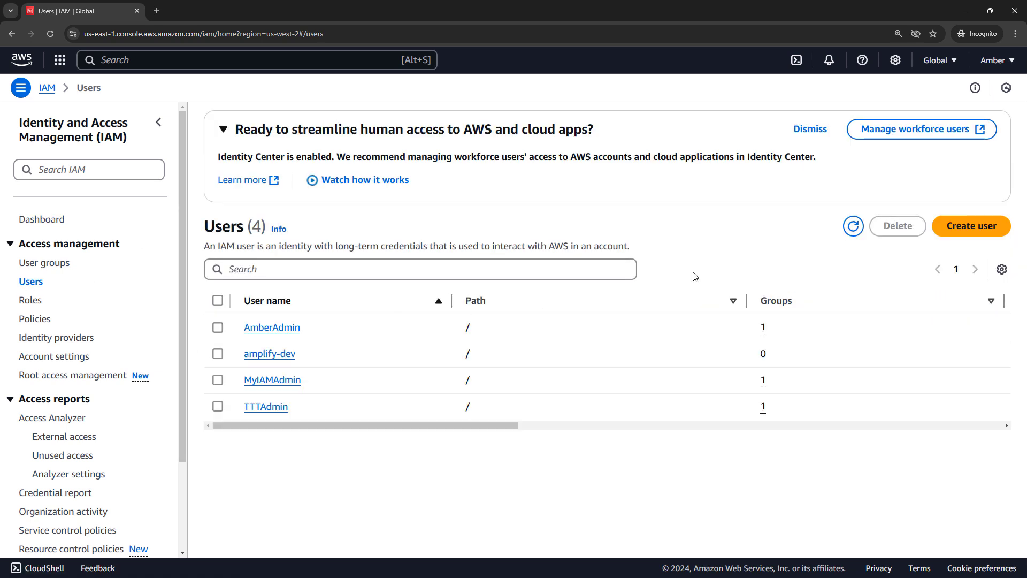
pyautogui.click(971, 225)
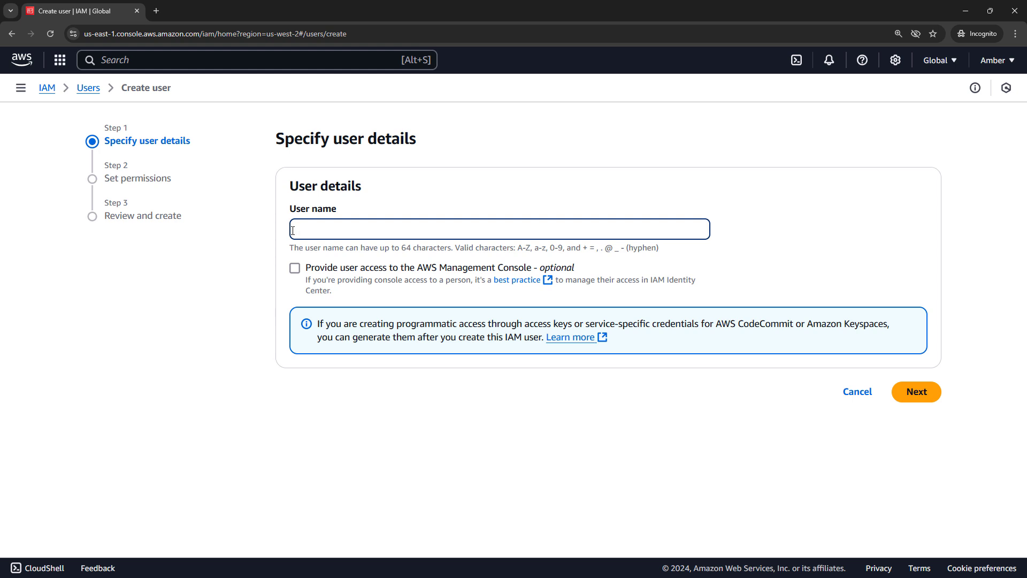
pyautogui.write('michael.scott')
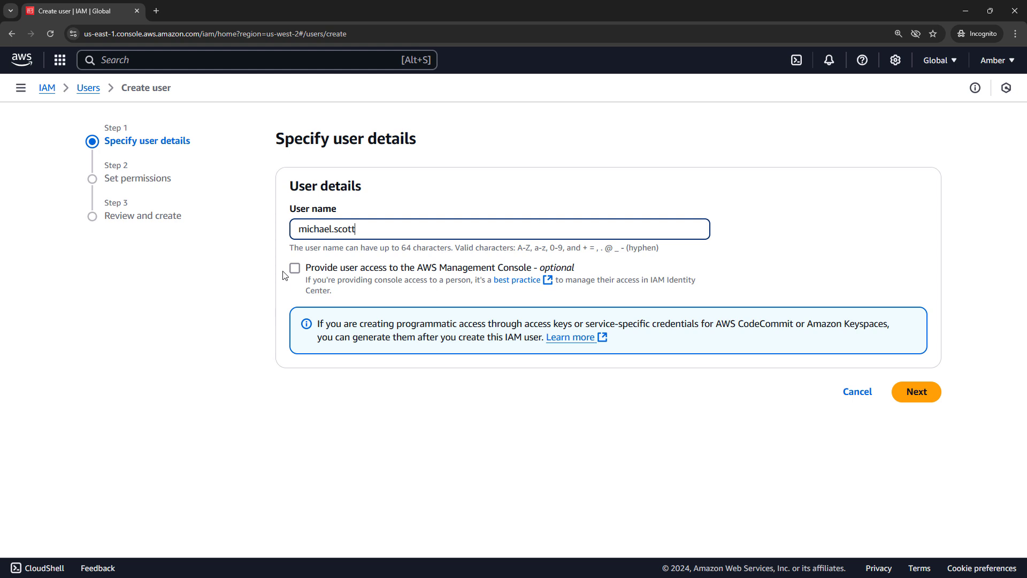
pyautogui.click(294, 268)
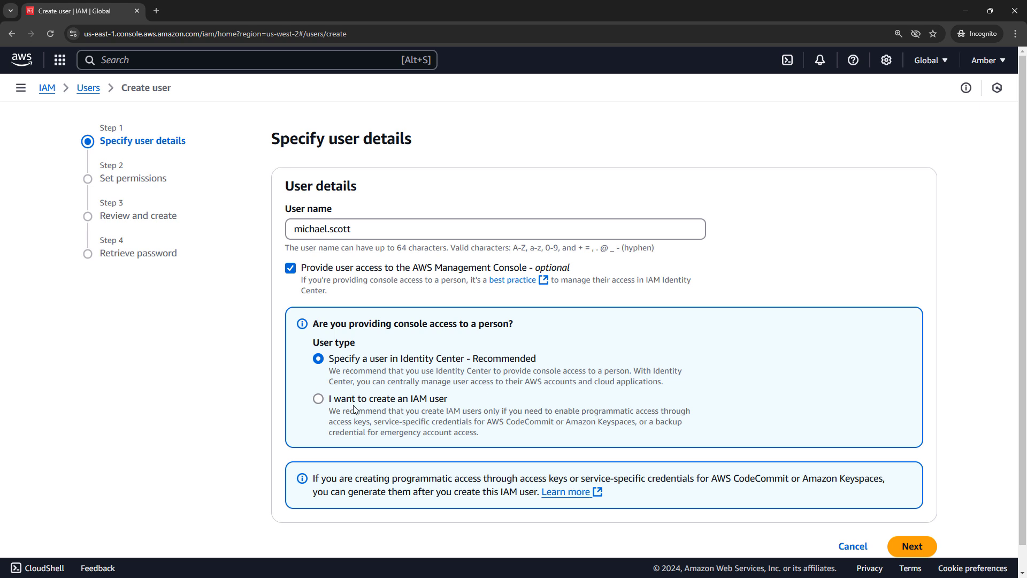
# Make it a standalone IAM user with a custom password and no reset at first sign-in, then continue
pyautogui.click(290, 399)
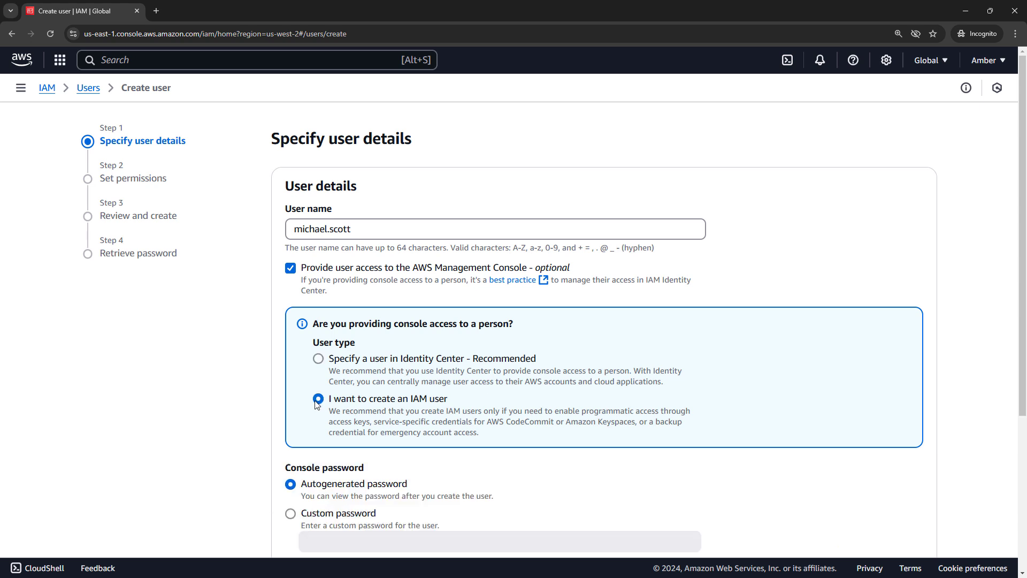
pyautogui.scroll(-3)
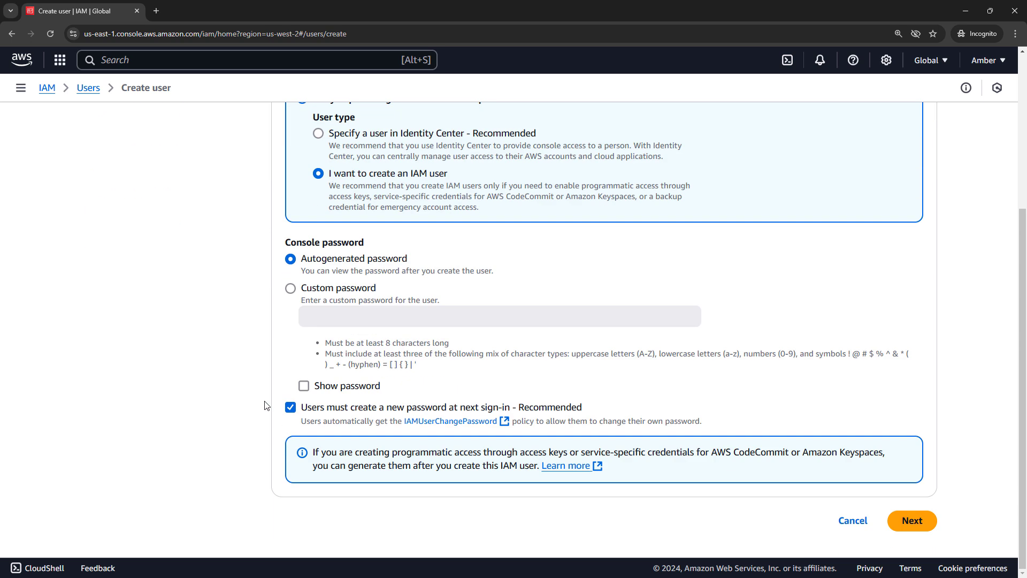
pyautogui.moveTo(295, 339)
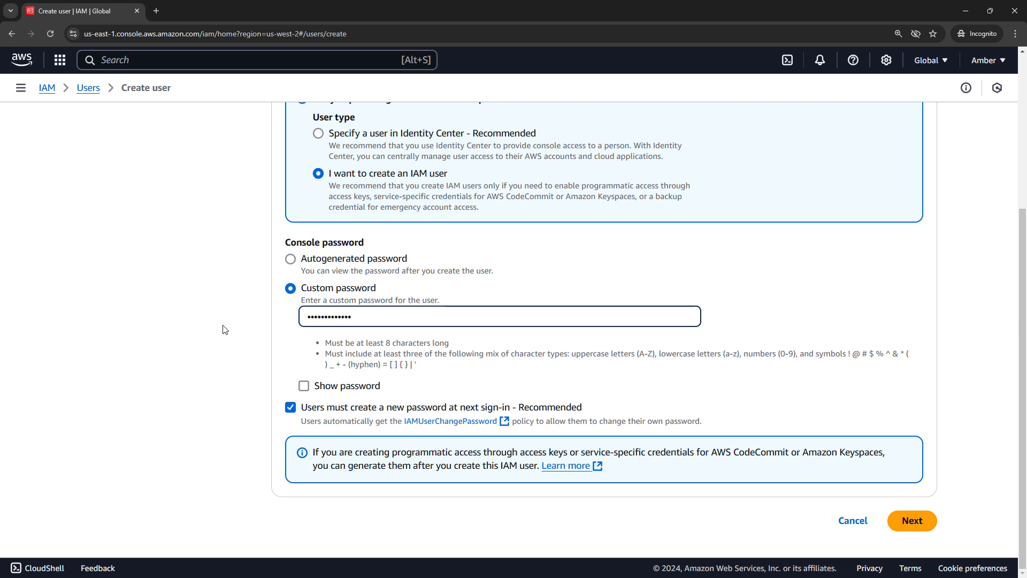
pyautogui.moveTo(274, 424)
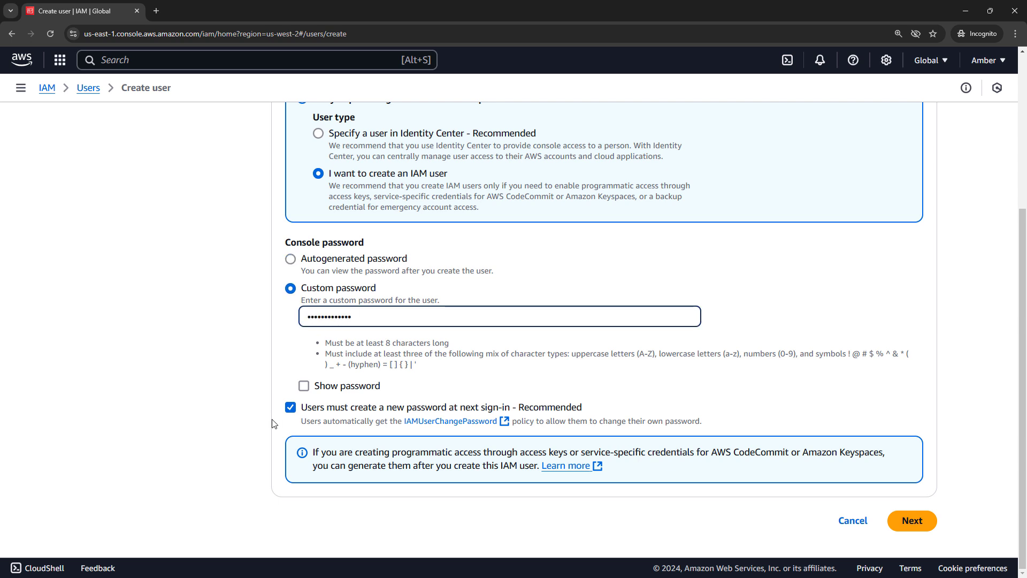
pyautogui.click(289, 422)
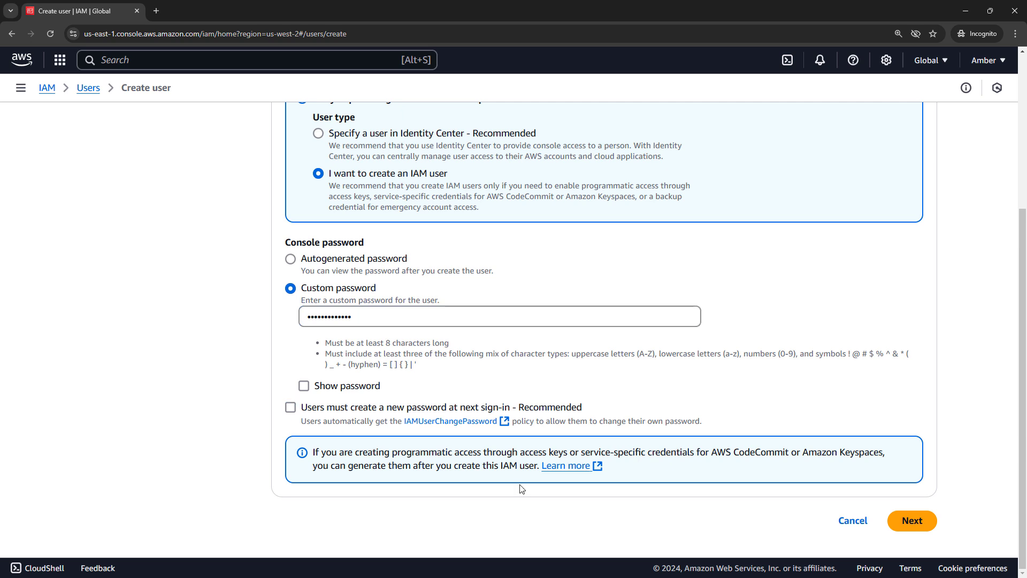
pyautogui.moveTo(914, 520)
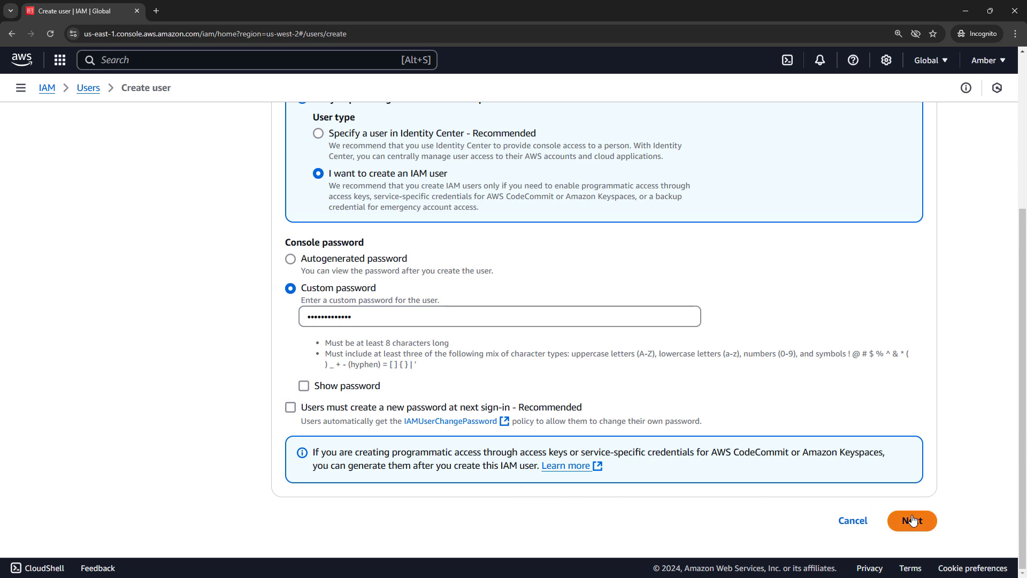
pyautogui.click(912, 520)
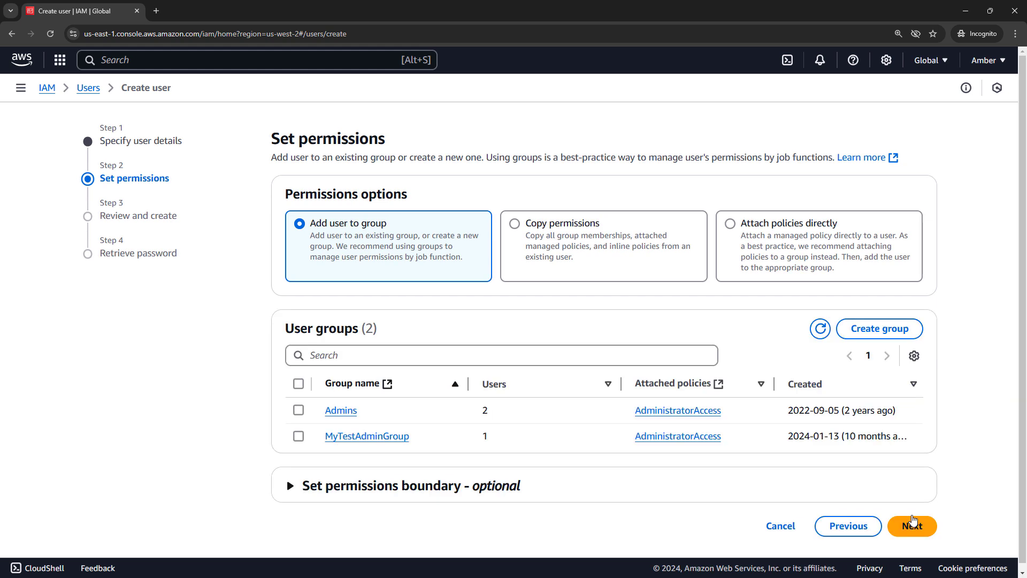
# Skip group assignment and create the user michael.scott
pyautogui.click(912, 525)
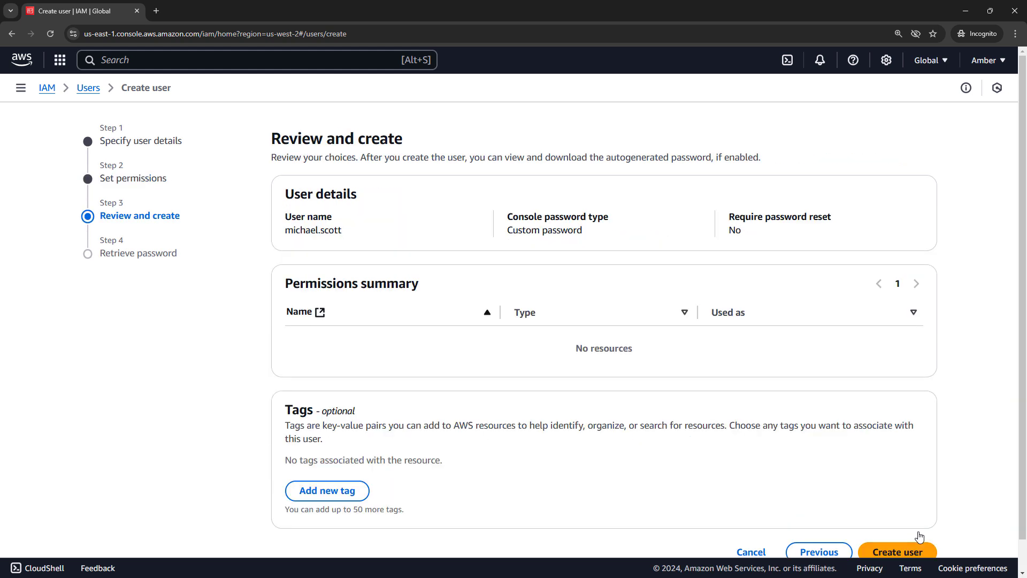
pyautogui.scroll(-3)
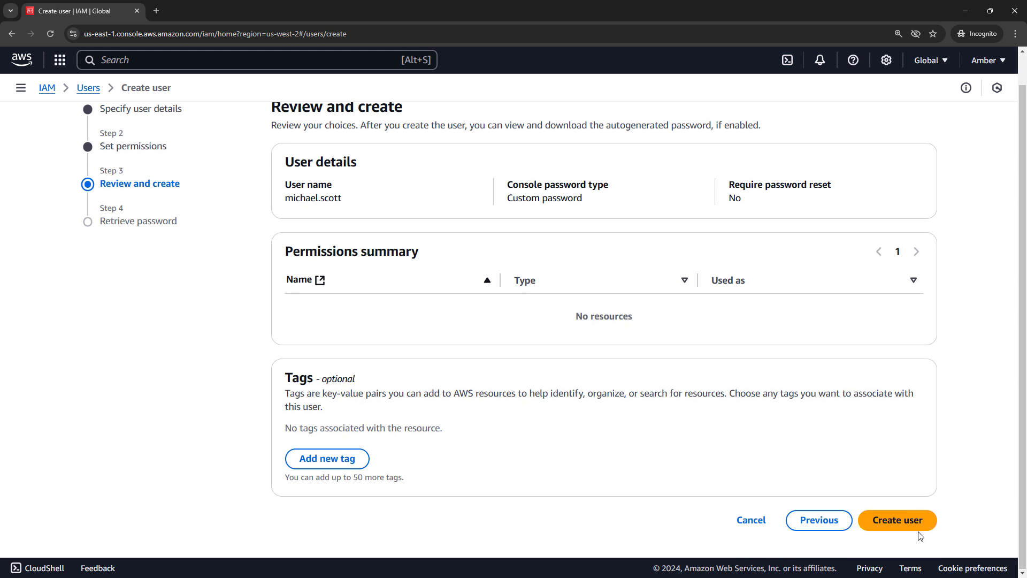
pyautogui.click(896, 520)
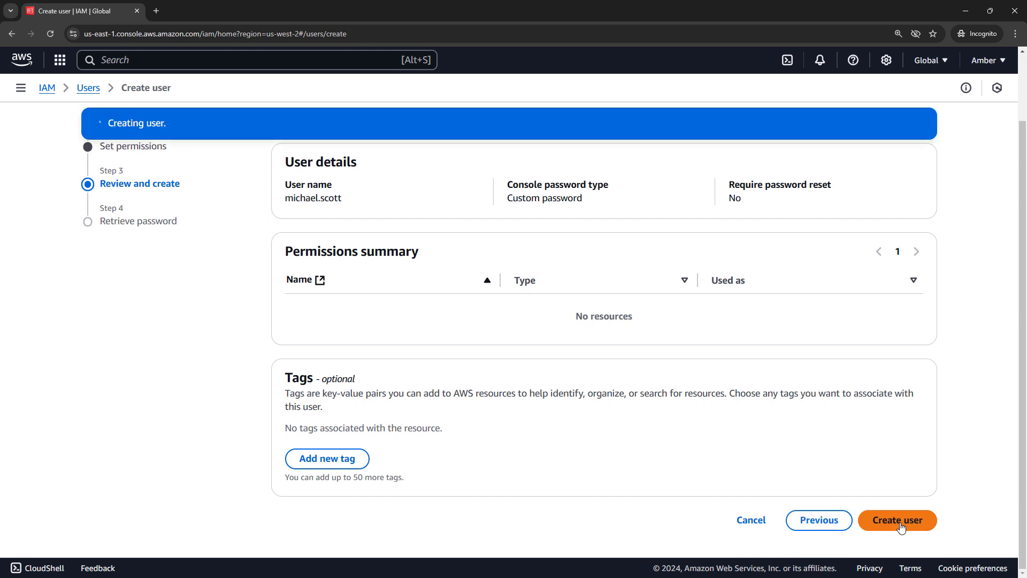
pyautogui.click(897, 520)
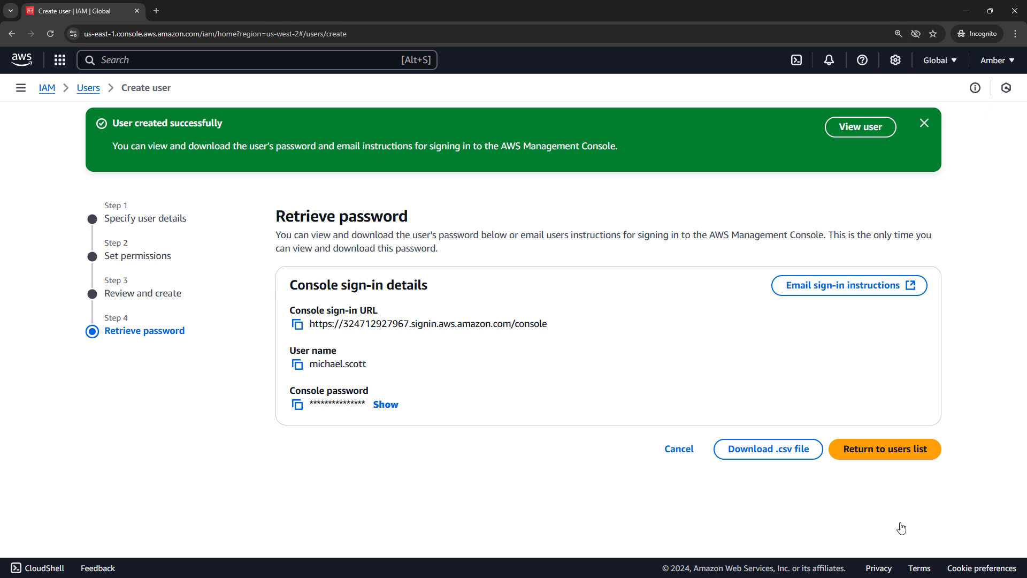
pyautogui.moveTo(857, 507)
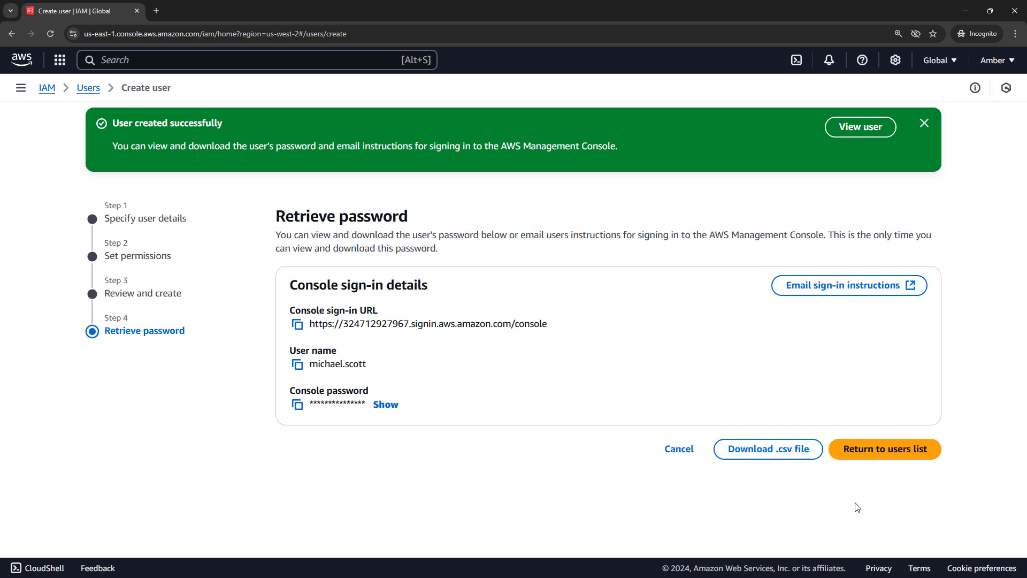
pyautogui.moveTo(797, 463)
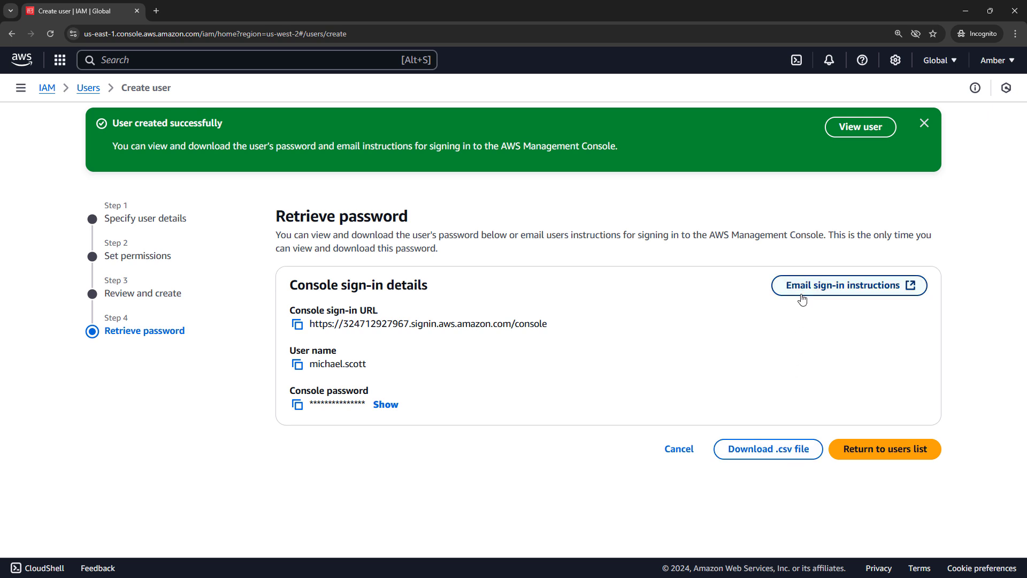
# Copy the new user's console sign-in URL
pyautogui.click(849, 285)
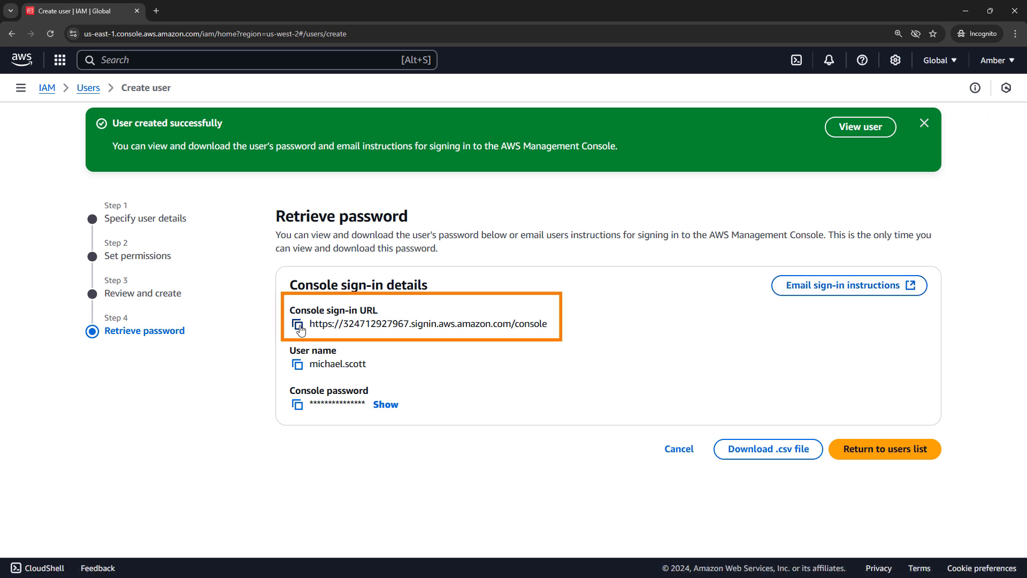
pyautogui.click(298, 326)
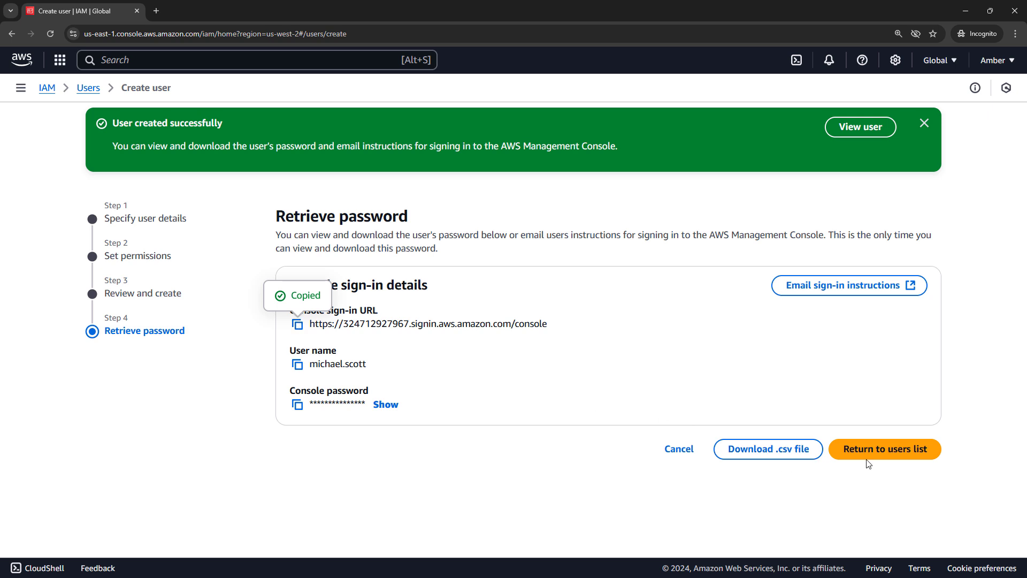
# Return to the users list and start a second standalone IAM user, dwight.schrute, with console access
pyautogui.click(885, 449)
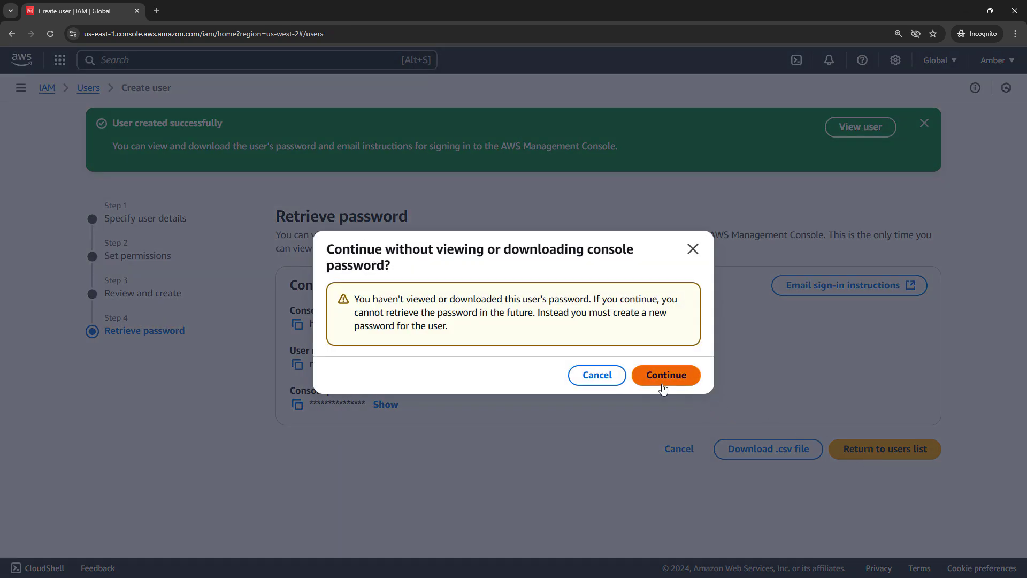
pyautogui.click(666, 375)
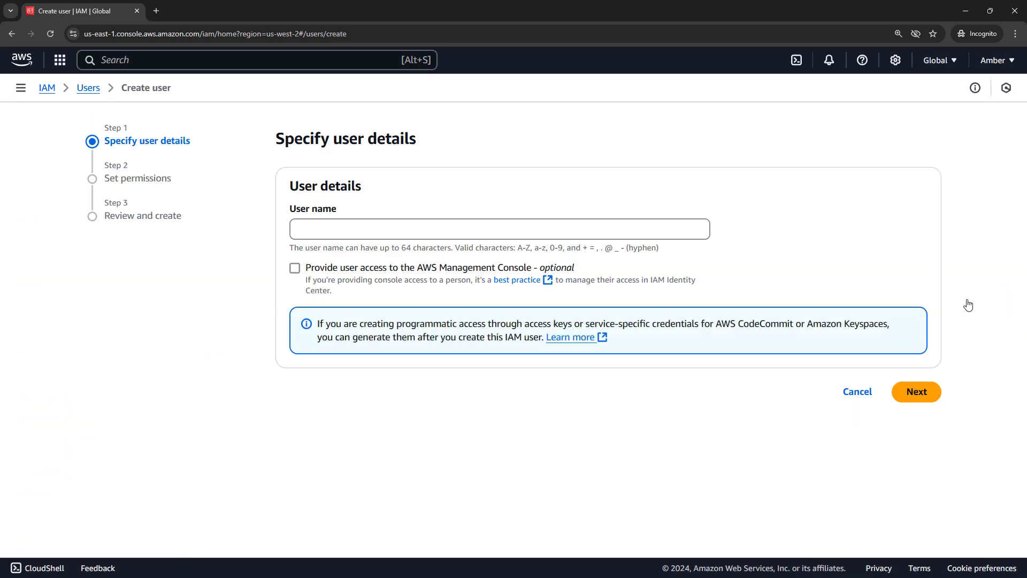
pyautogui.click(329, 228)
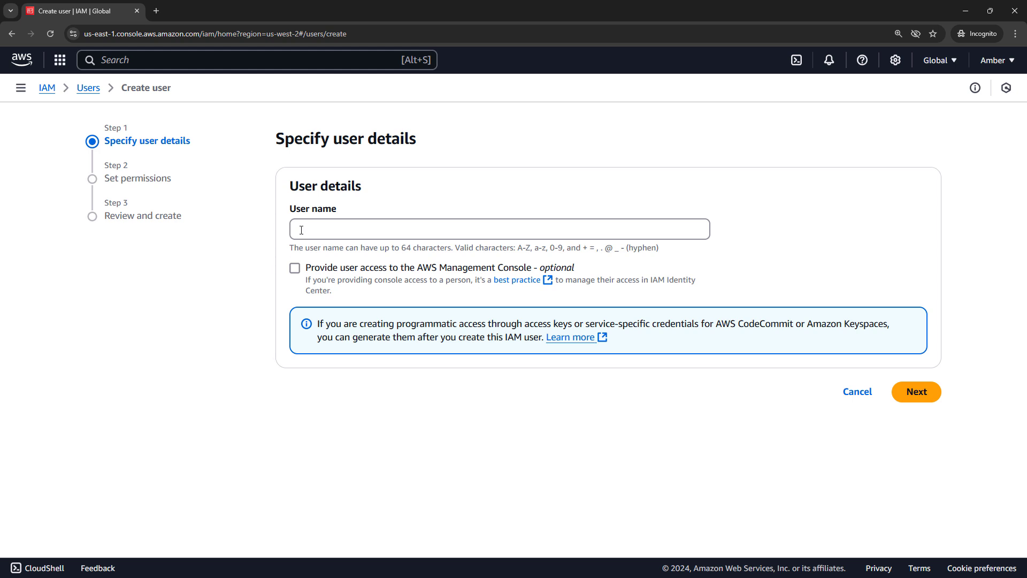
pyautogui.click(294, 268)
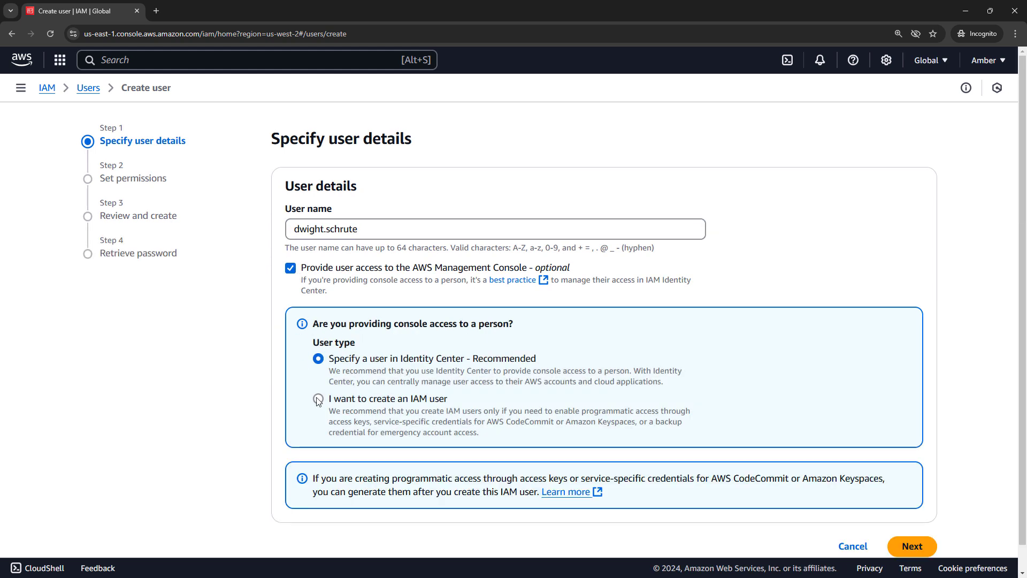
pyautogui.click(315, 399)
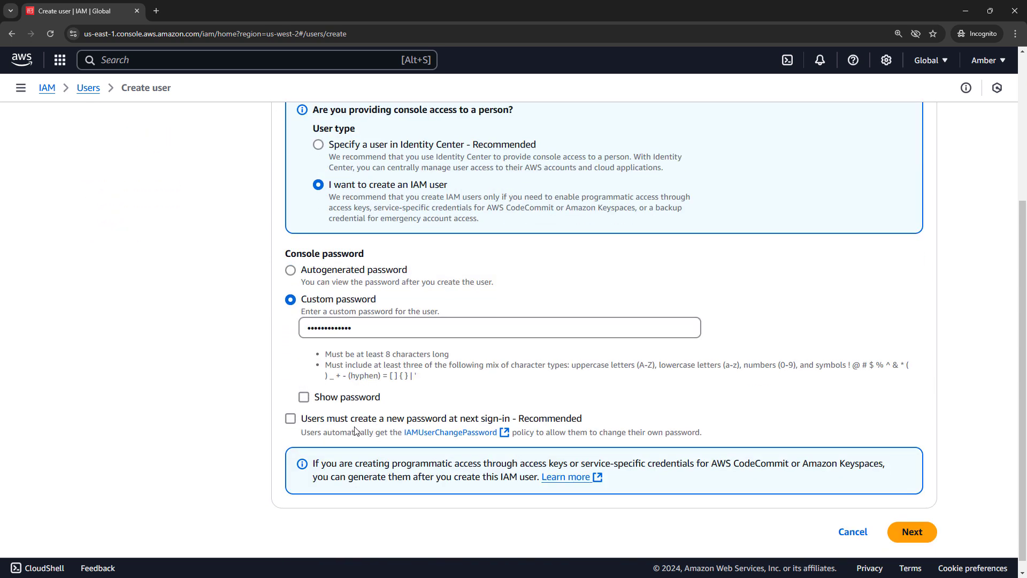
# Create dwight.schrute without group permissions and return to the users list
pyautogui.click(914, 532)
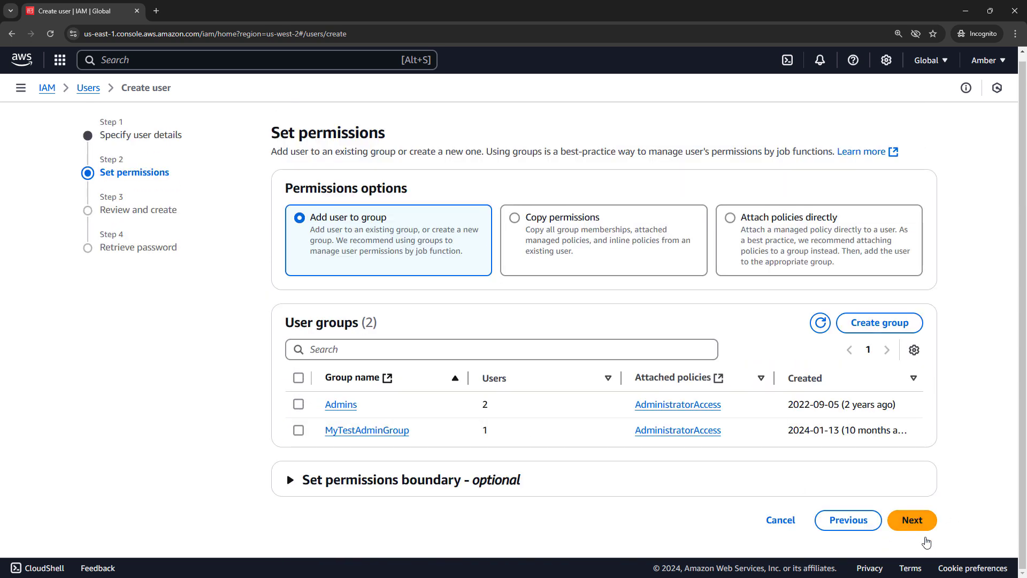
pyautogui.click(912, 520)
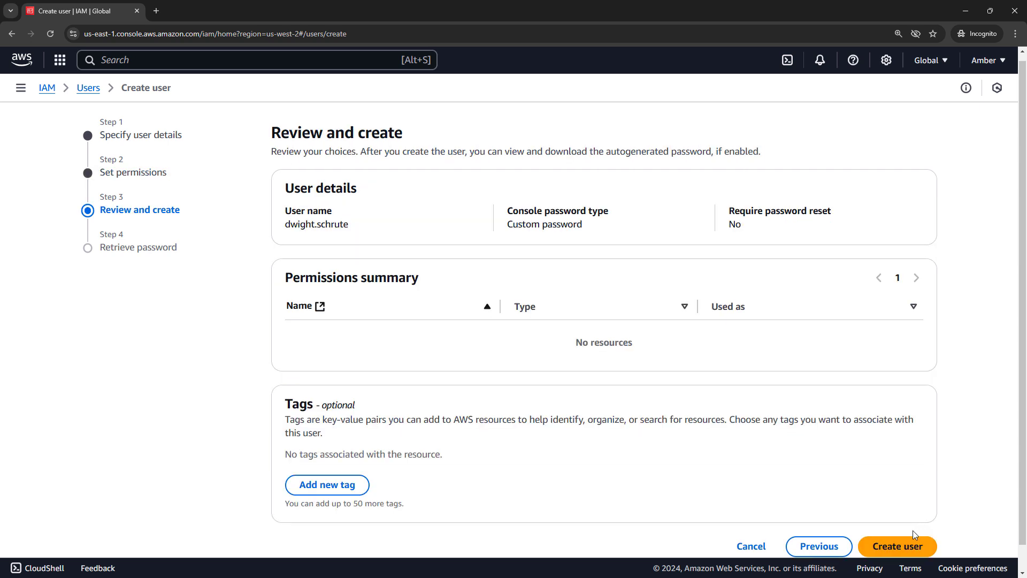
pyautogui.click(897, 546)
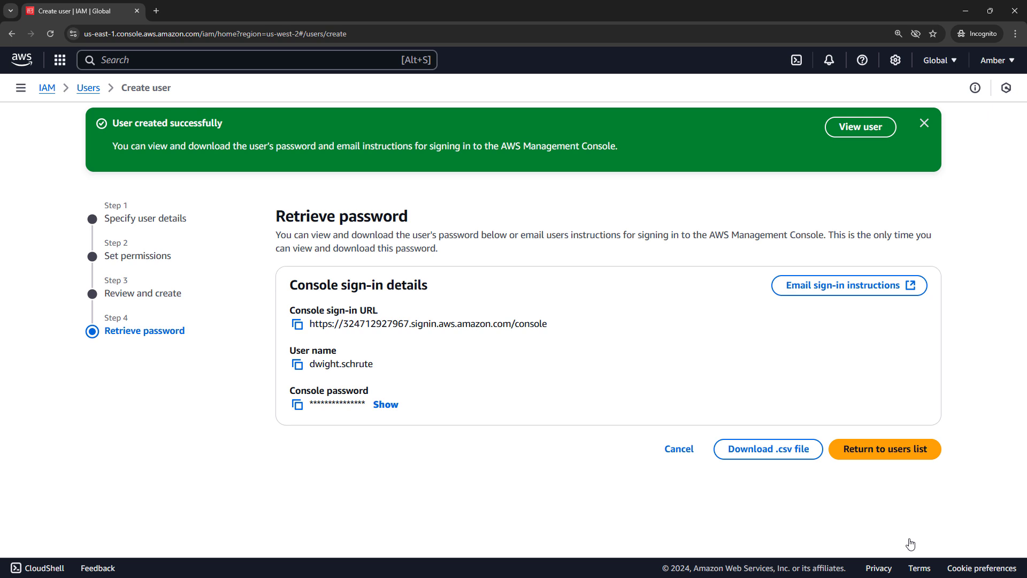
pyautogui.moveTo(833, 246)
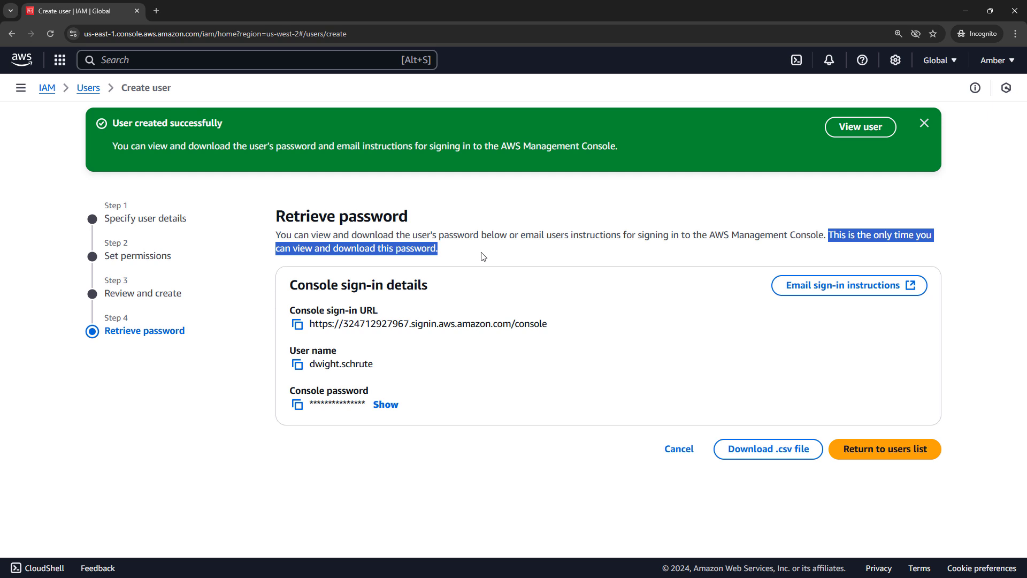
pyautogui.click(885, 449)
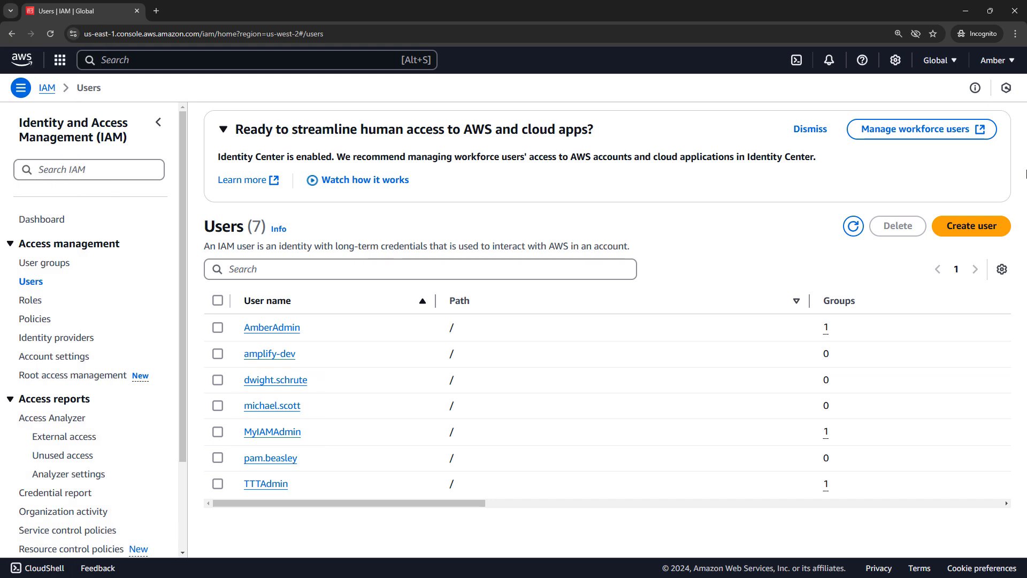
pyautogui.moveTo(195, 232)
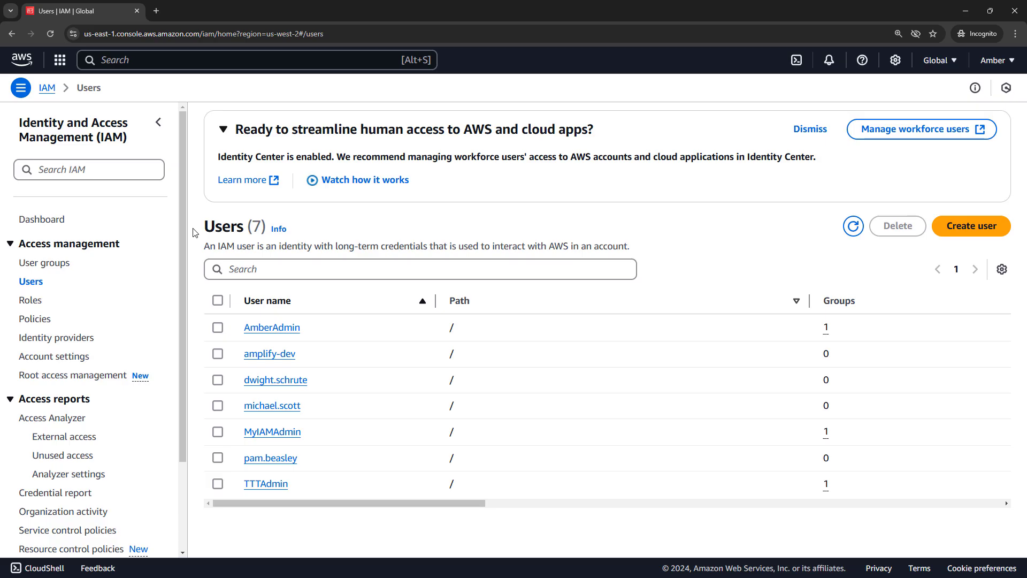
# Start a new user group named Developers
pyautogui.click(45, 263)
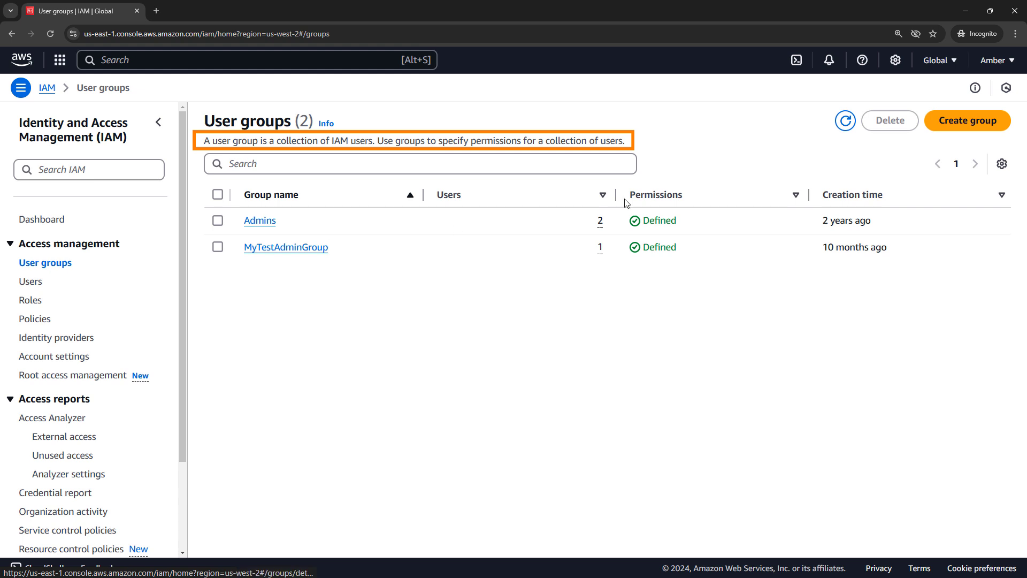
pyautogui.click(967, 120)
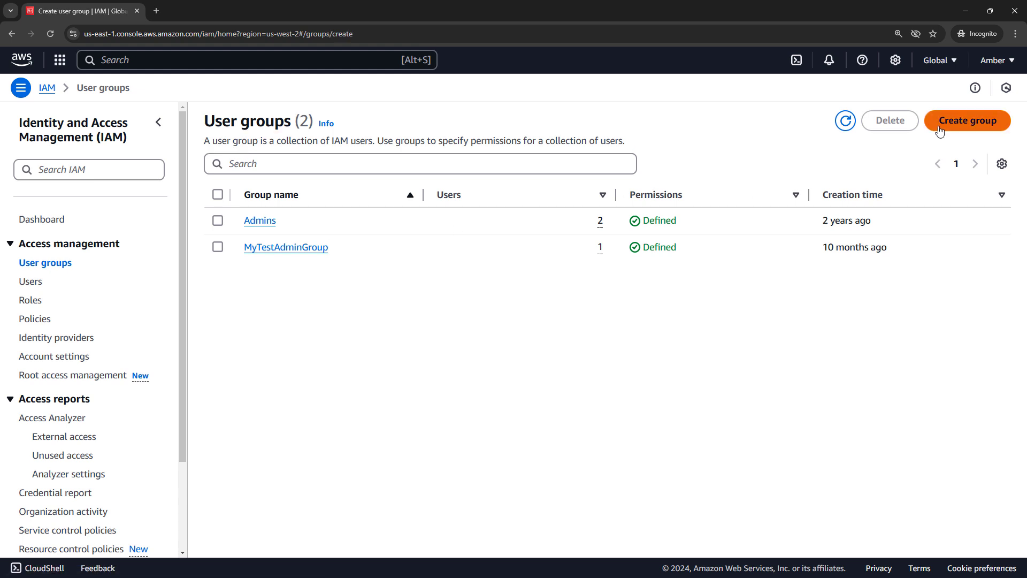
pyautogui.click(967, 120)
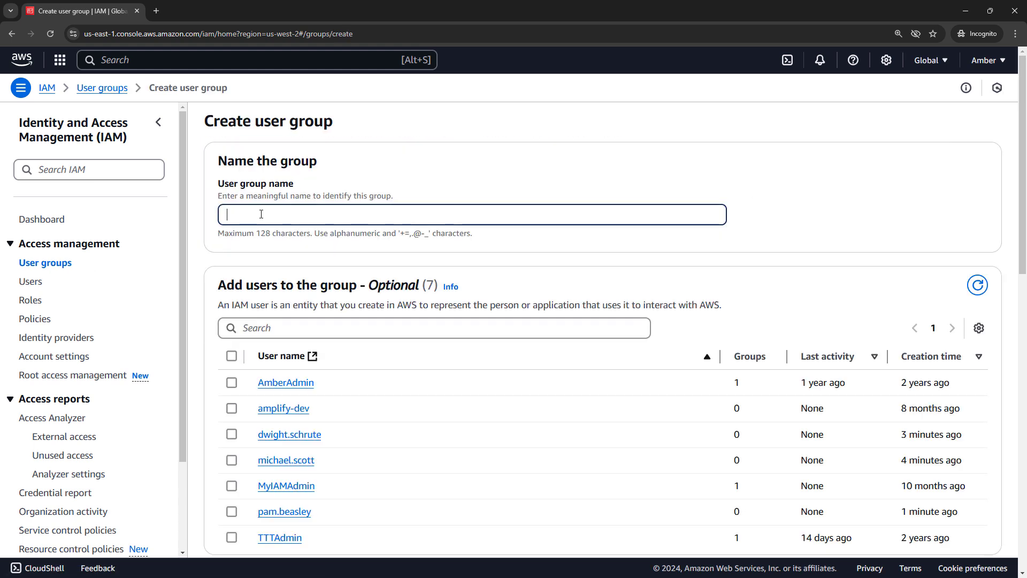
pyautogui.write('Developers')
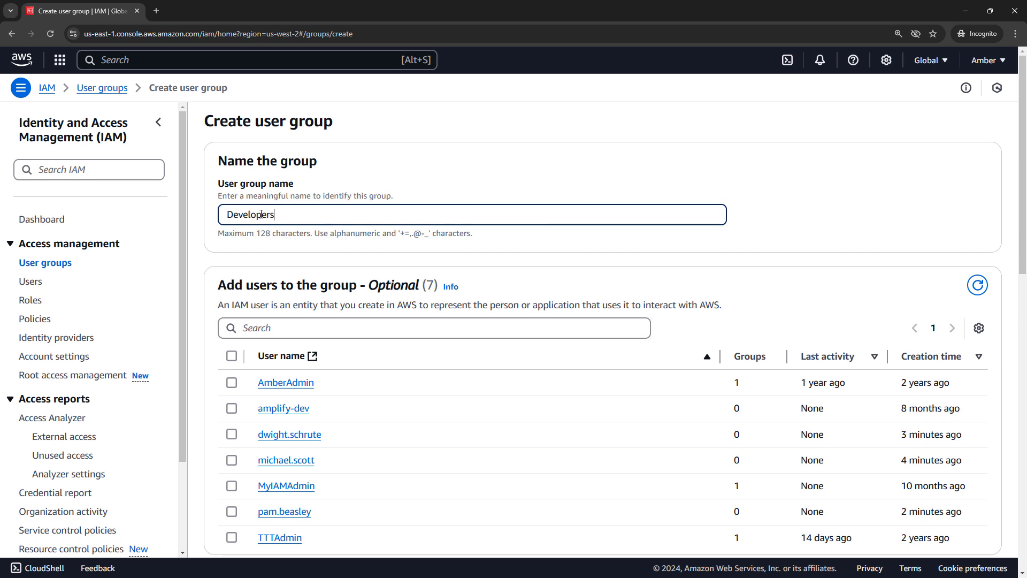
pyautogui.moveTo(202, 288)
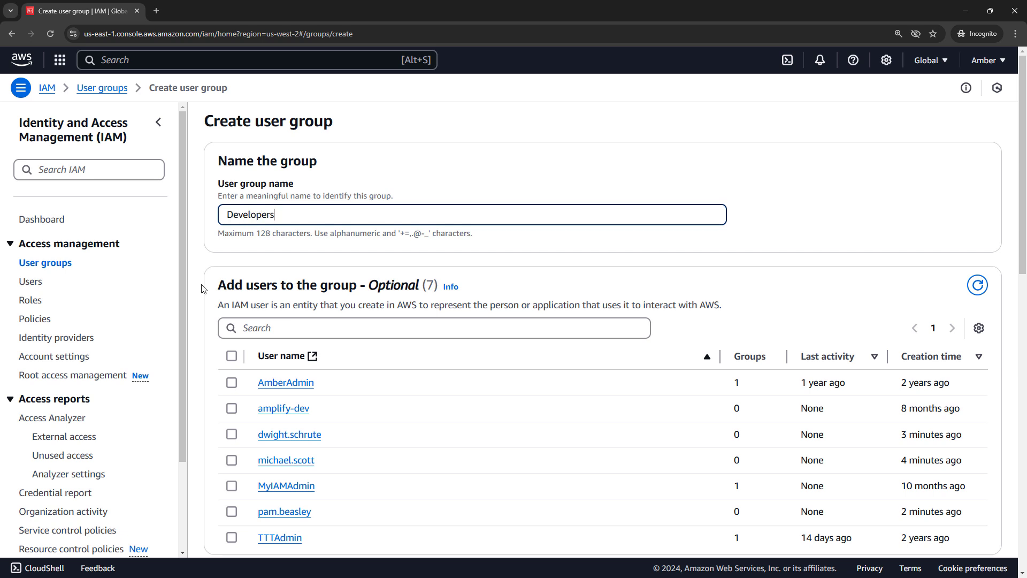
# Add pam.beasley as a member of the Developers group
pyautogui.scroll(-3)
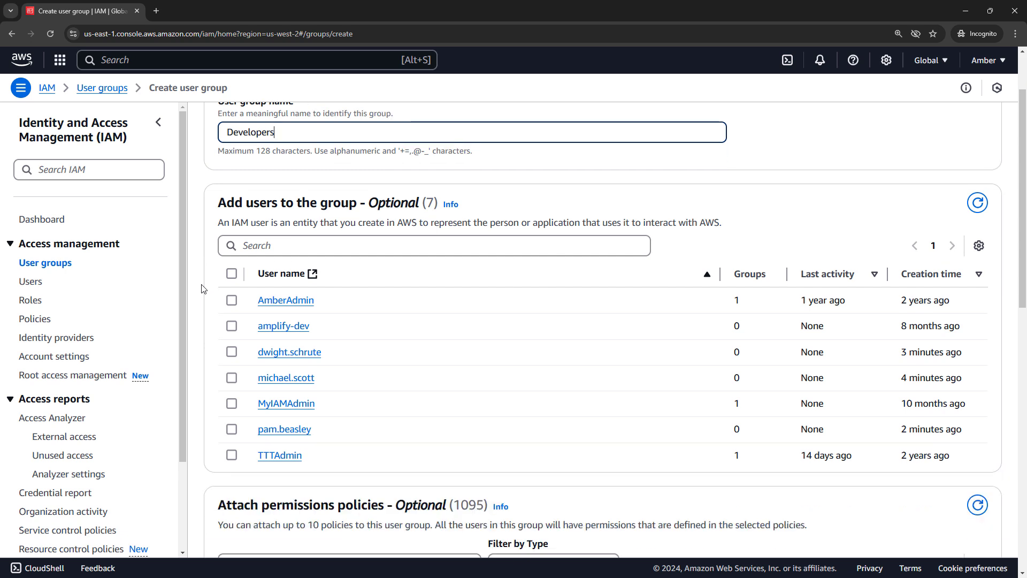
pyautogui.click(231, 429)
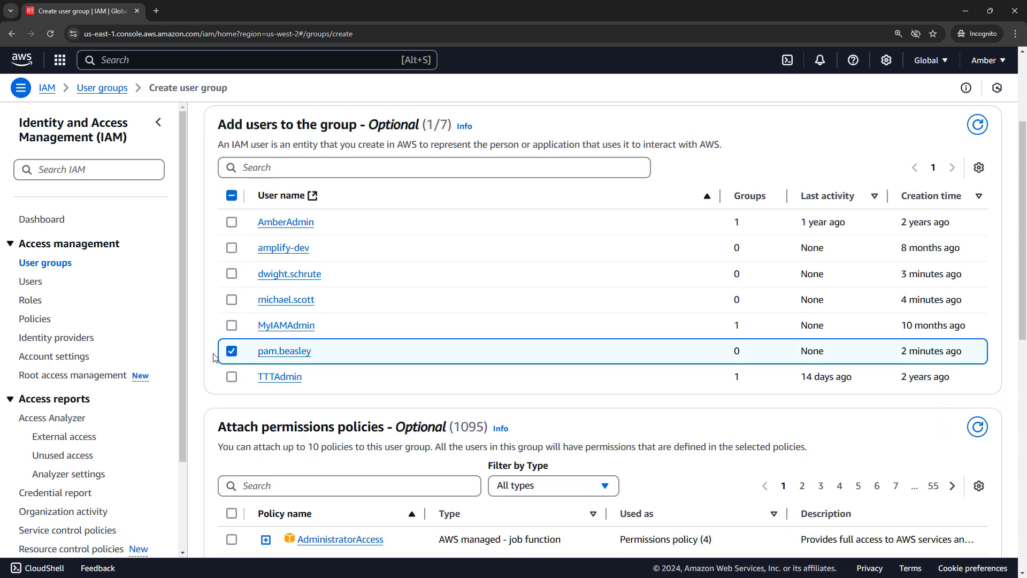
pyautogui.scroll(-3)
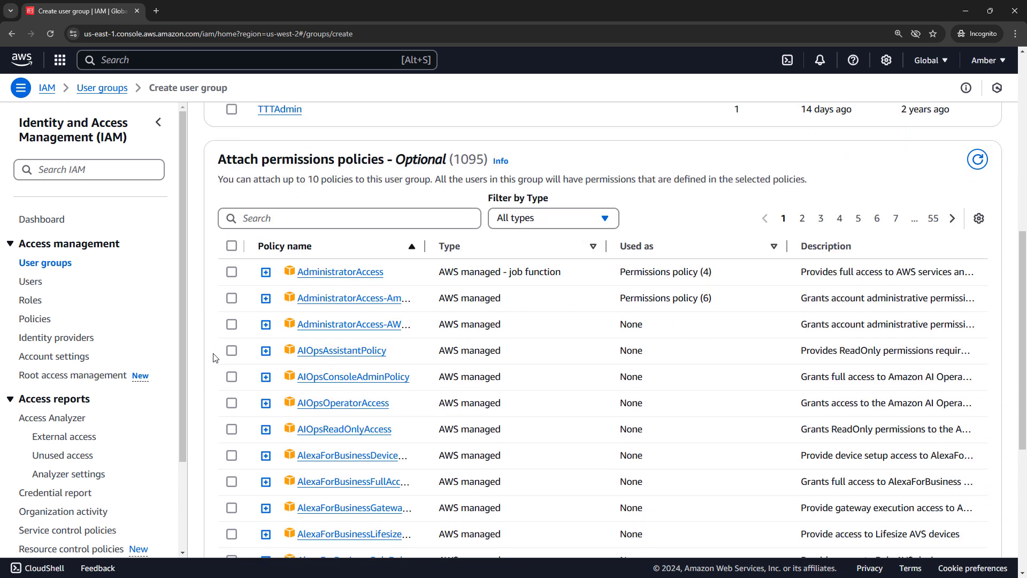
pyautogui.scroll(-3)
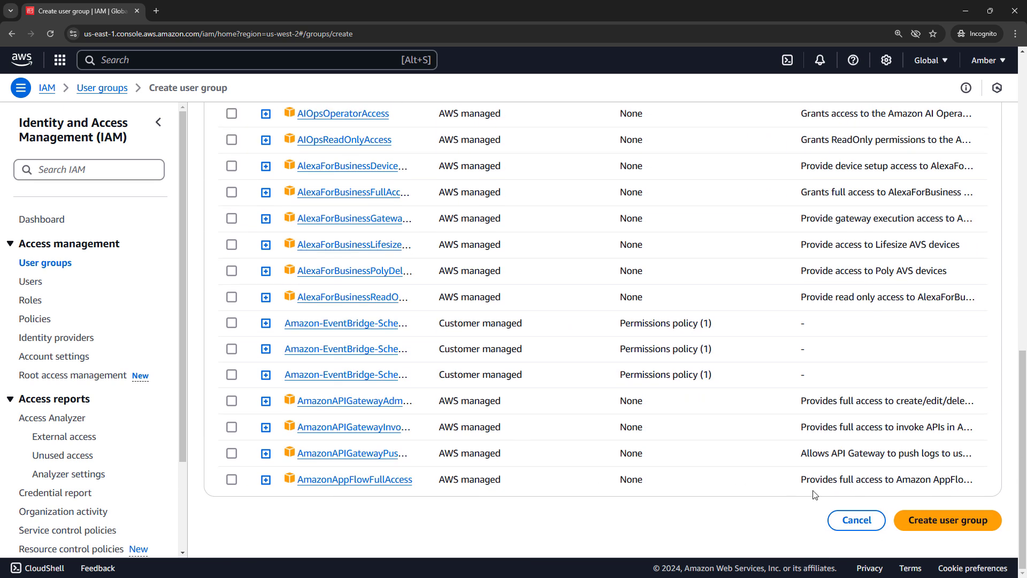
pyautogui.moveTo(925, 529)
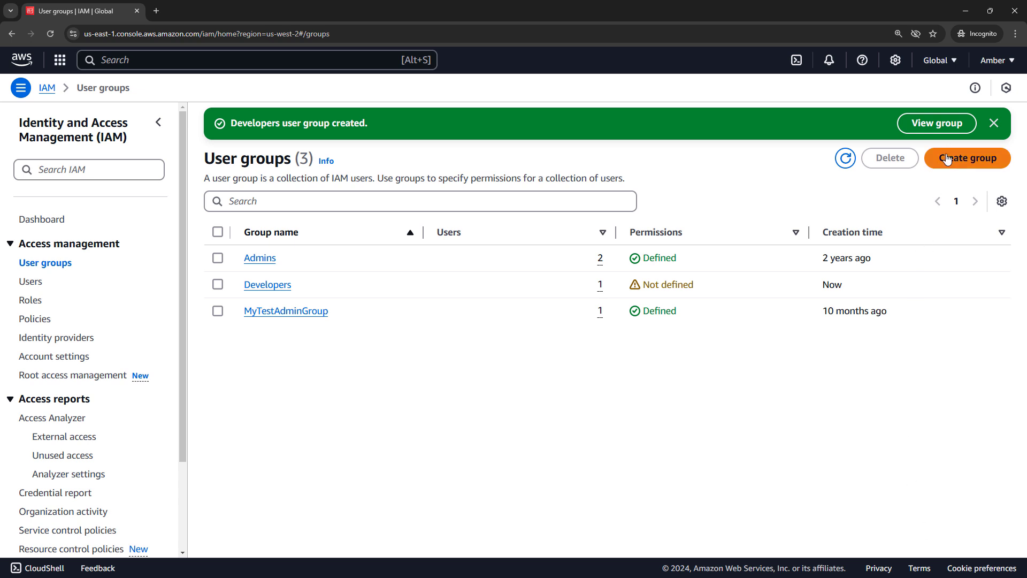
# Create a Testers group containing one user and no permissions
pyautogui.click(968, 159)
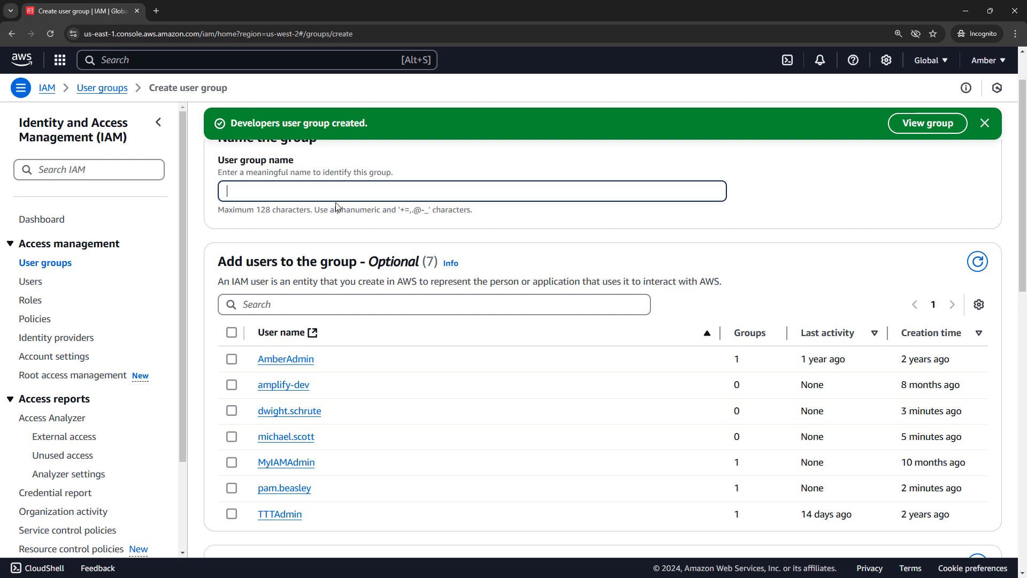
pyautogui.write('Testers')
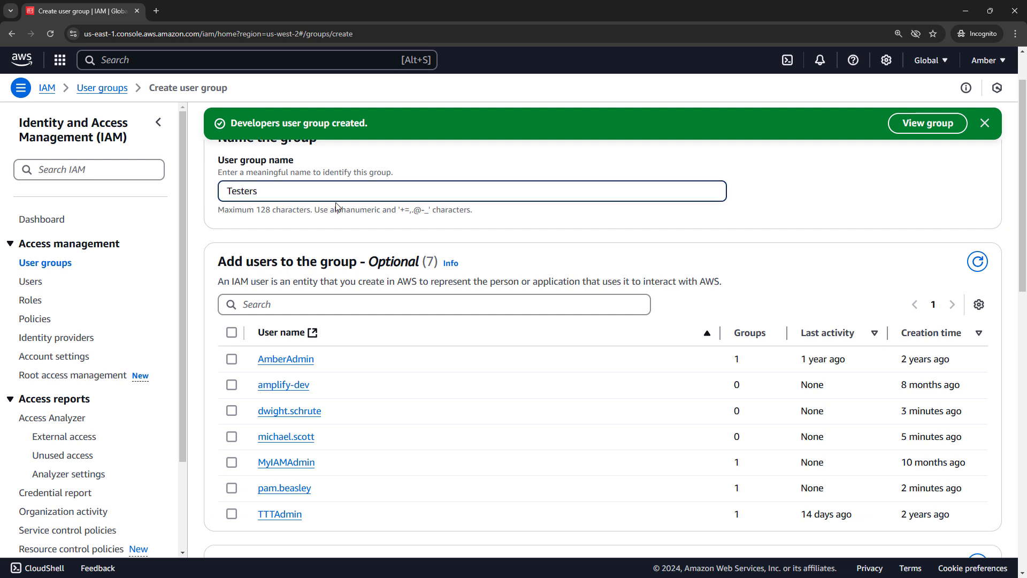
pyautogui.click(229, 411)
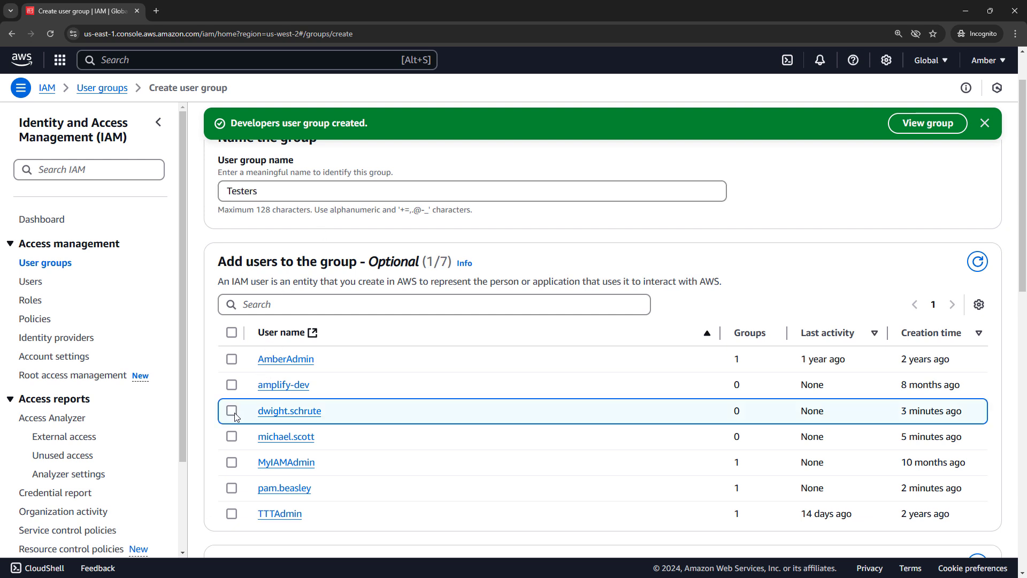
pyautogui.scroll(-3)
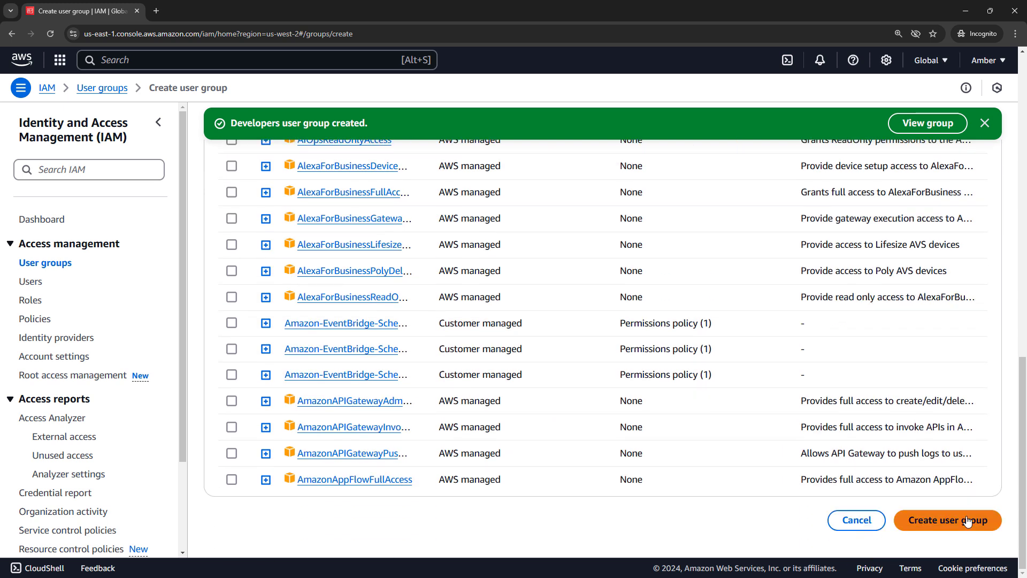
pyautogui.click(947, 521)
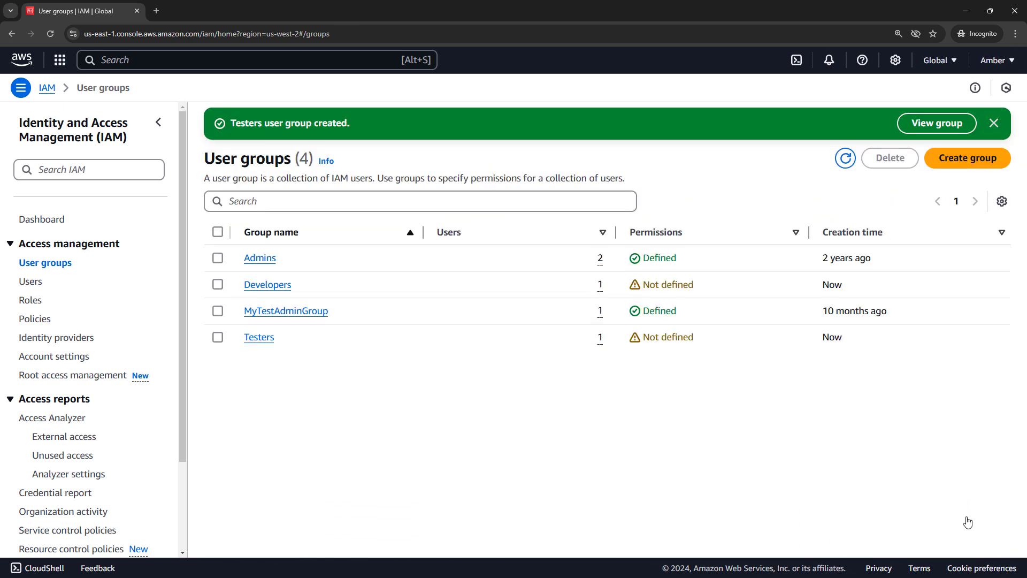
pyautogui.moveTo(645, 448)
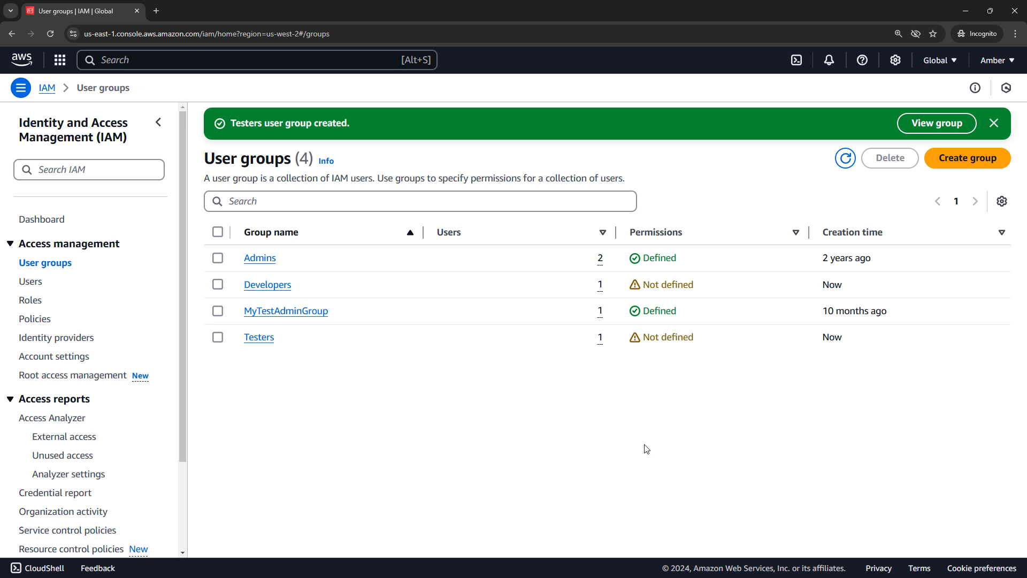
pyautogui.moveTo(267, 261)
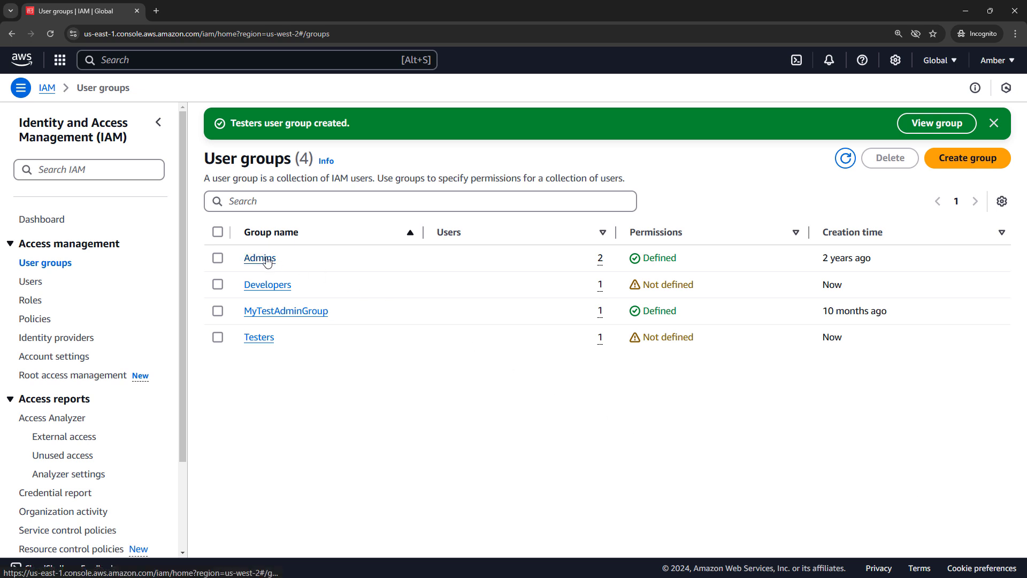
# Add michael.scott to the Admins group so it lists three members
pyautogui.click(259, 258)
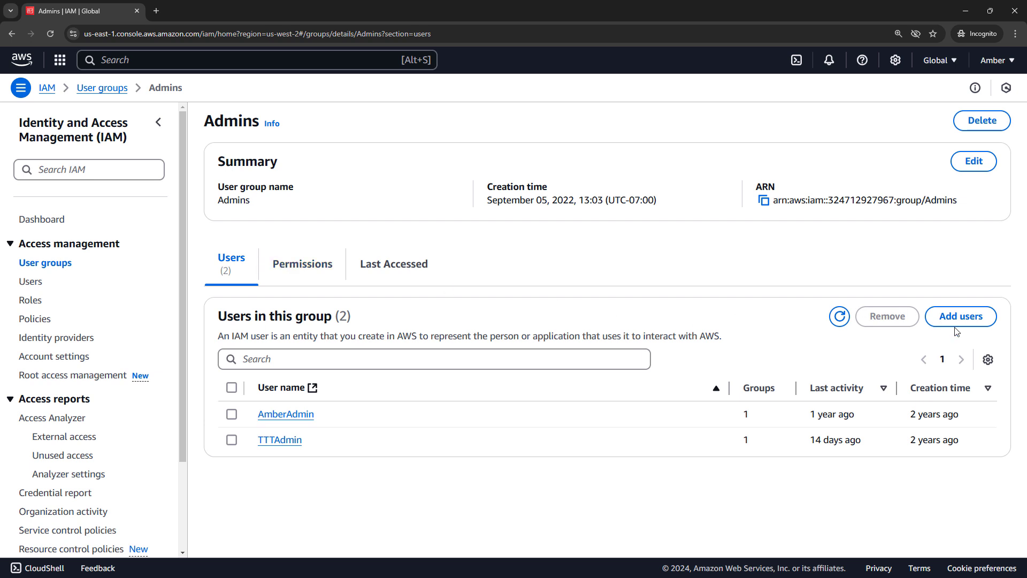
pyautogui.click(961, 316)
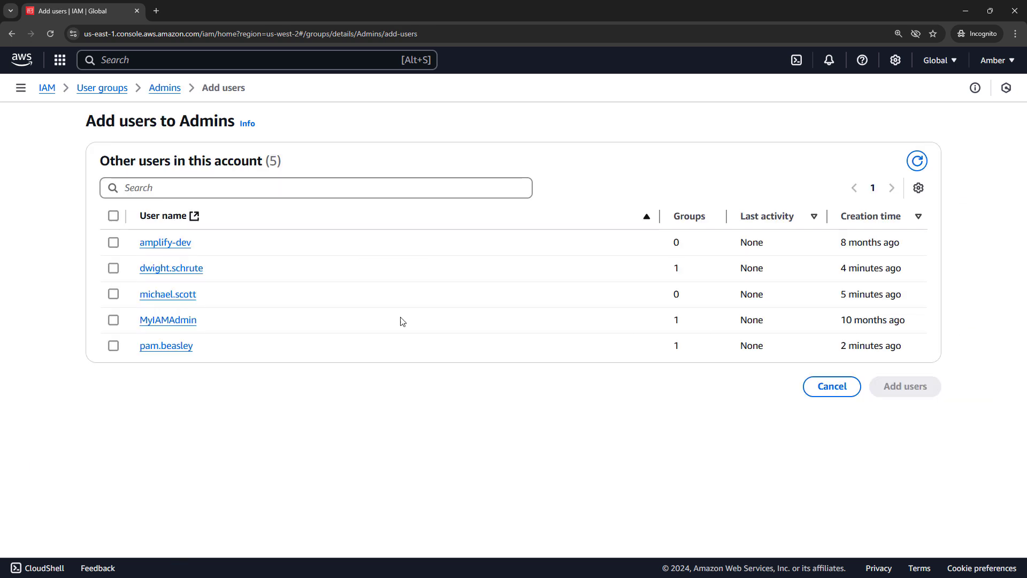
pyautogui.click(113, 295)
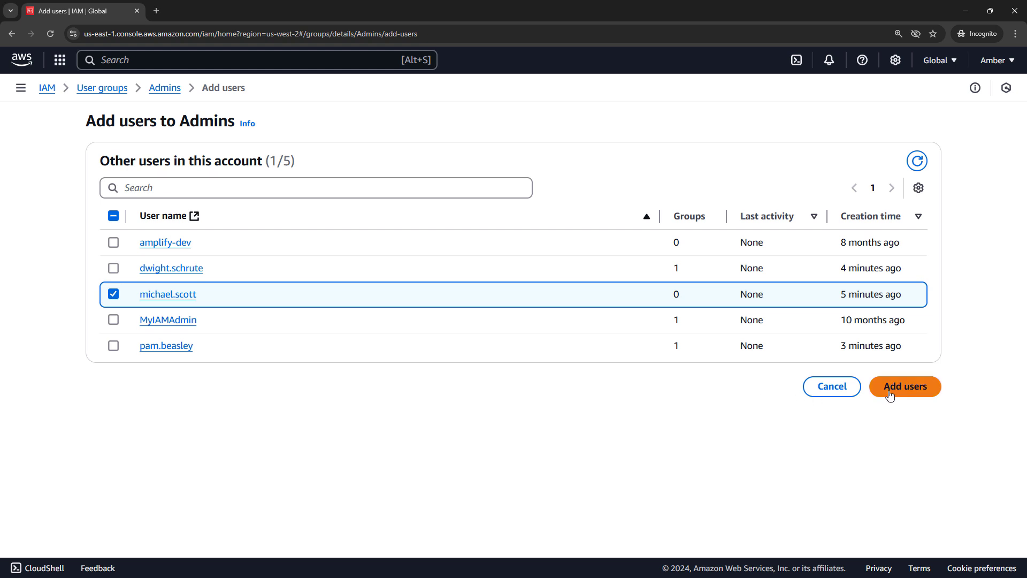
pyautogui.click(906, 386)
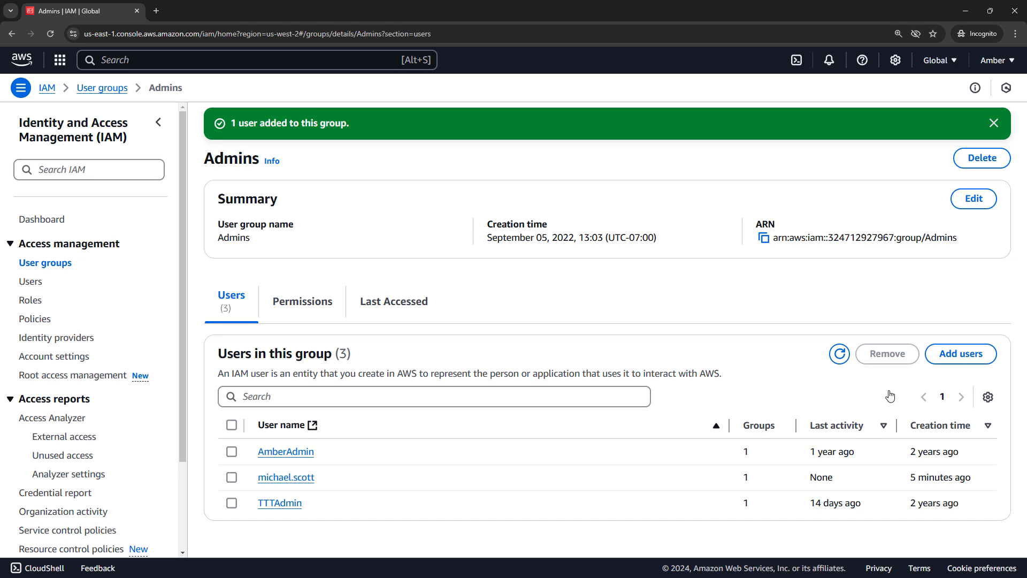
pyautogui.click(993, 123)
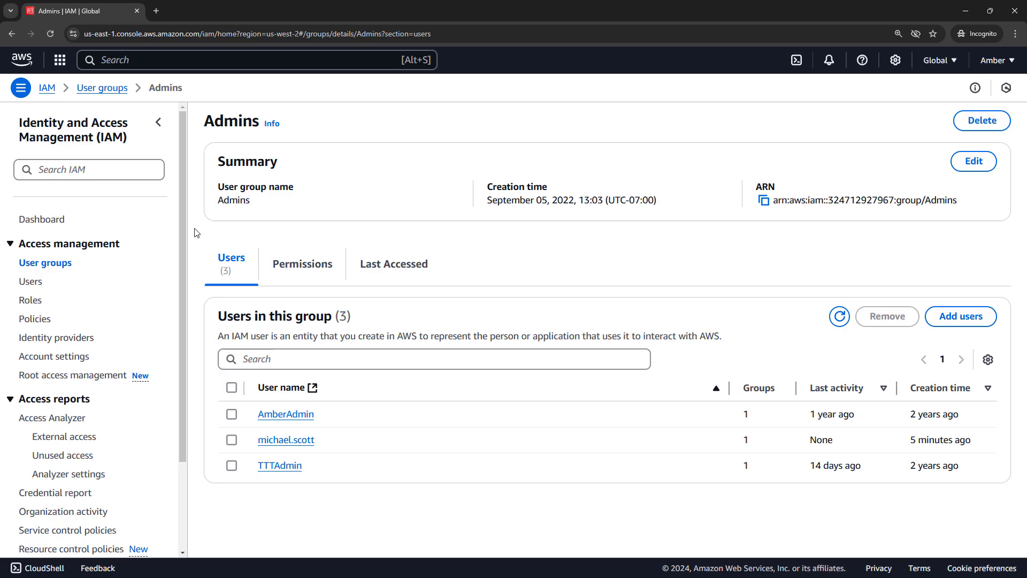
# Show the IAM roles list with its 136 existing roles
pyautogui.click(30, 299)
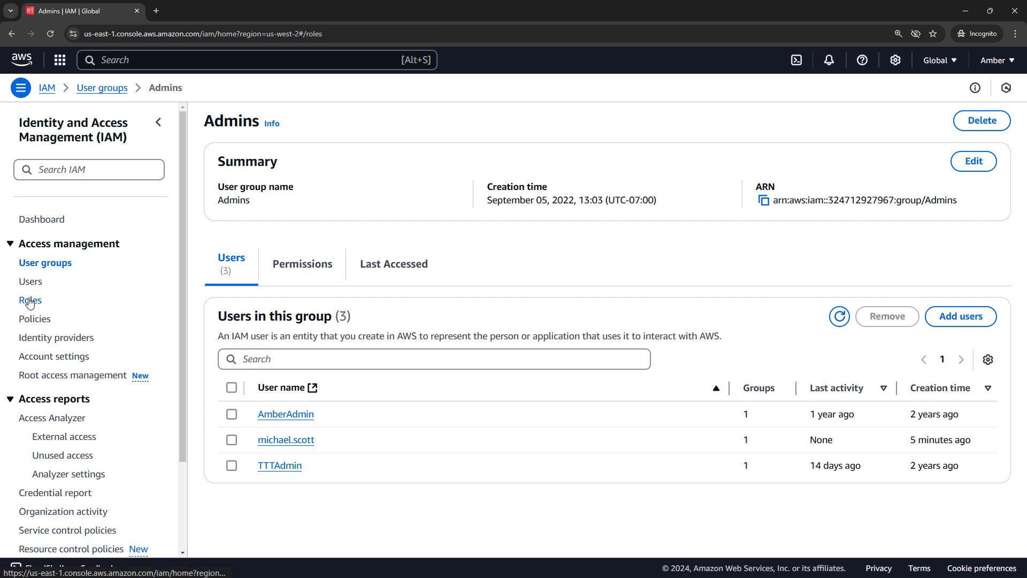
pyautogui.click(30, 299)
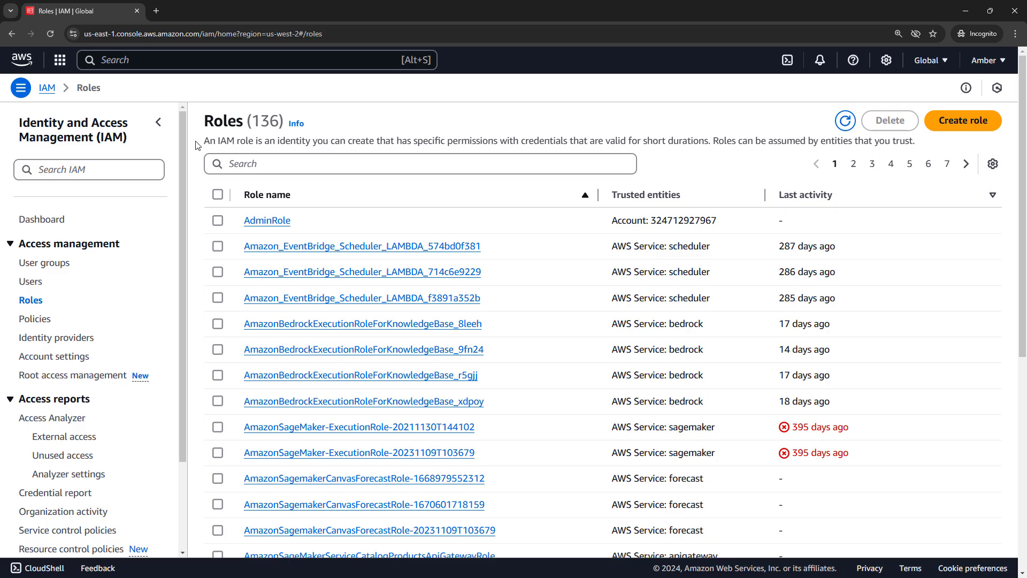
pyautogui.moveTo(933, 131)
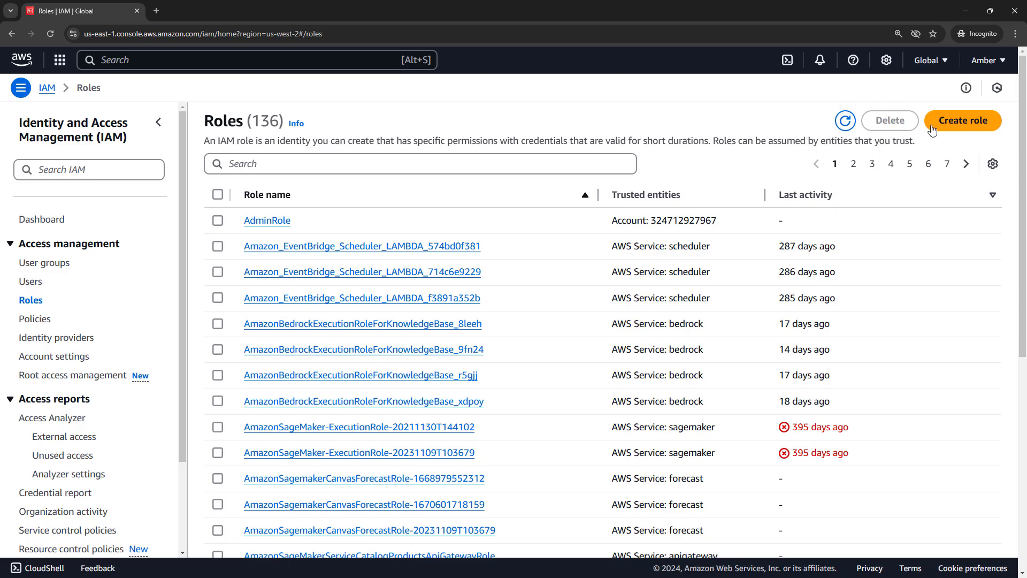
# Start creating a new IAM role from the roles list
pyautogui.click(963, 119)
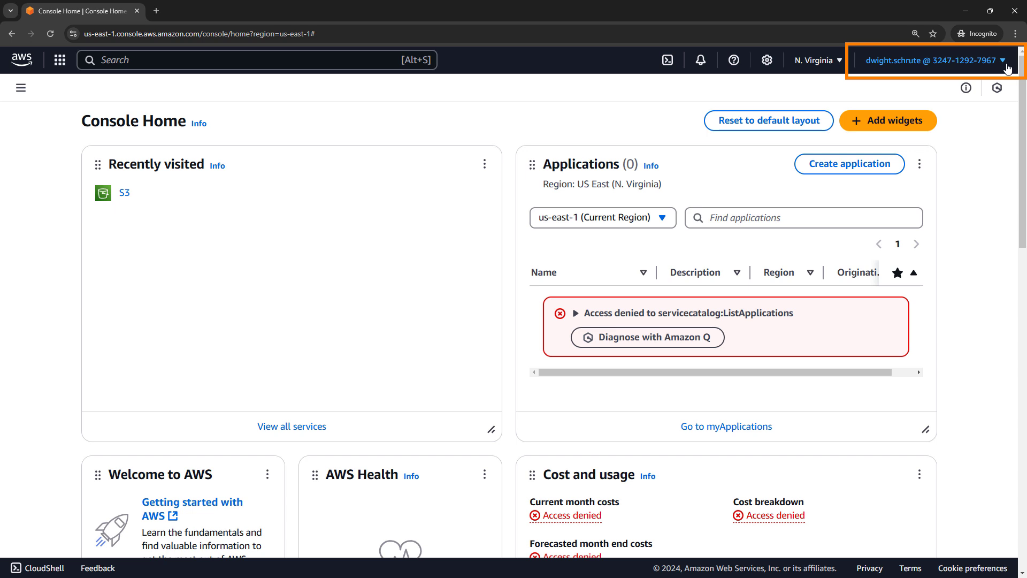
# Go to Amazon S3 from recently visited services and show the general purpose buckets
pyautogui.scroll(-3)
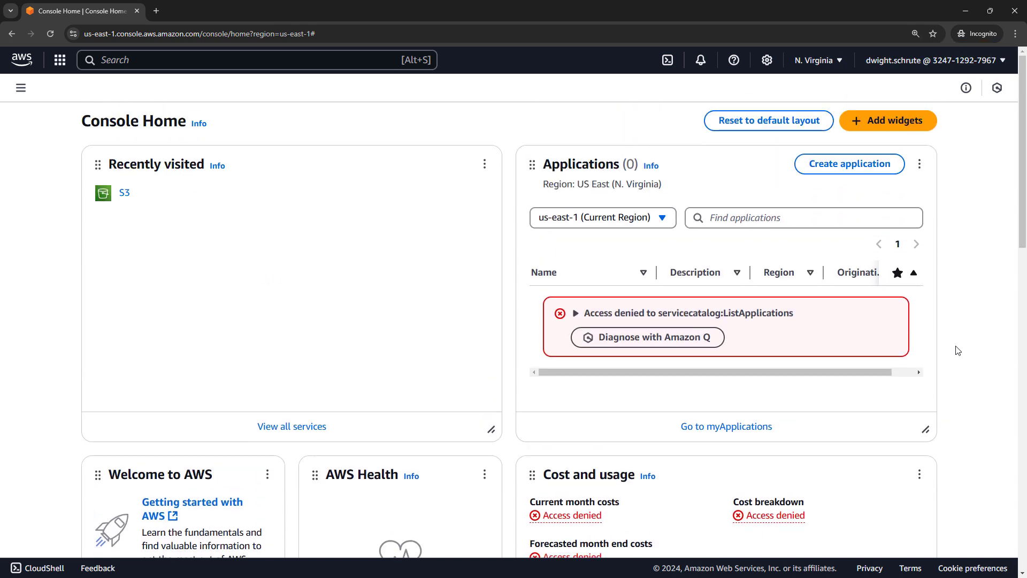
pyautogui.scroll(-3)
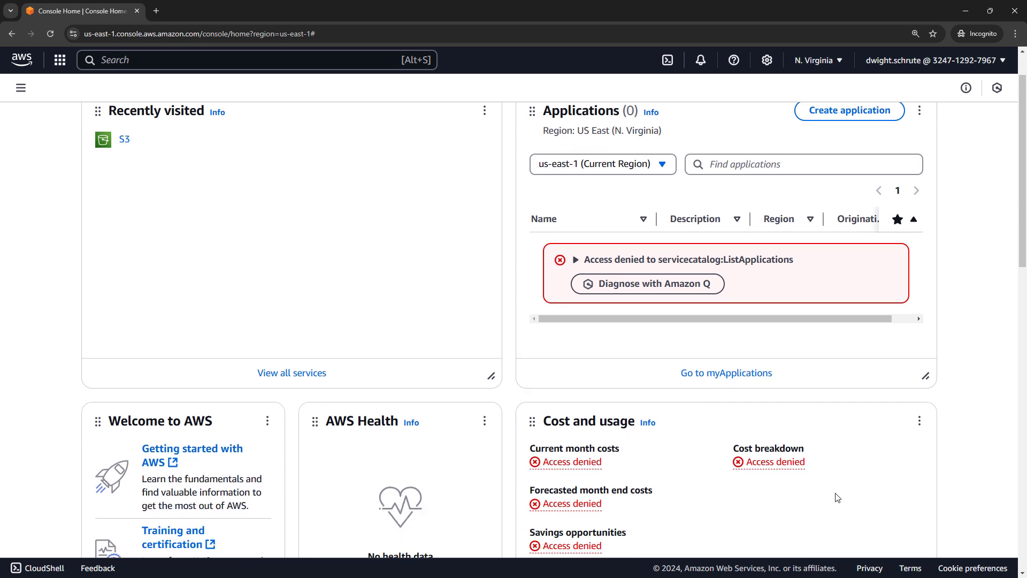
pyautogui.scroll(3)
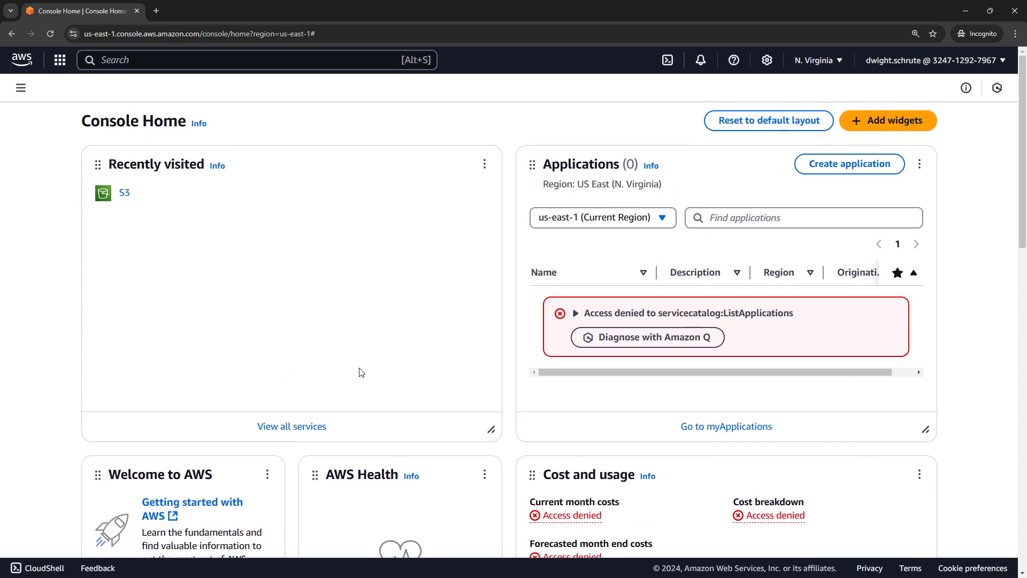
pyautogui.click(124, 193)
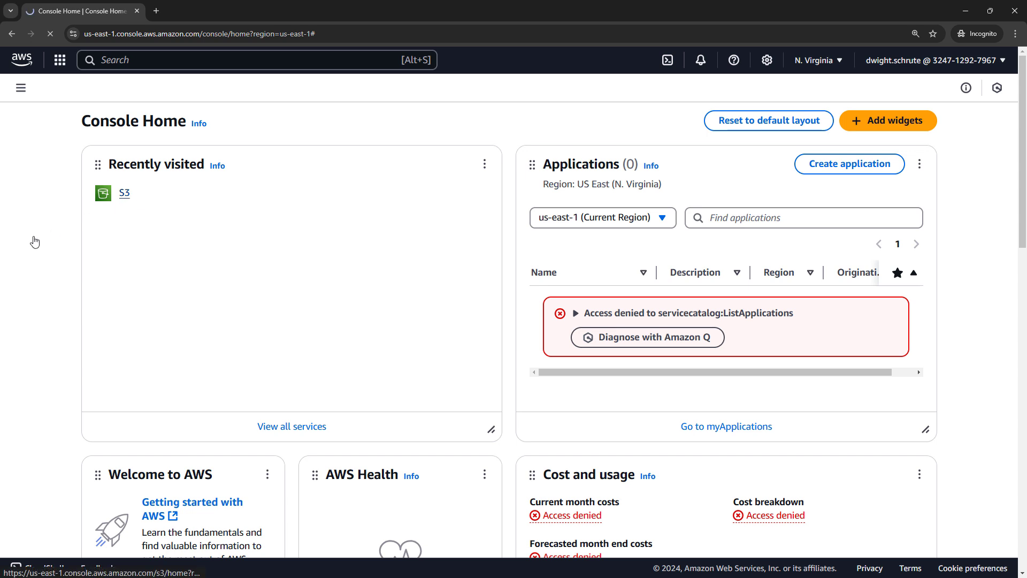
pyautogui.click(124, 193)
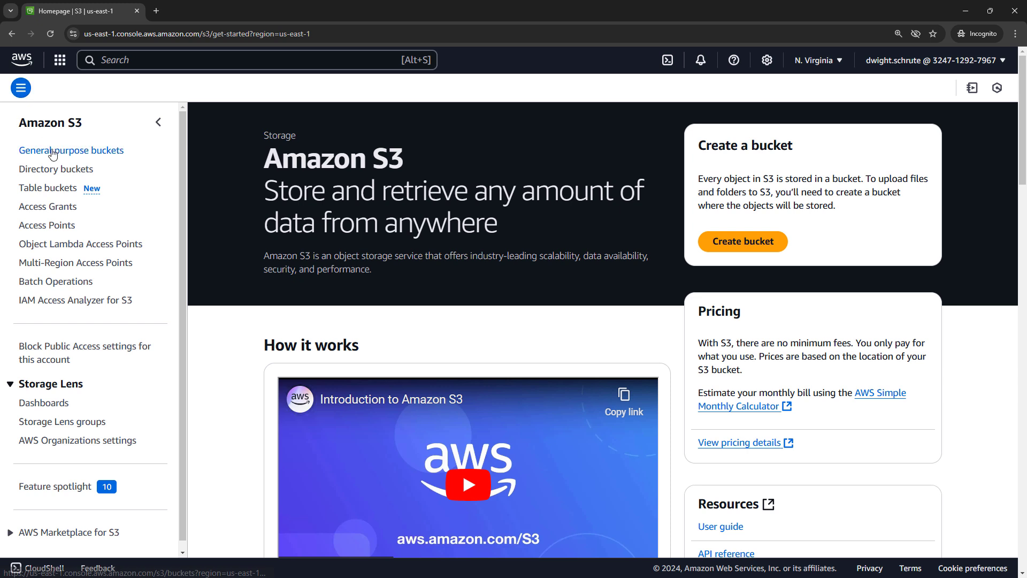
pyautogui.click(70, 150)
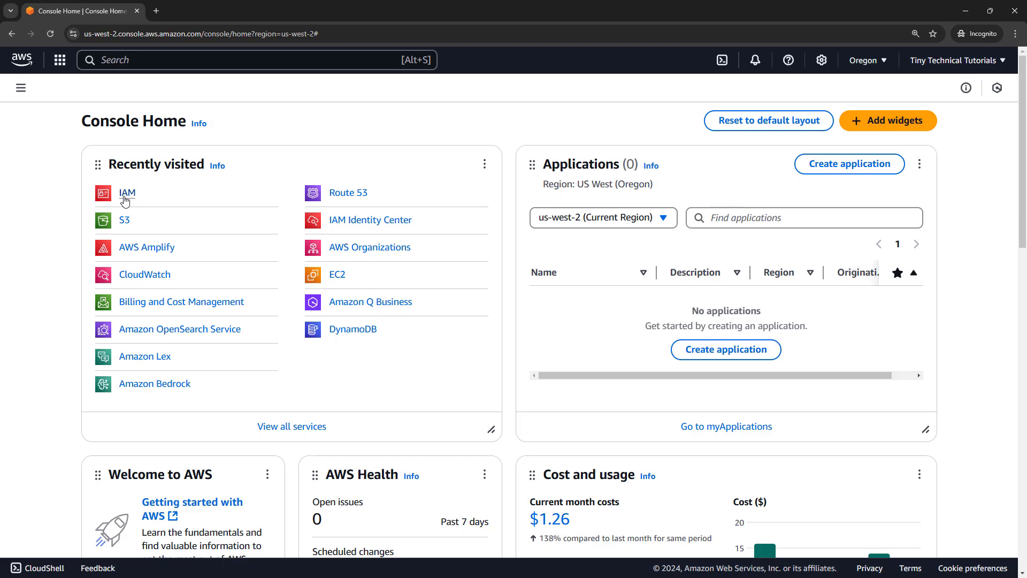
# Open the AdministratorAccess policy in IAM Policies and review its permissions summary of 437 services
pyautogui.click(128, 192)
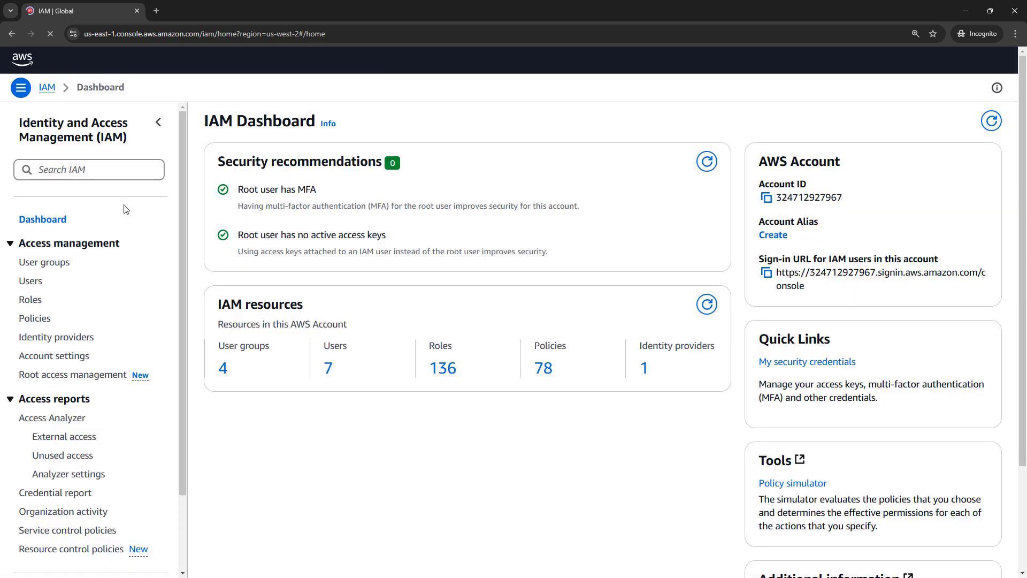
pyautogui.click(36, 318)
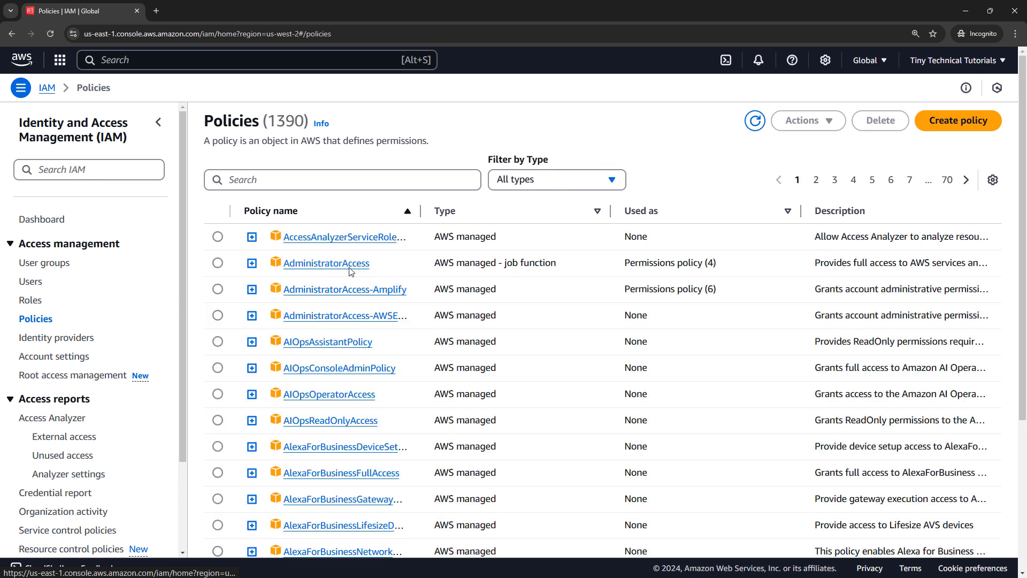
pyautogui.click(325, 264)
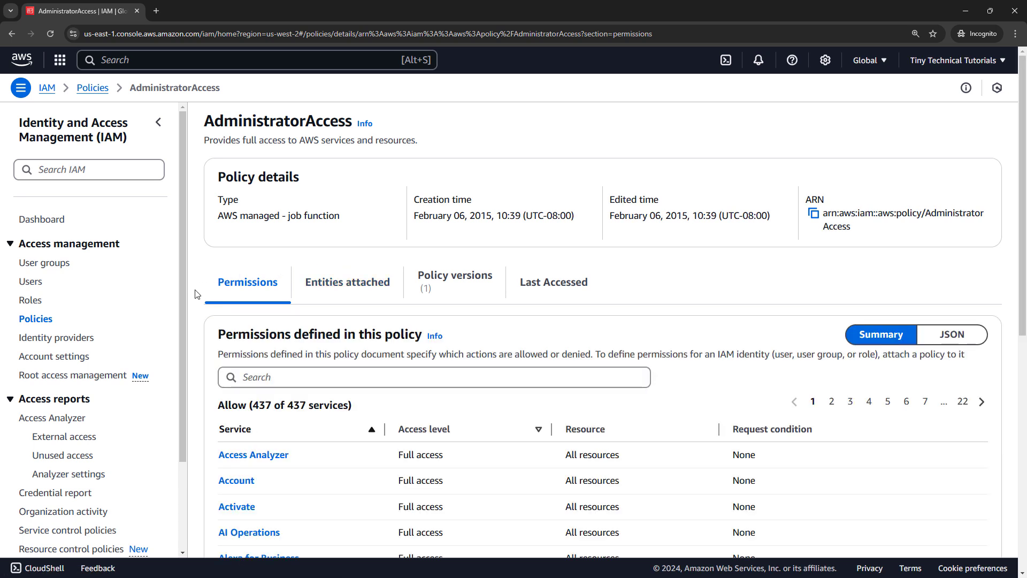
pyautogui.scroll(-3)
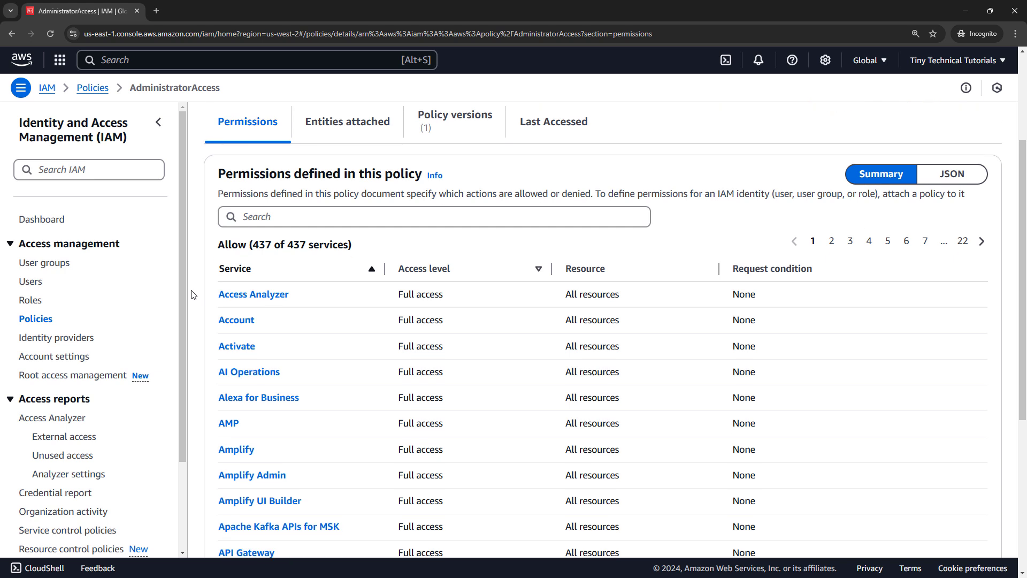
pyautogui.scroll(-3)
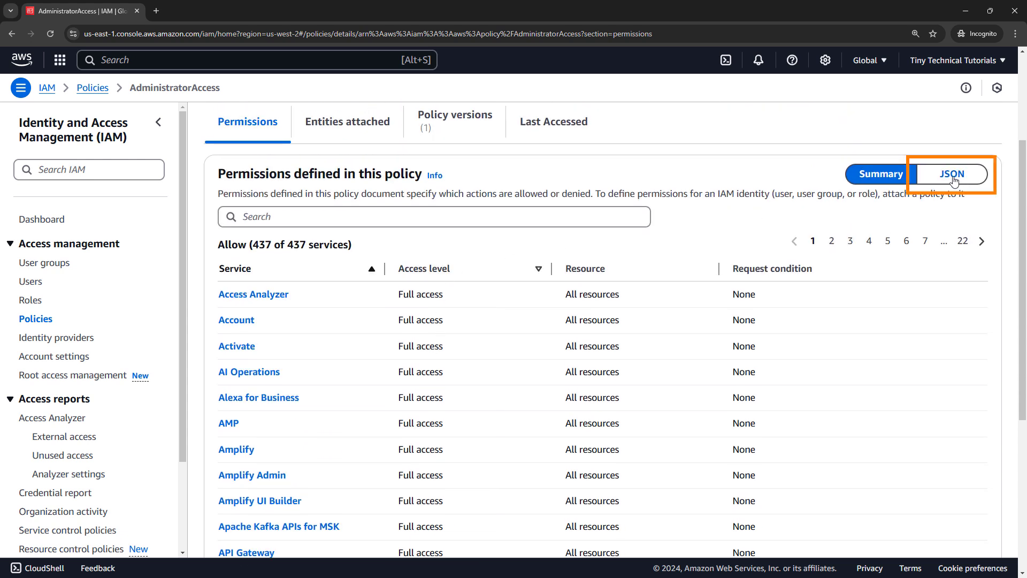
# View AdministratorAccess as JSON, then search the policies list for 's3'
pyautogui.click(954, 173)
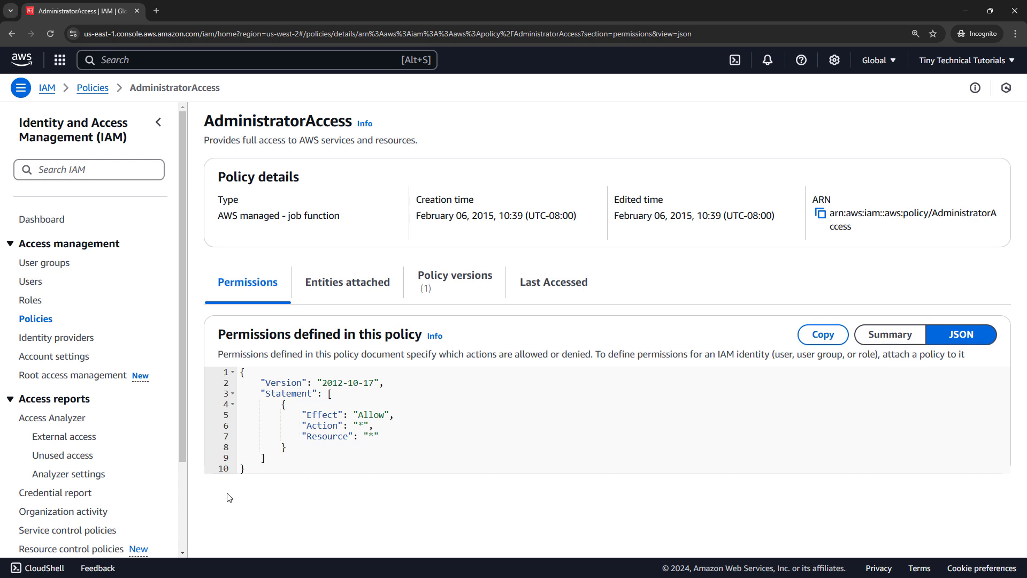
pyautogui.moveTo(156, 437)
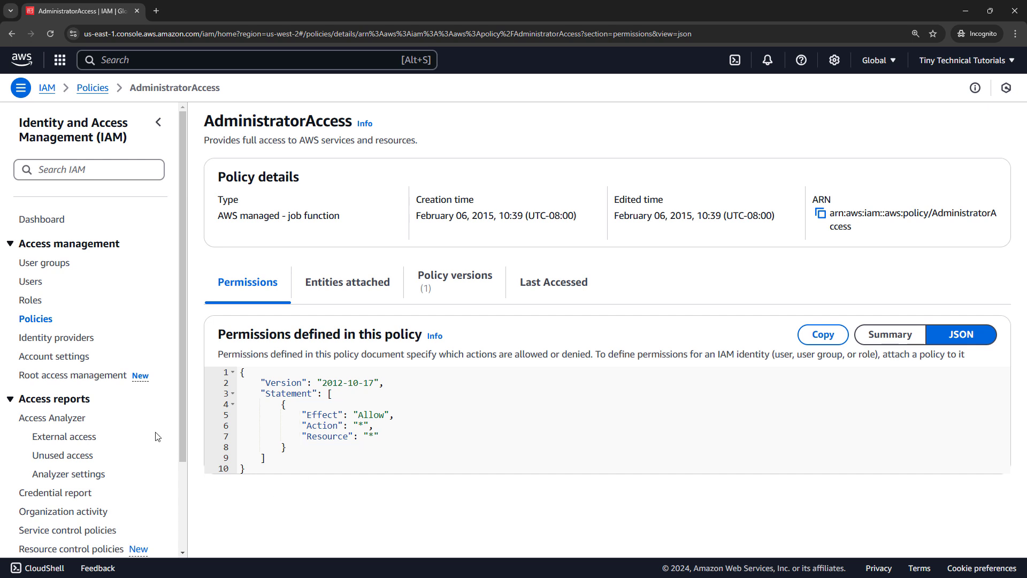
pyautogui.click(36, 319)
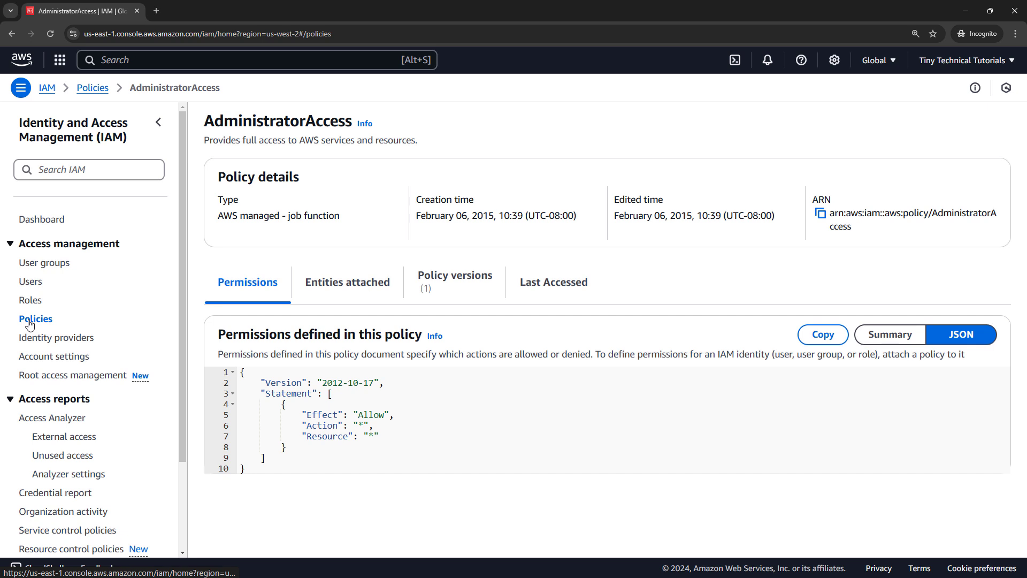
pyautogui.click(37, 319)
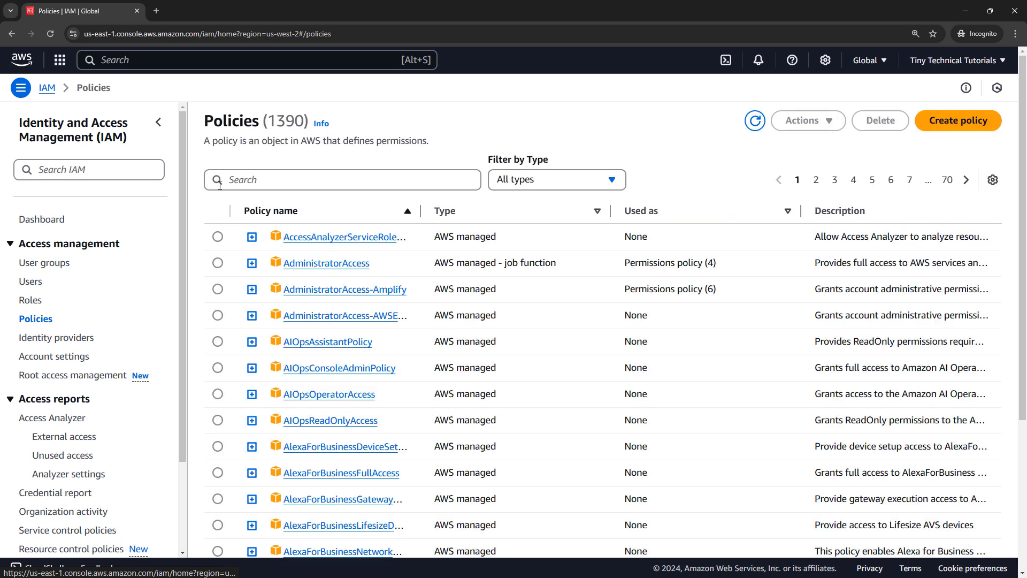
pyautogui.click(342, 180)
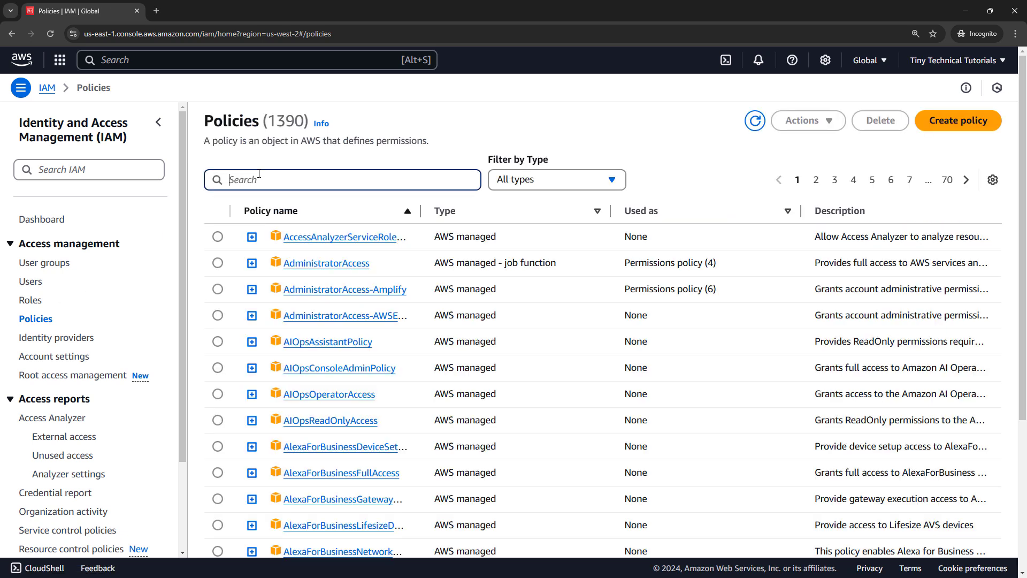
pyautogui.write('s3')
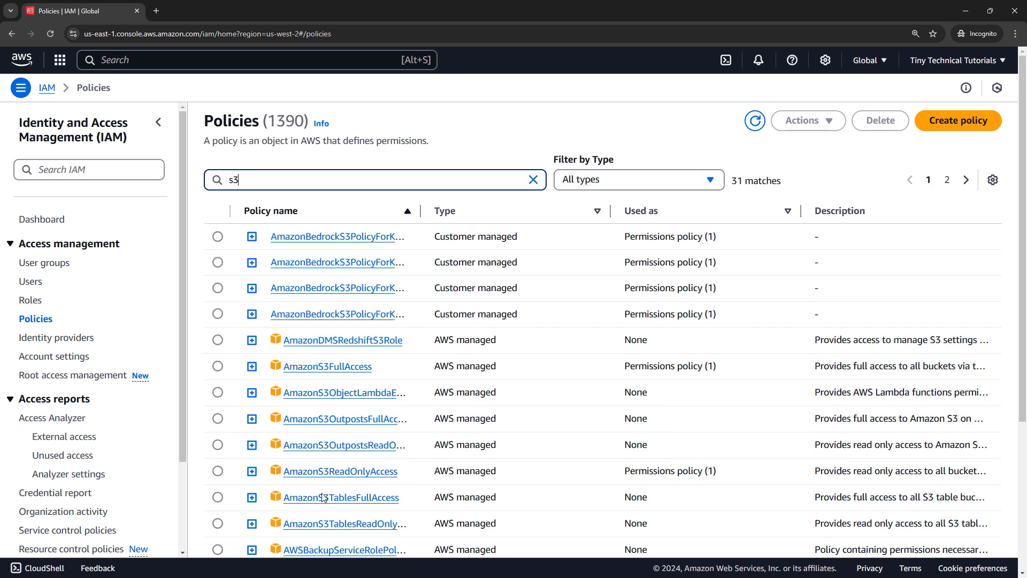
# Review the AmazonS3ReadOnlyAccess policy's JSON, then go to the IAM users list
pyautogui.click(340, 471)
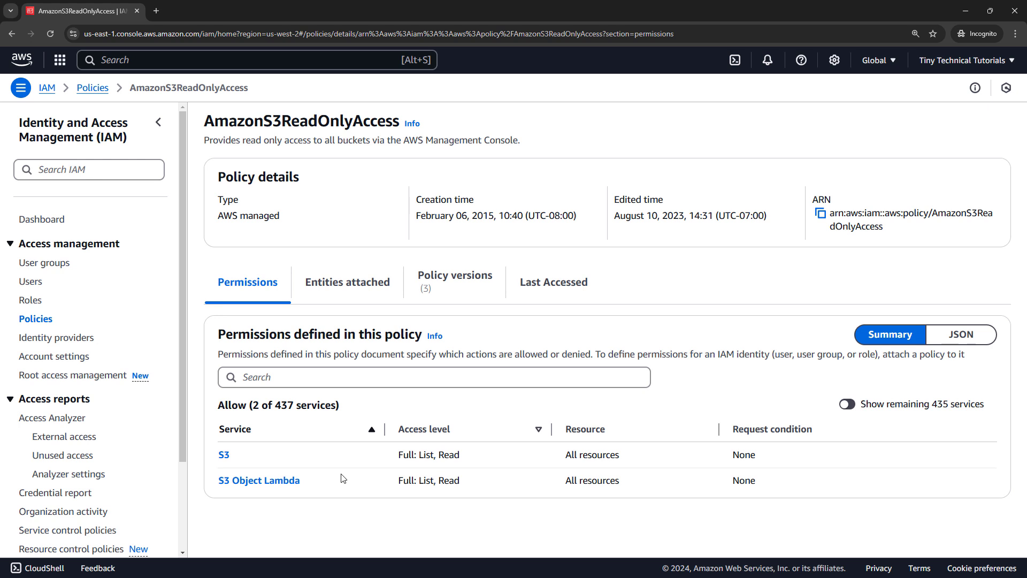
pyautogui.click(964, 334)
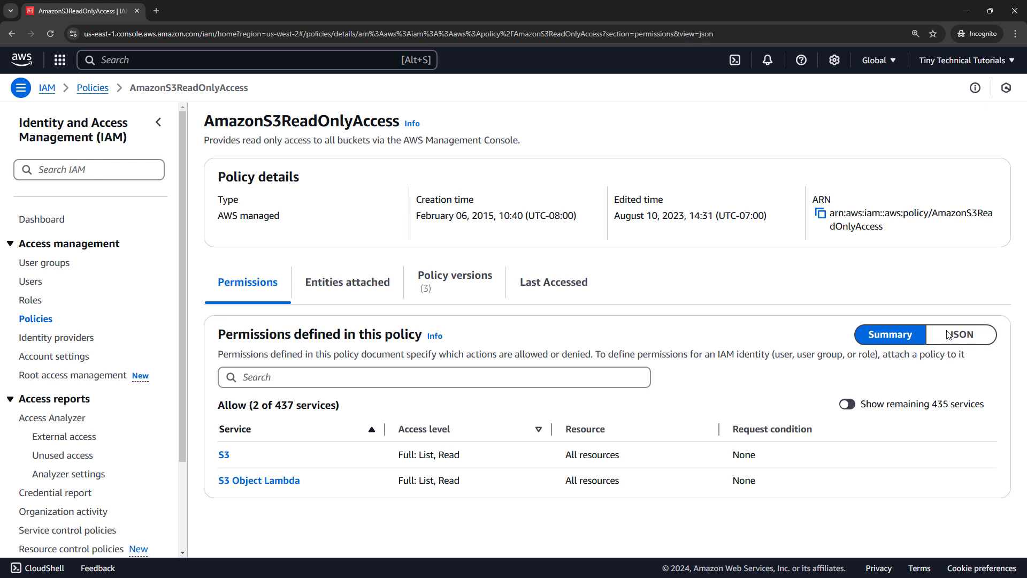
pyautogui.click(962, 334)
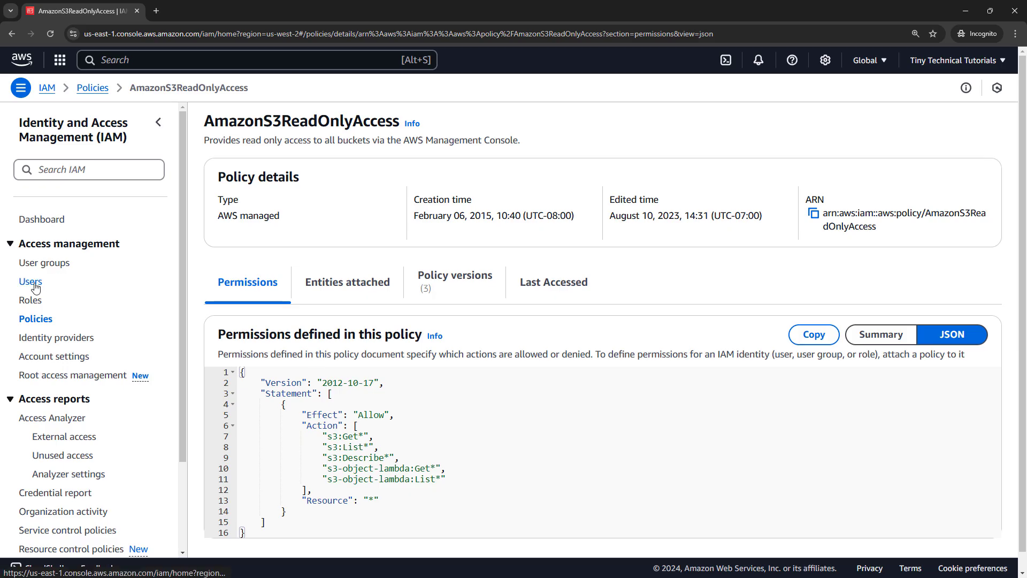
pyautogui.click(30, 280)
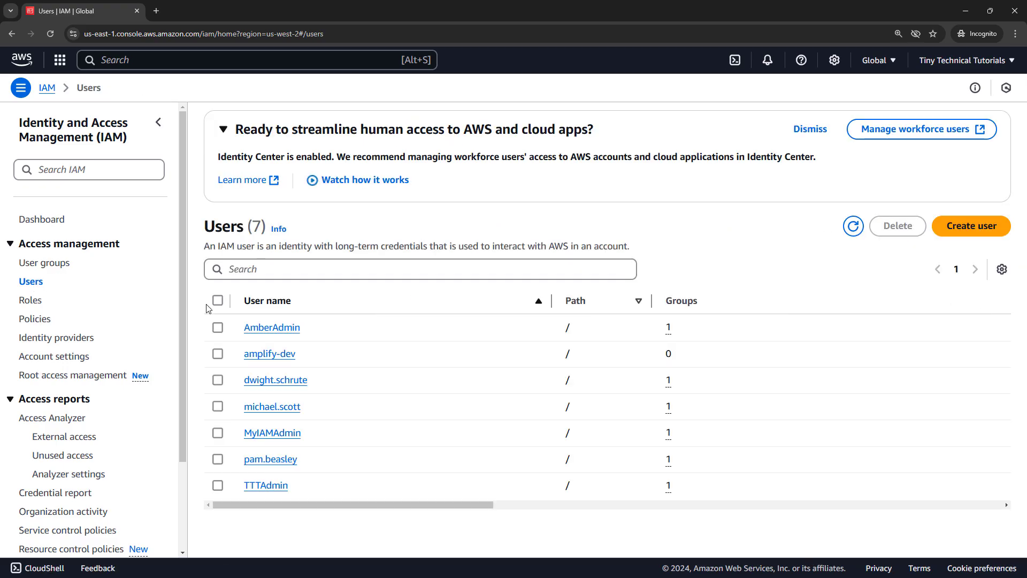
# Open the test user's details and start adding permissions to the user
pyautogui.click(275, 380)
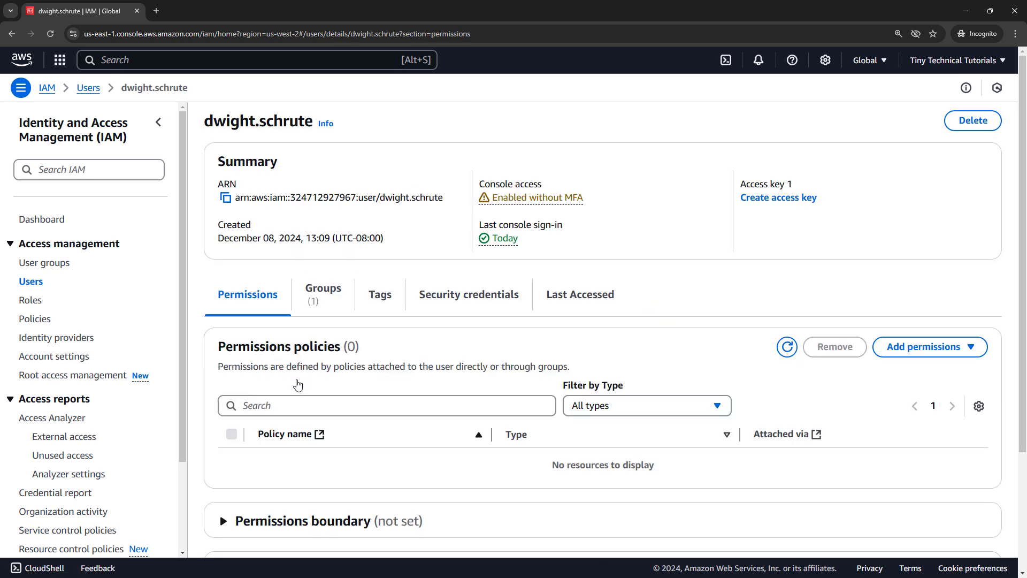
pyautogui.moveTo(194, 380)
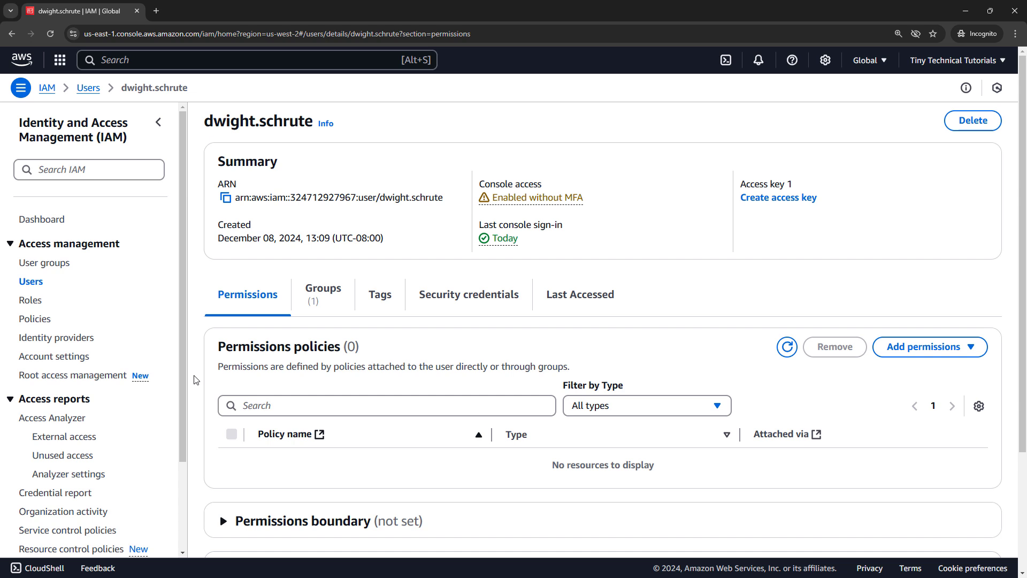
pyautogui.moveTo(816, 350)
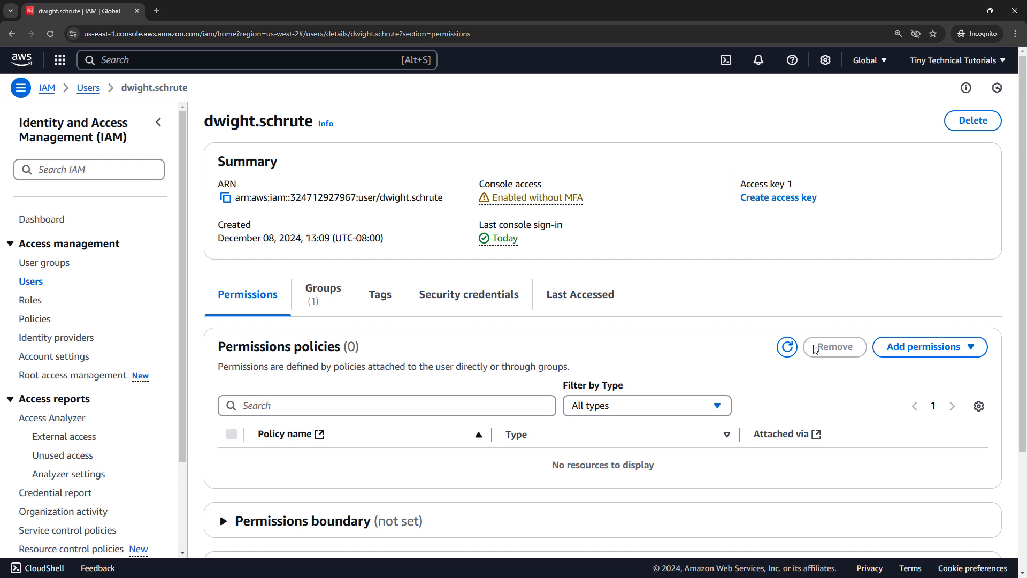
pyautogui.click(930, 347)
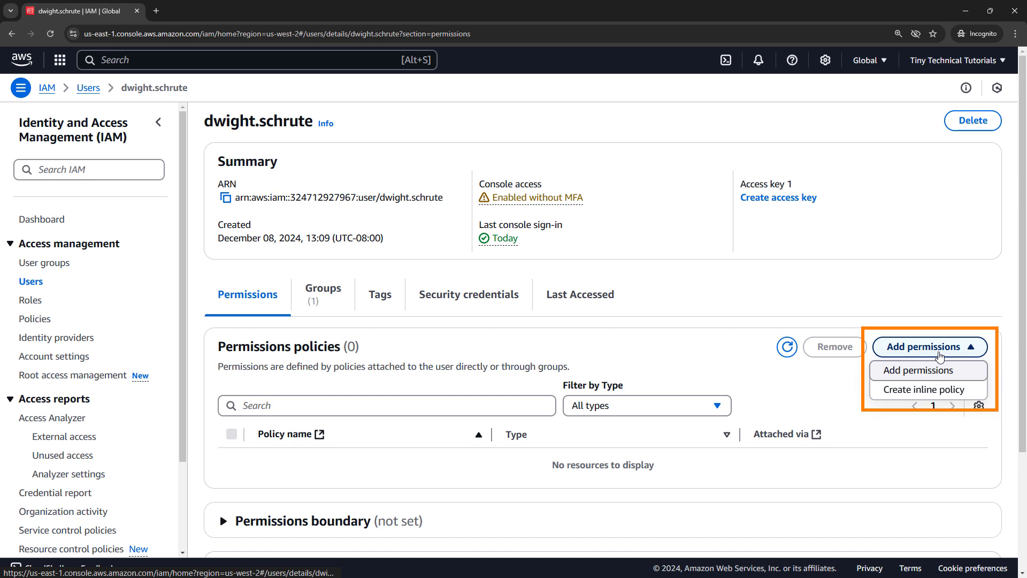
pyautogui.click(929, 370)
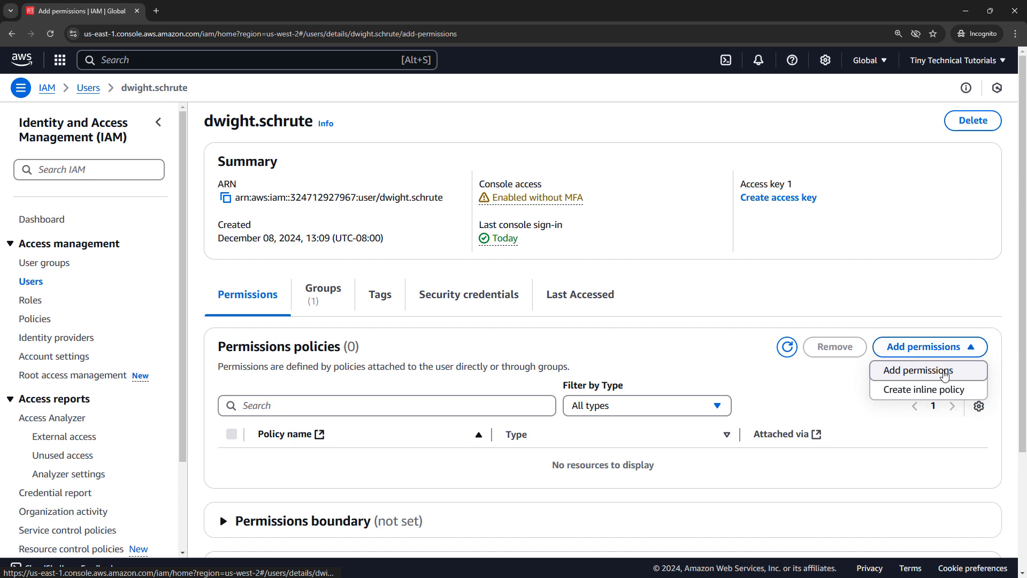
pyautogui.click(923, 370)
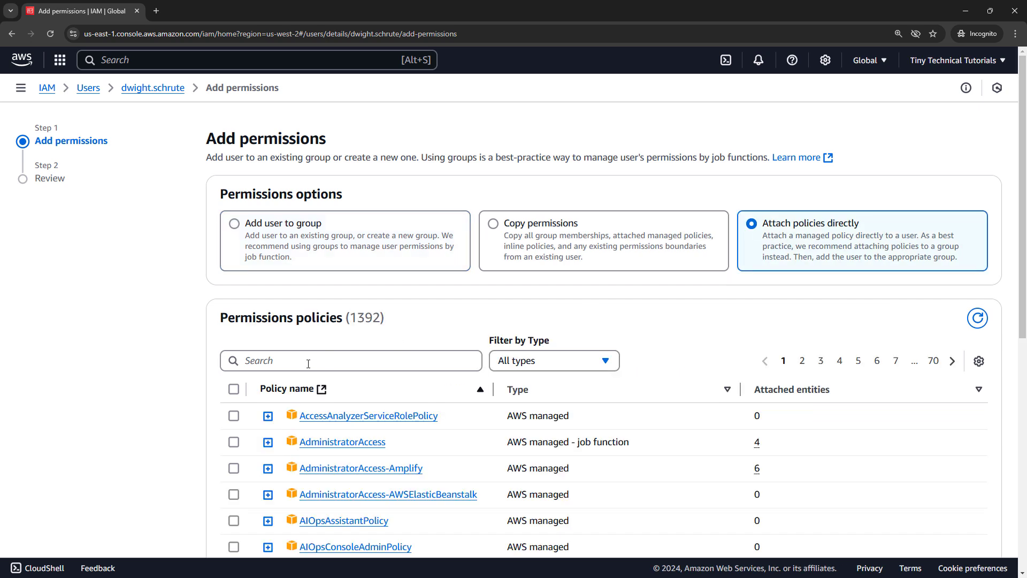
# Search 's3', select an S3 policy, then abandon and return to the IAM dashboard
pyautogui.write('s3')
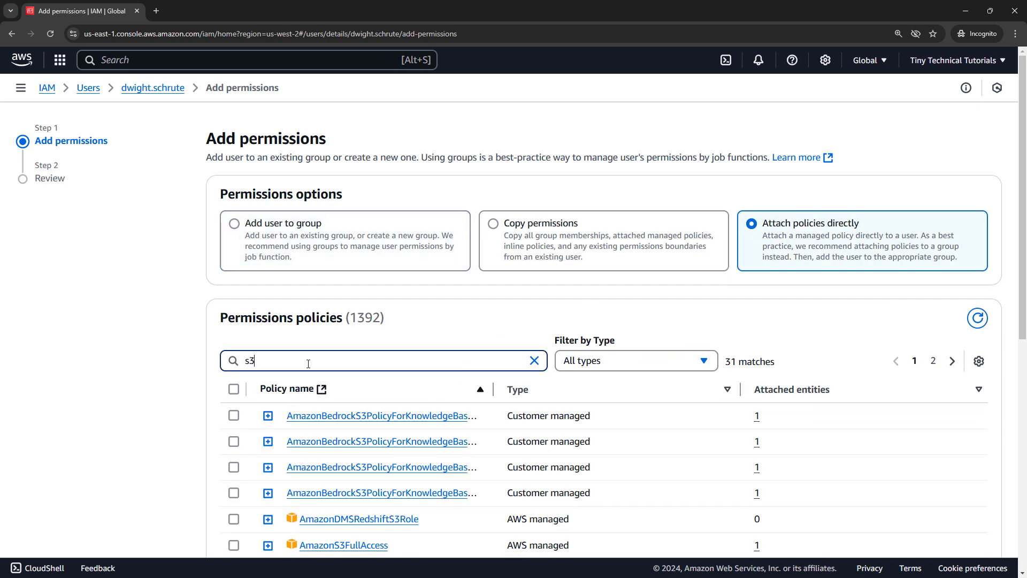
pyautogui.scroll(-3)
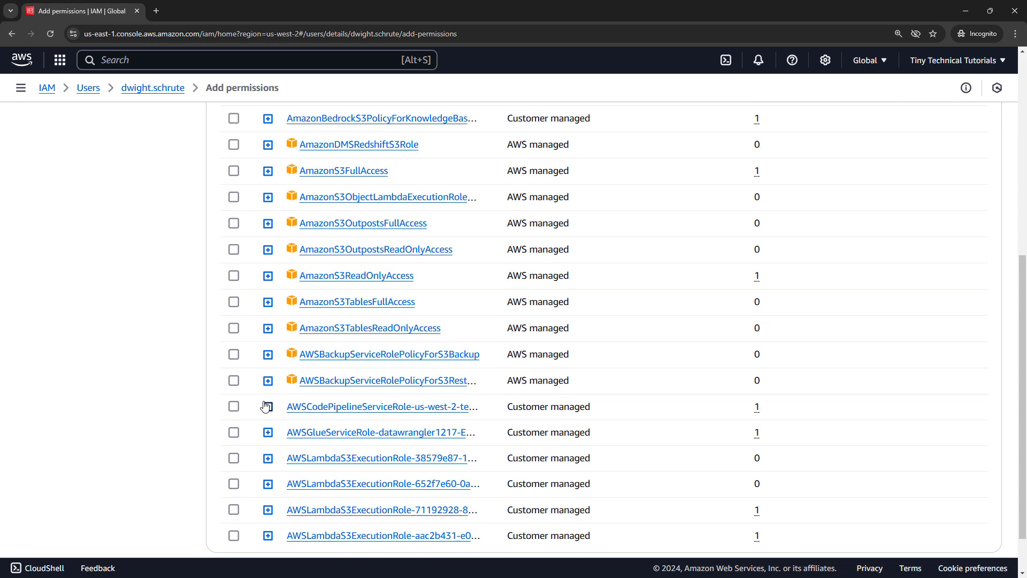
pyautogui.click(233, 276)
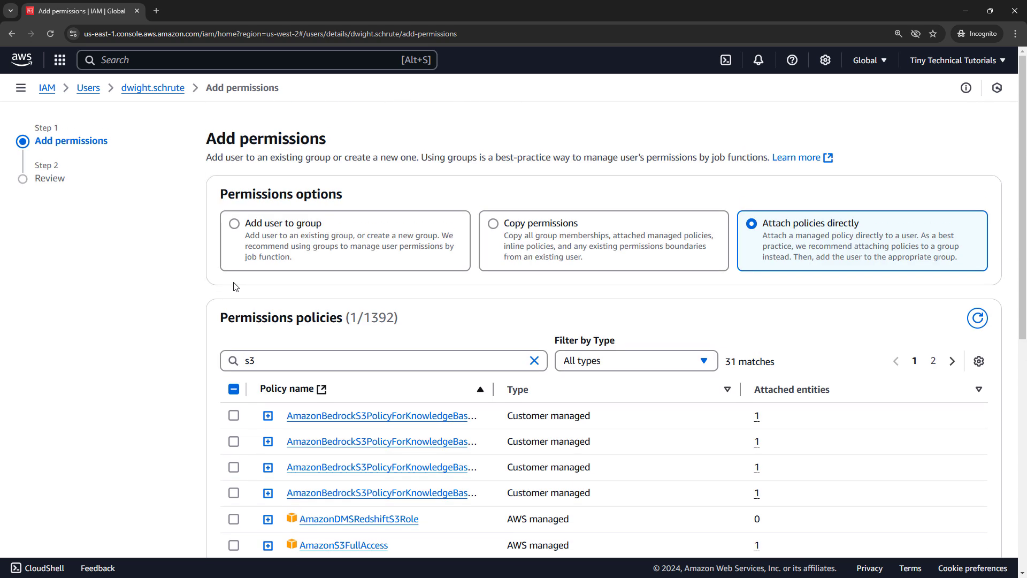
pyautogui.moveTo(46, 96)
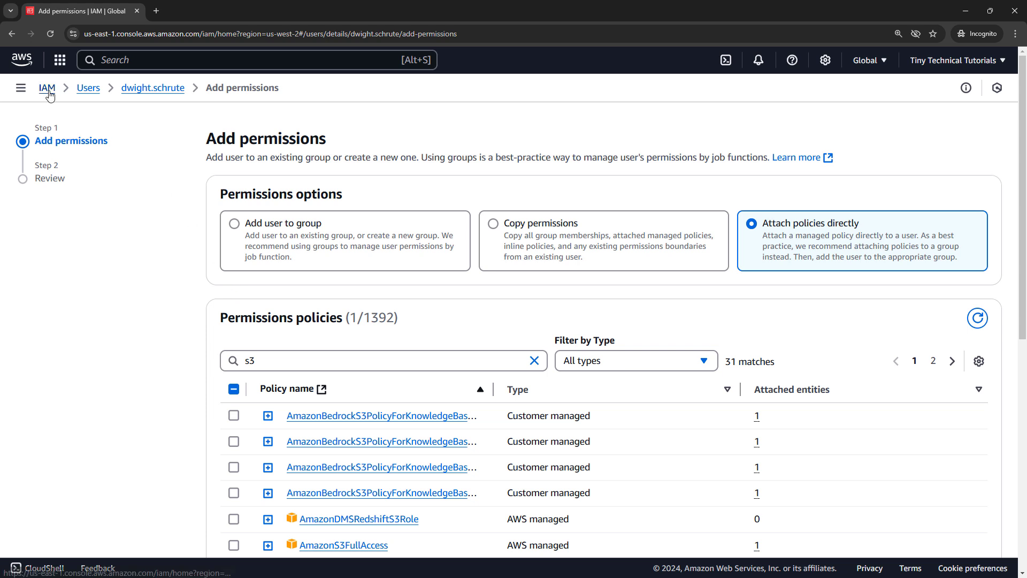
pyautogui.click(21, 88)
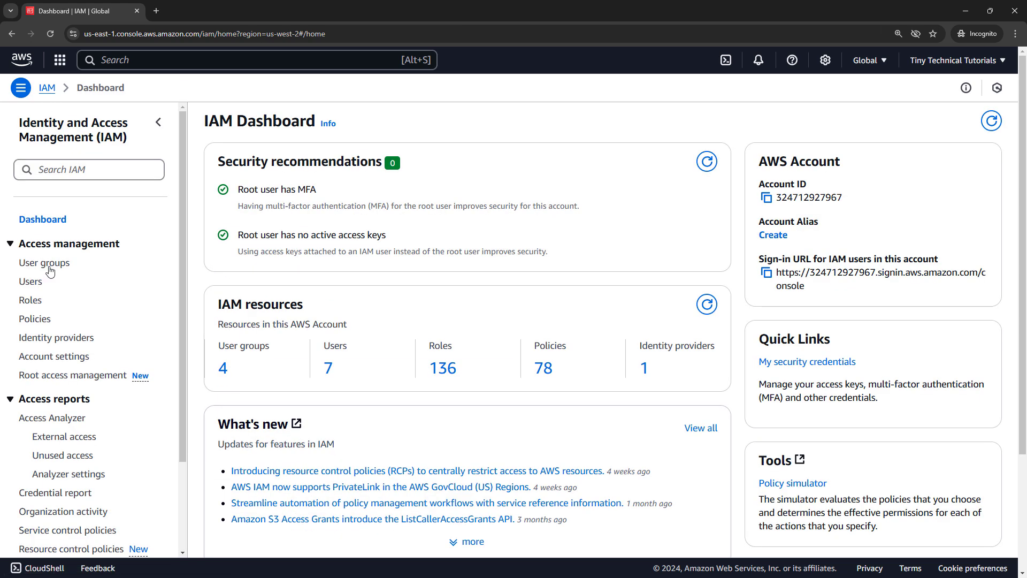
# Open the Testers group's Permissions and choose to attach existing managed policies
pyautogui.click(45, 263)
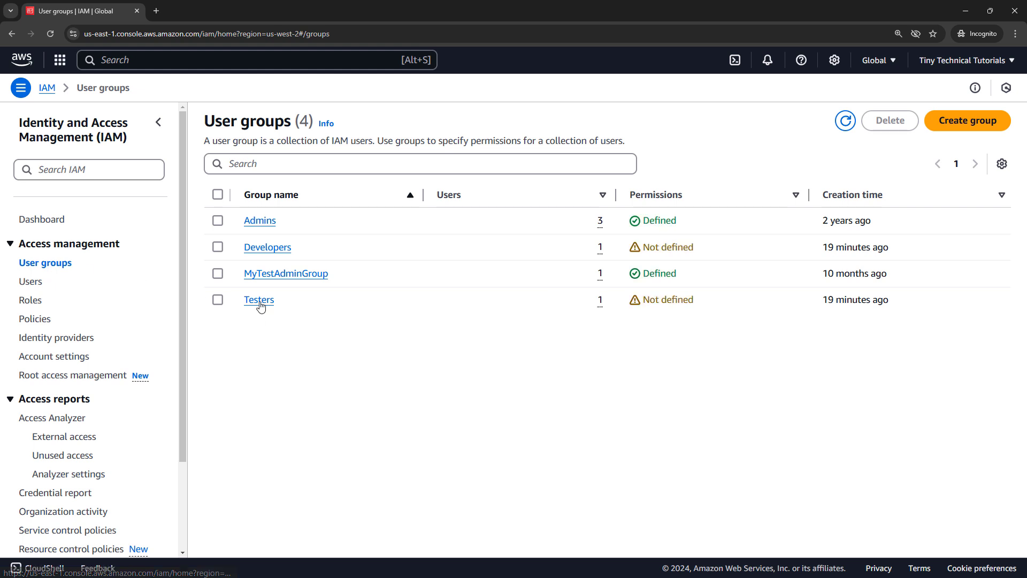
pyautogui.click(257, 299)
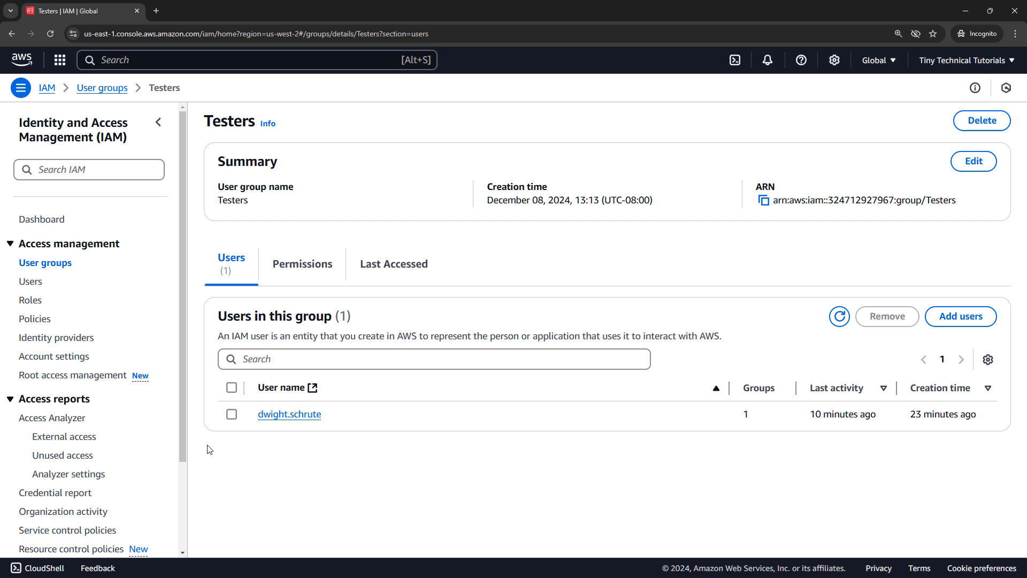
pyautogui.click(302, 264)
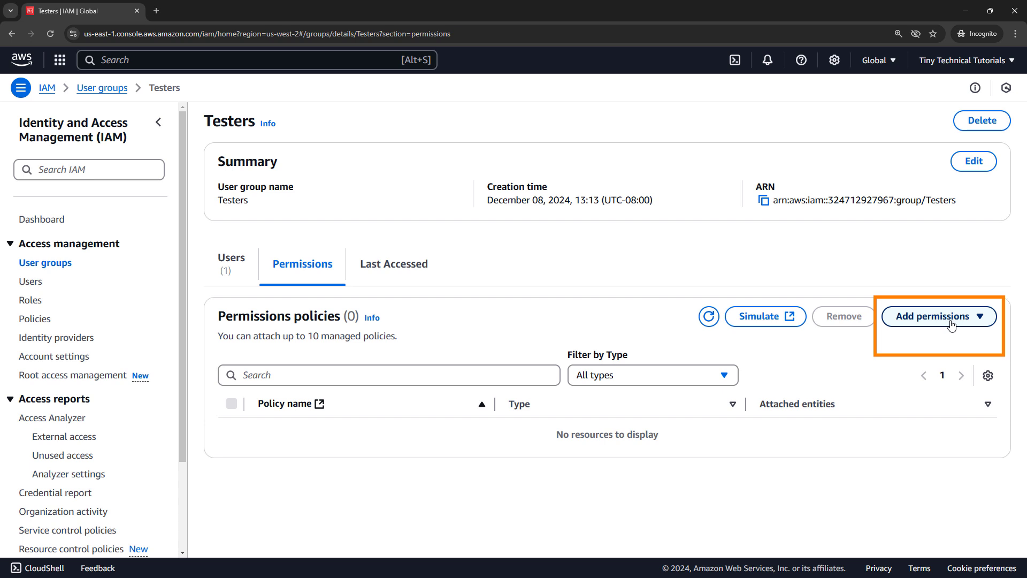
pyautogui.click(939, 316)
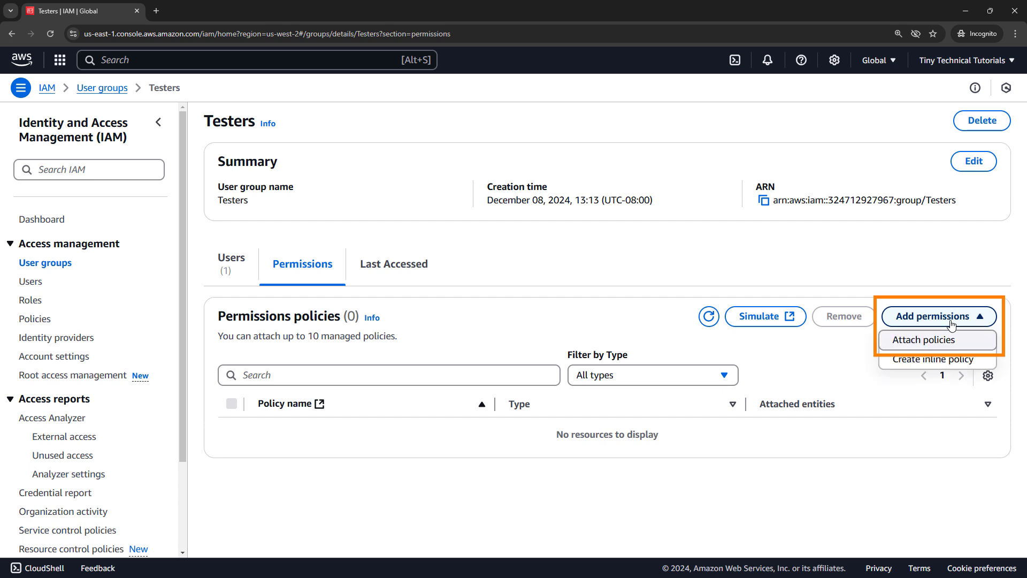
pyautogui.click(937, 340)
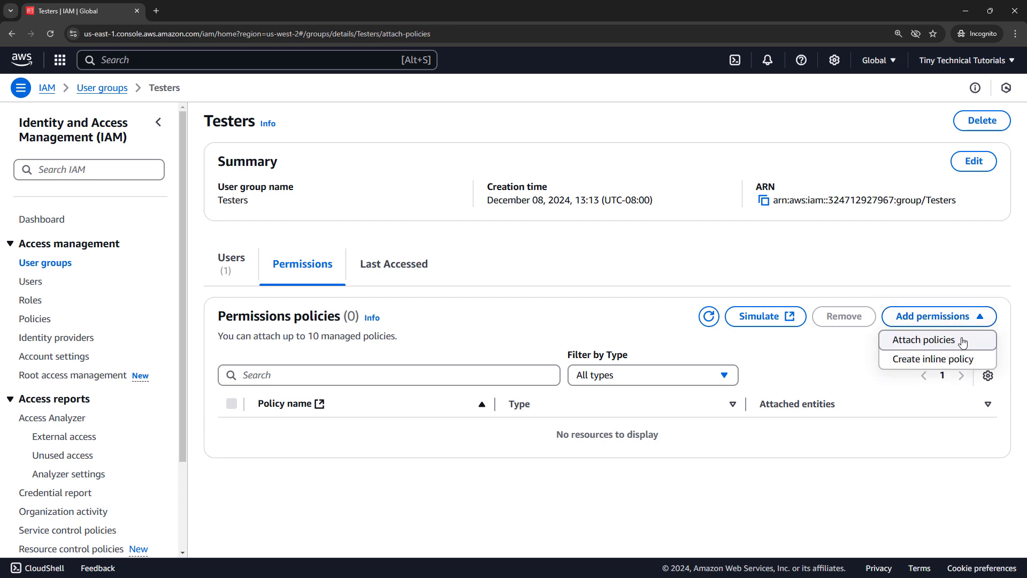
pyautogui.click(926, 340)
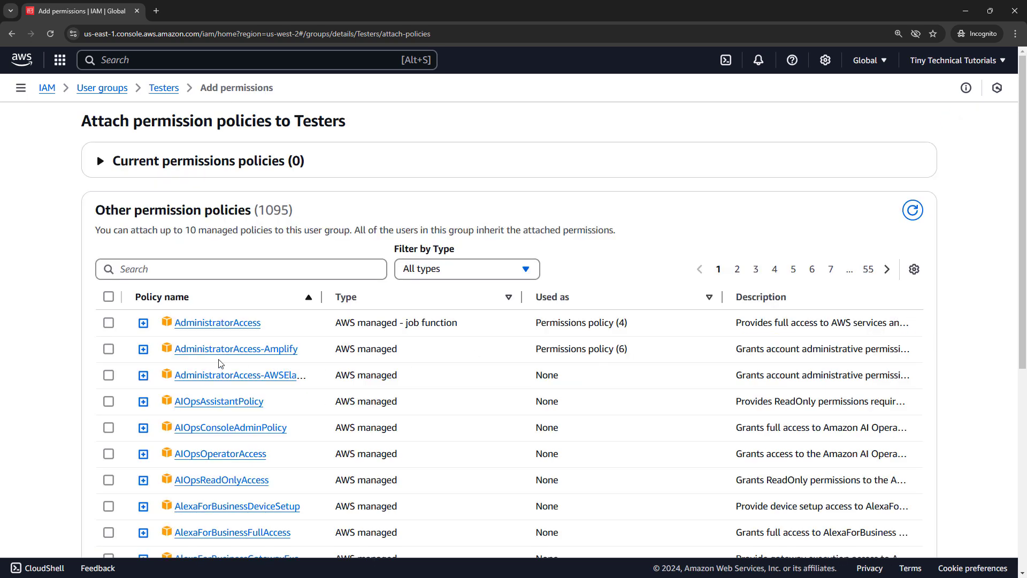
# Search 's3', attach AmazonS3FullAccess to Testers and return to the user groups list
pyautogui.click(240, 270)
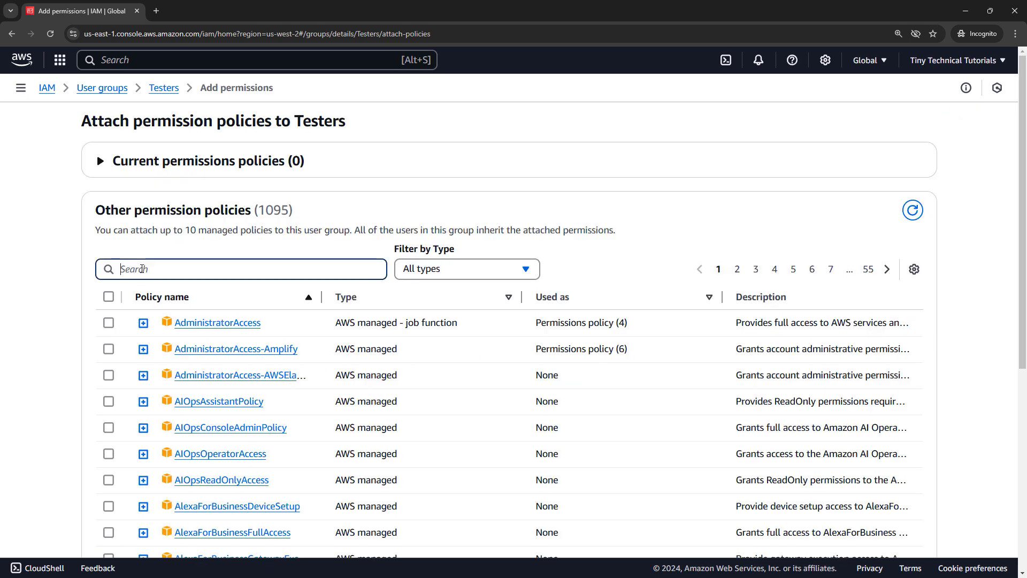
pyautogui.write('s3')
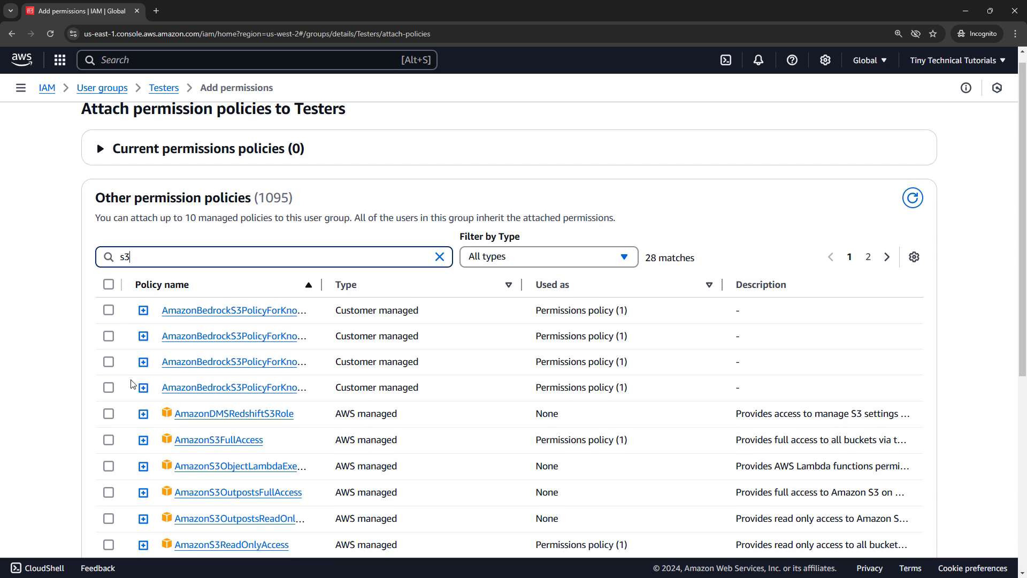
pyautogui.scroll(-3)
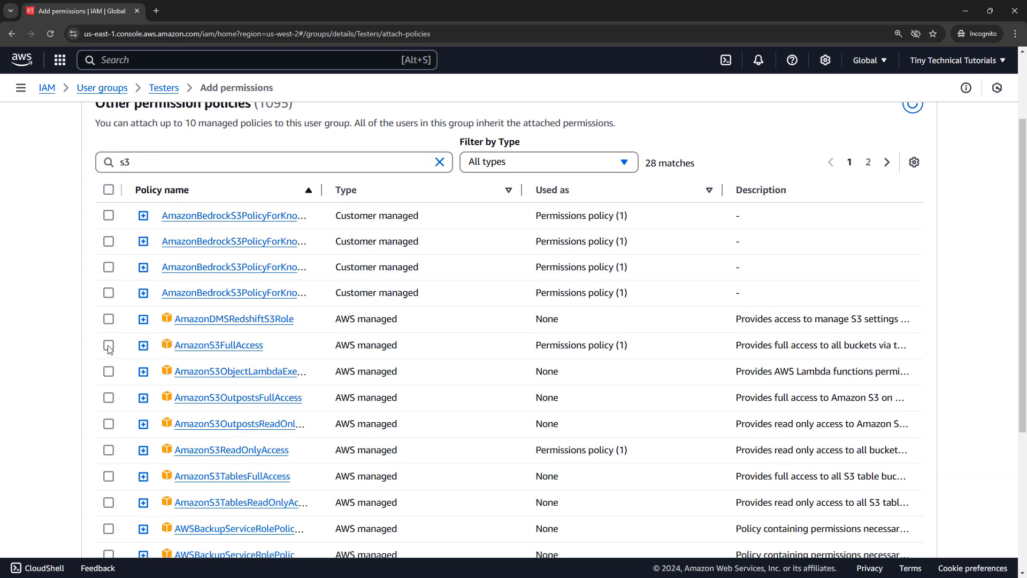
pyautogui.click(107, 346)
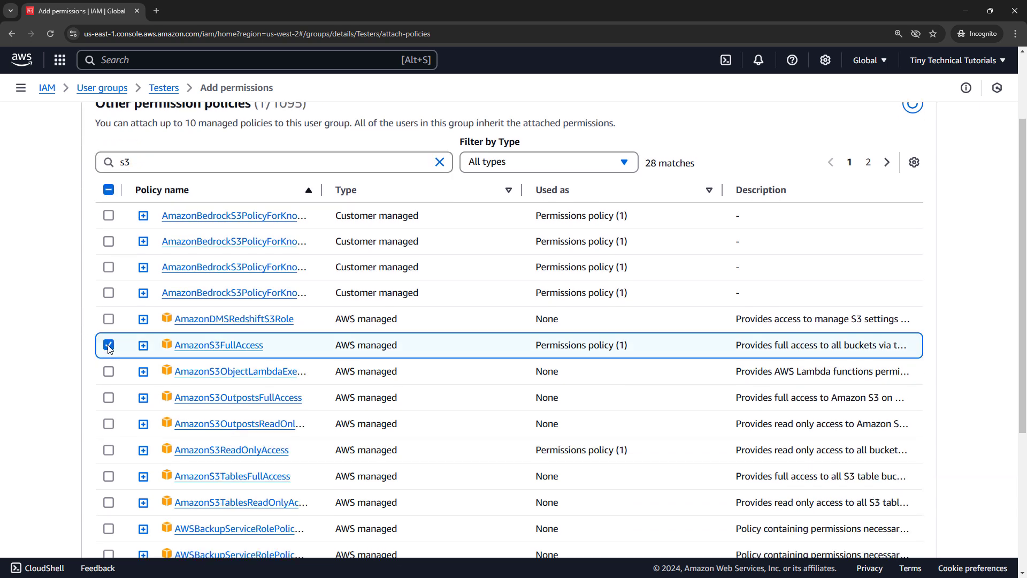
pyautogui.scroll(-3)
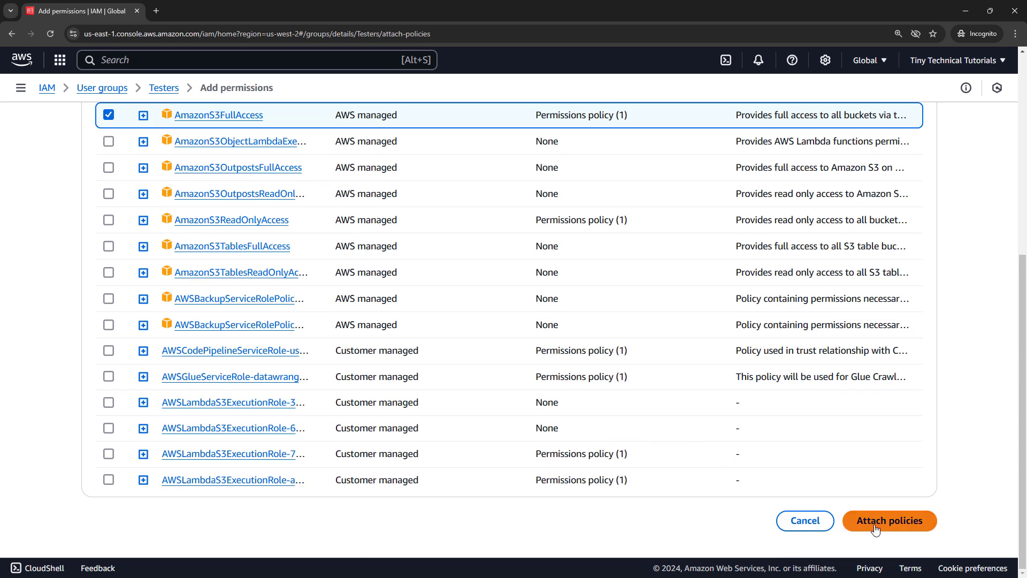
pyautogui.click(889, 520)
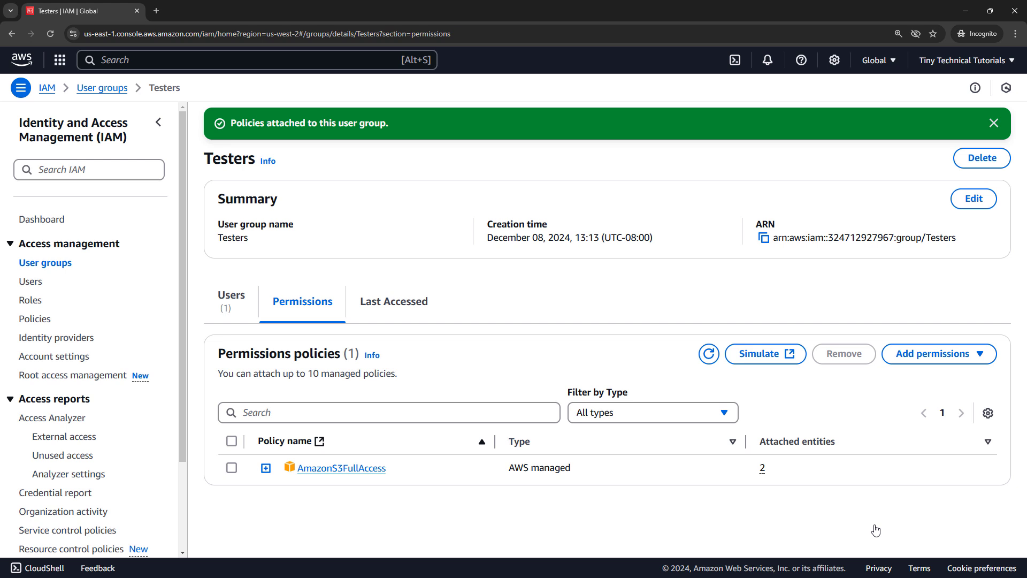
pyautogui.moveTo(62, 270)
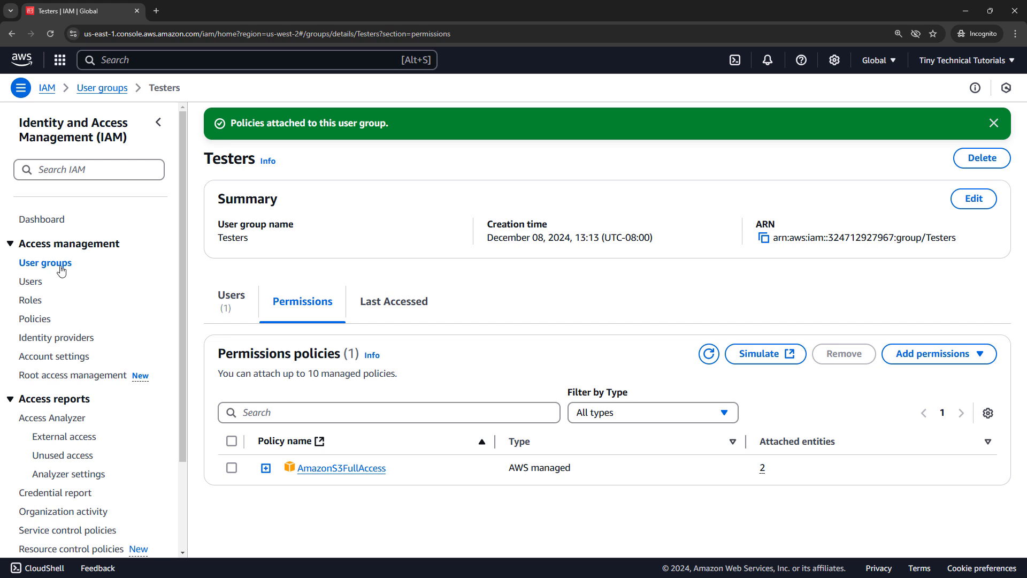
pyautogui.click(45, 263)
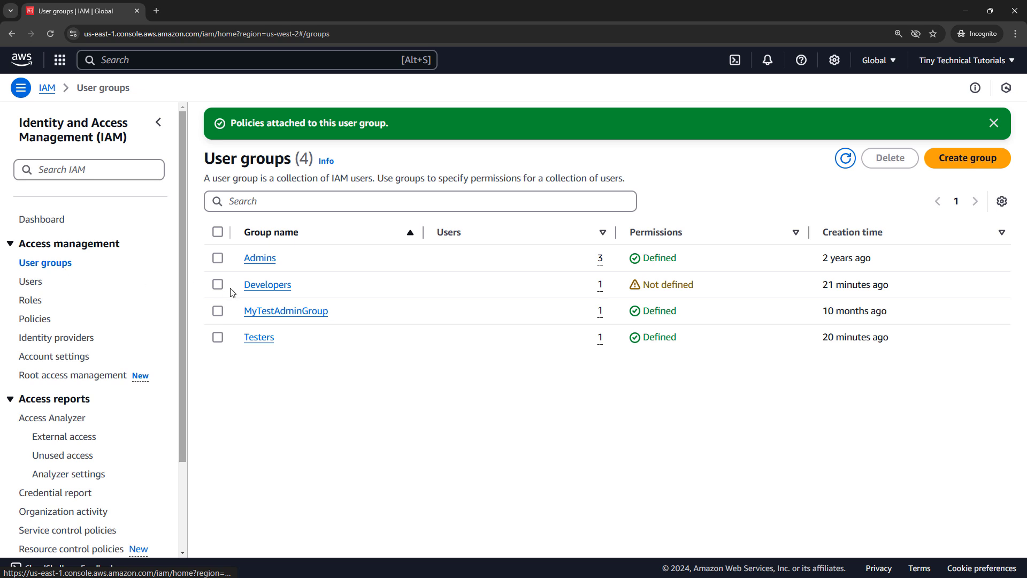
# Open the Developers group's Permissions and choose to attach managed policies
pyautogui.click(268, 284)
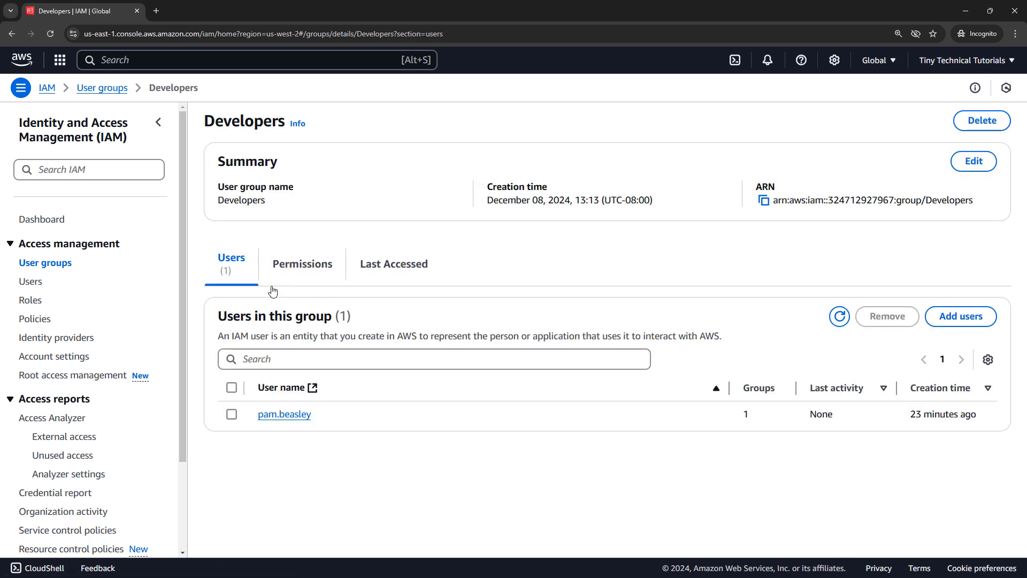
pyautogui.click(302, 263)
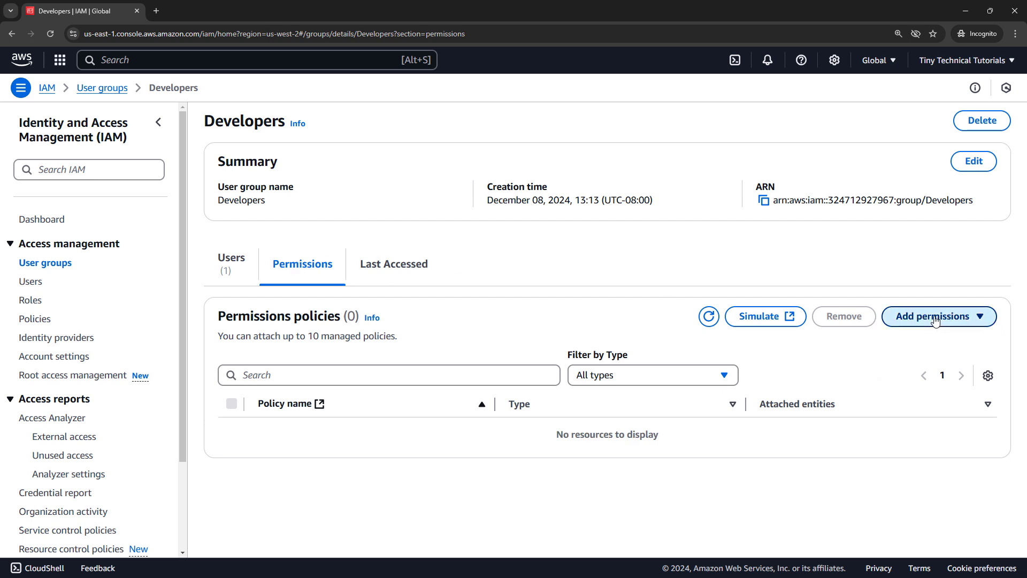
pyautogui.click(939, 315)
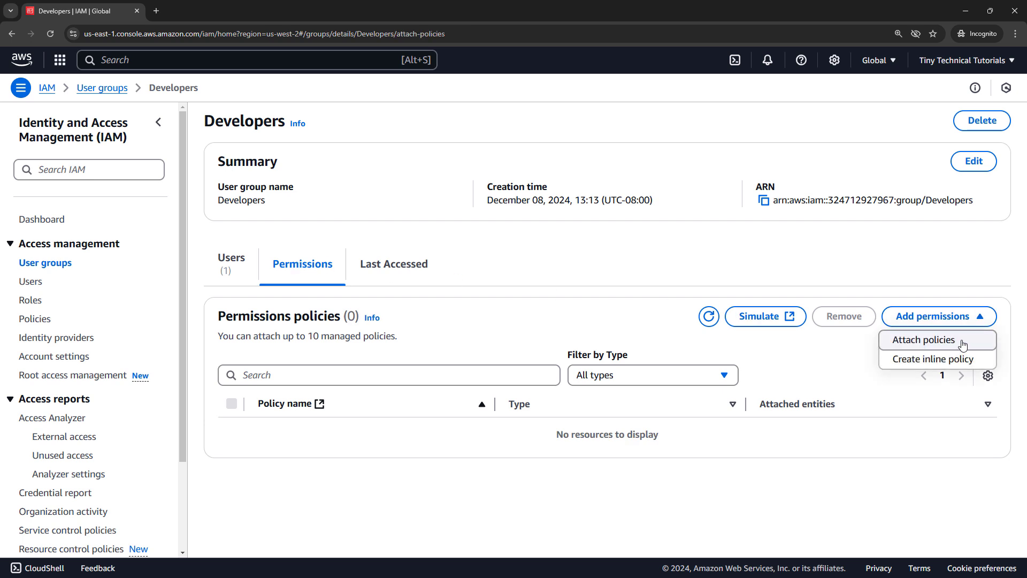
pyautogui.click(930, 340)
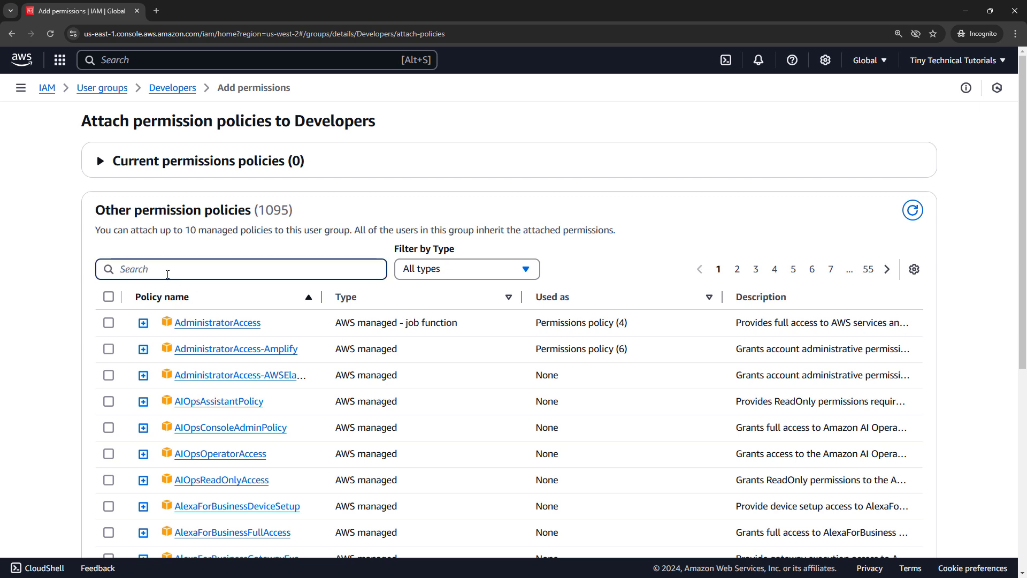
# Search and select AmazonS3FullAccess, AmazonDynamoDBFullAccess and AWSLambda_FullAccess
pyautogui.write('s3')
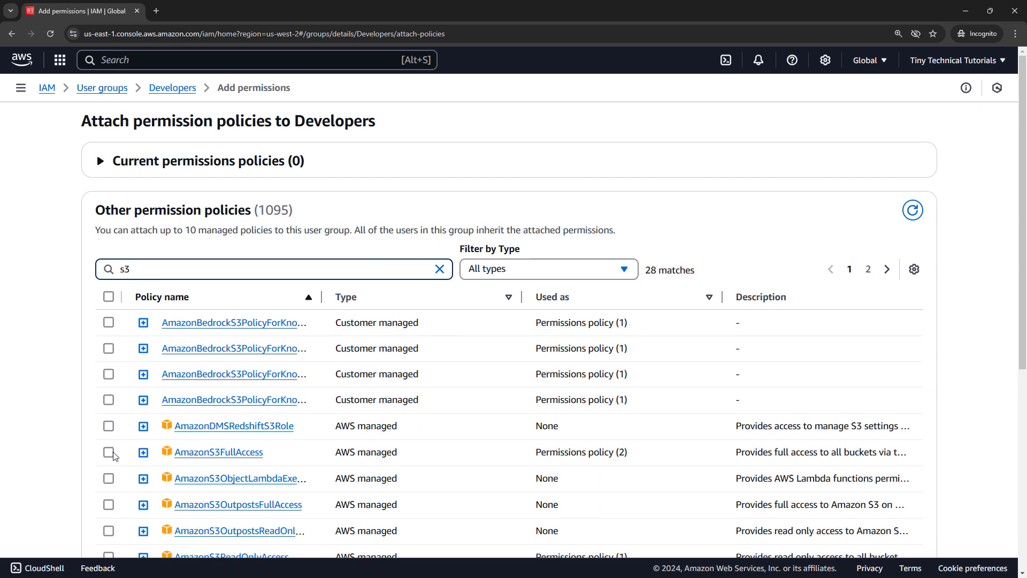
pyautogui.click(109, 451)
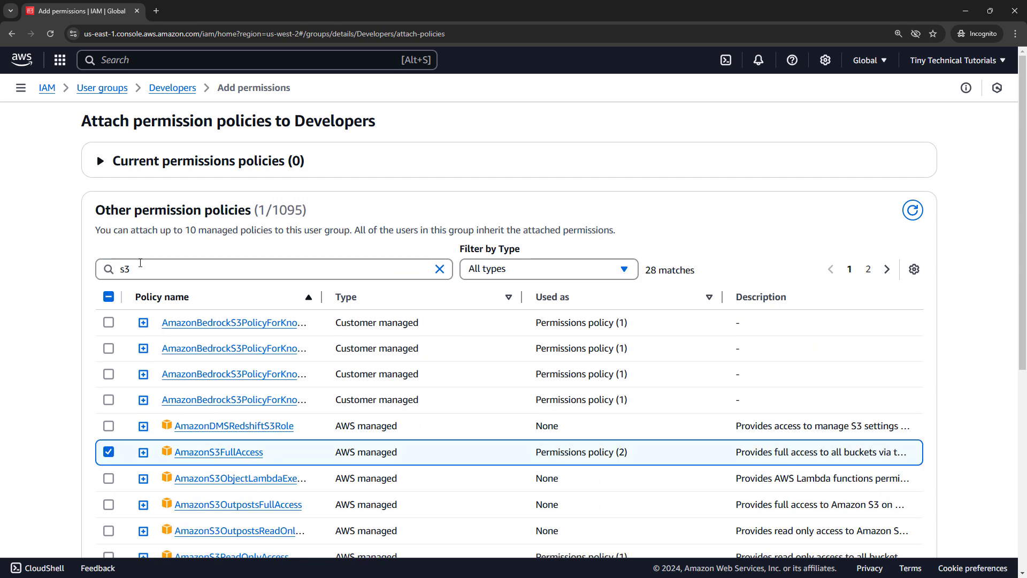
pyautogui.press('Backspace')
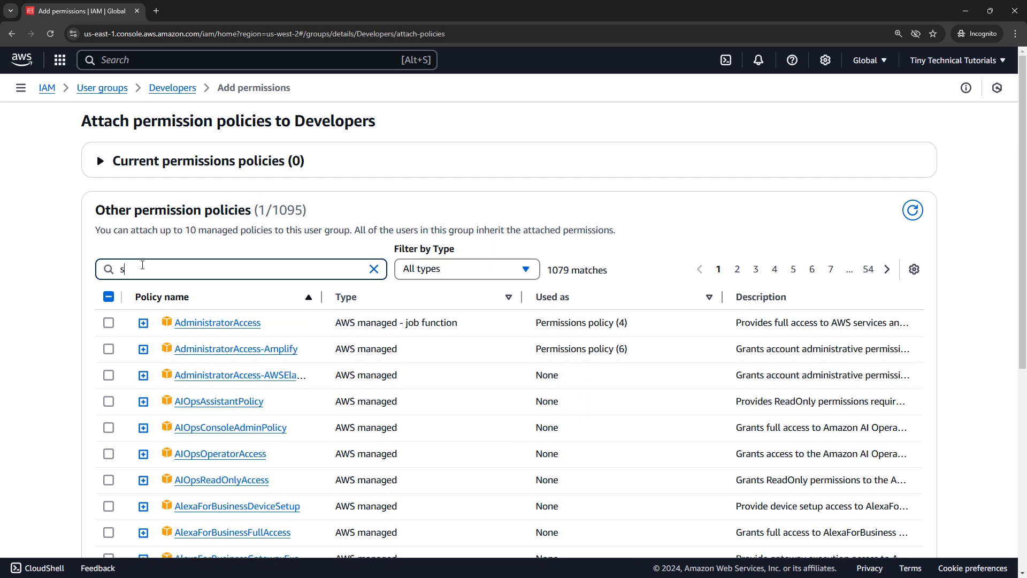
pyautogui.write('dynamo')
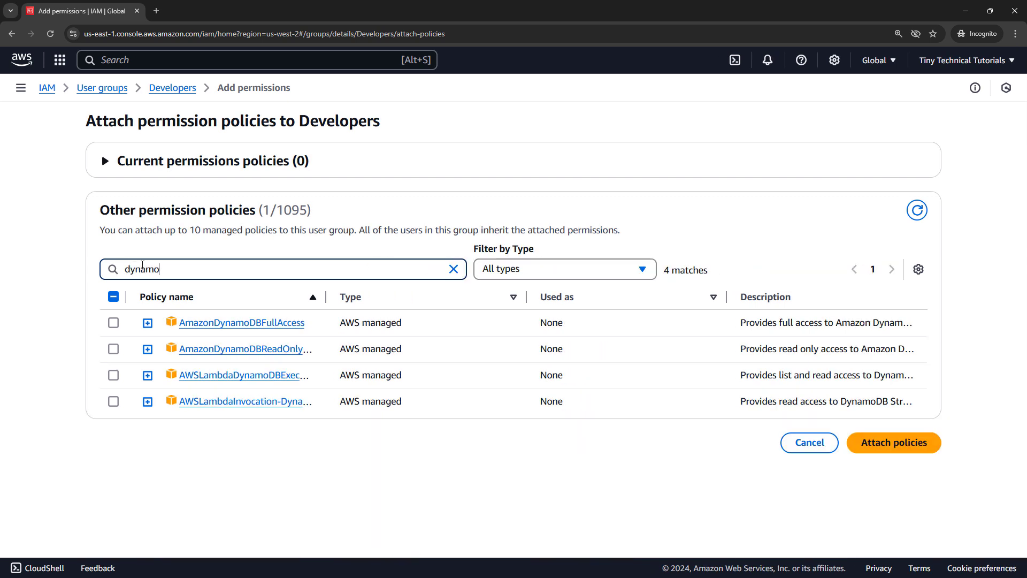
pyautogui.click(114, 322)
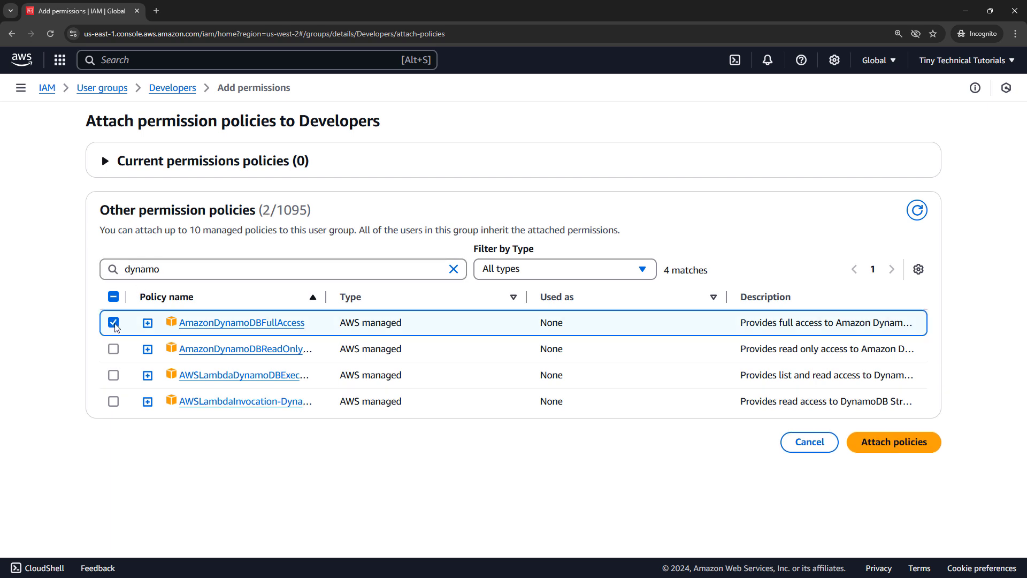
pyautogui.click(454, 270)
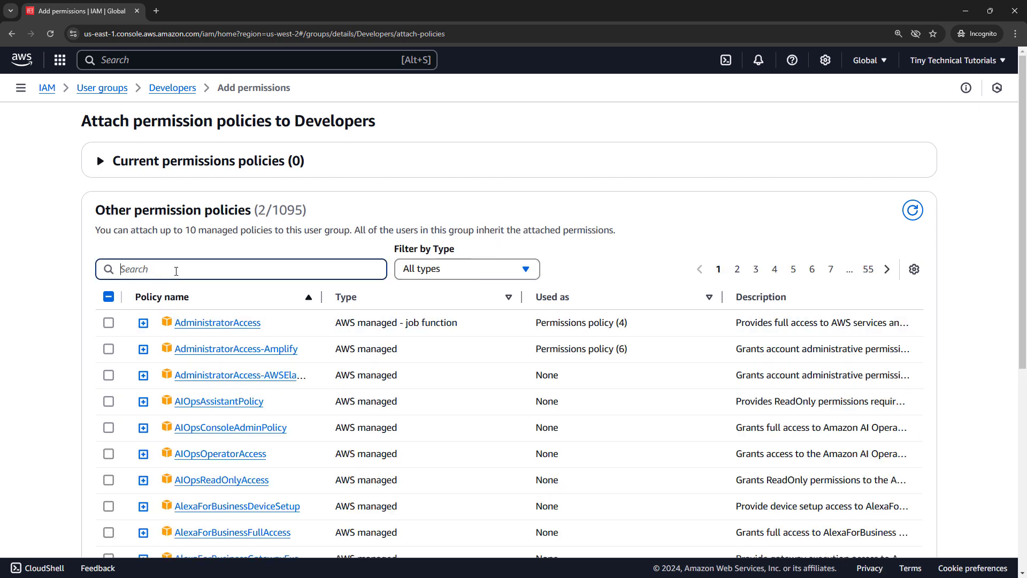
pyautogui.write('lambda')
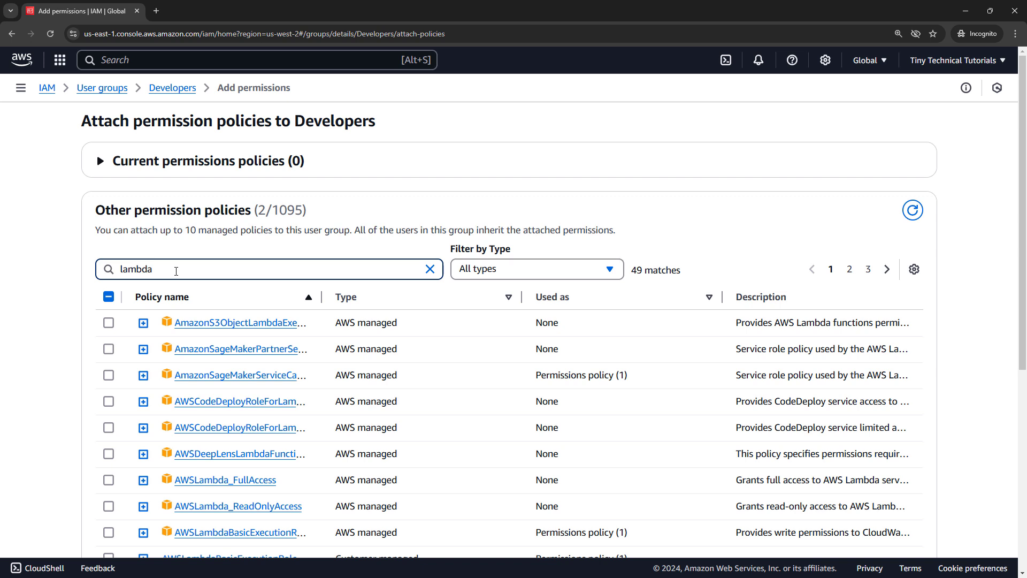
pyautogui.click(108, 480)
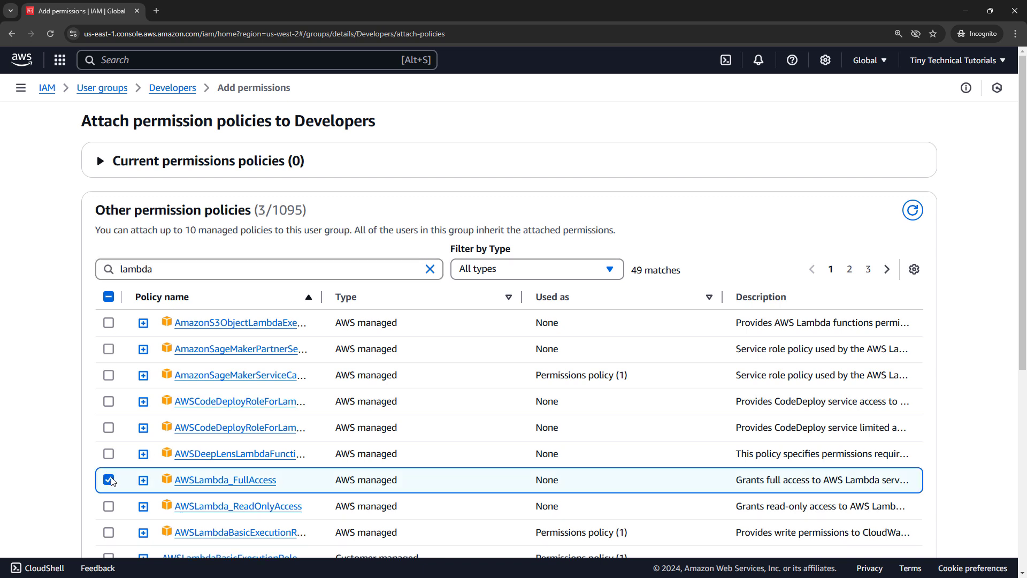
# Attach the three selected policies to the Developers group
pyautogui.scroll(-3)
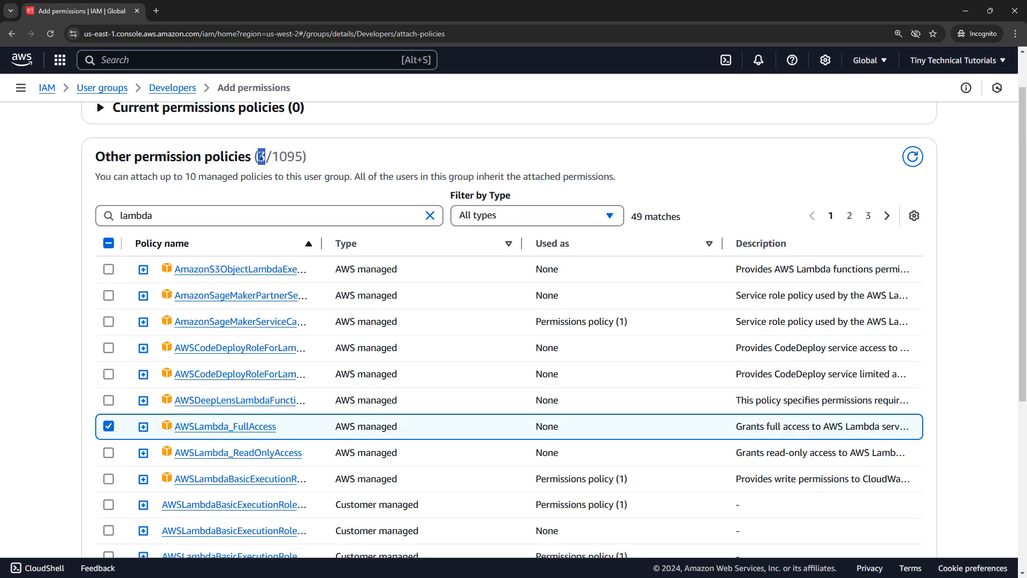
pyautogui.click(888, 520)
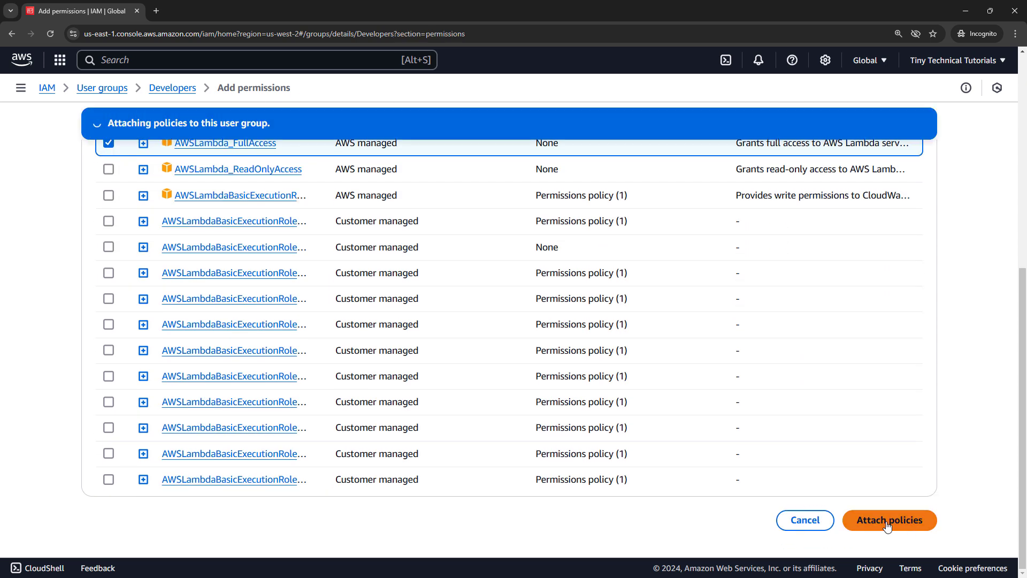
pyautogui.click(890, 520)
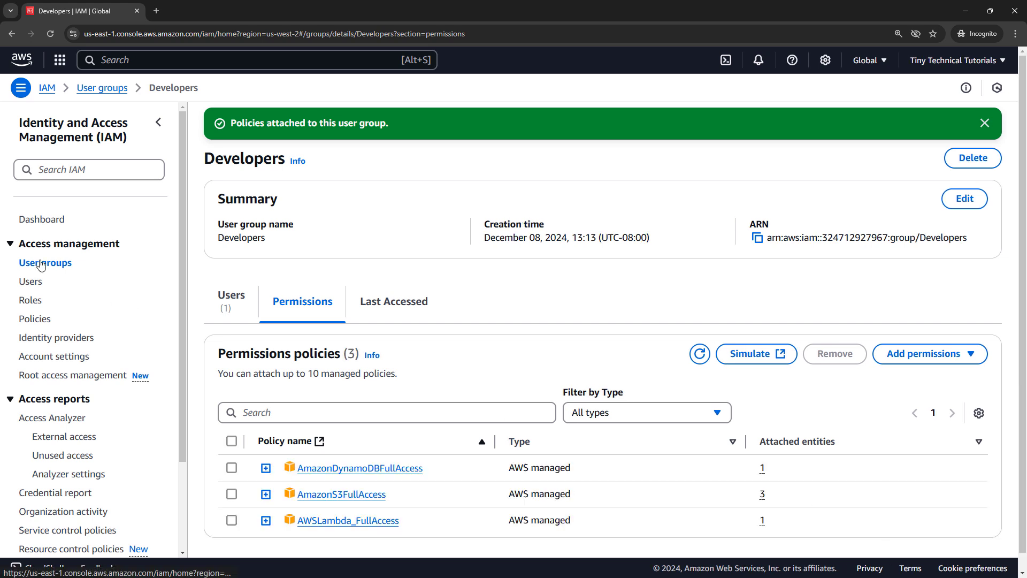
# Review the Admins group's attached AdministratorAccess policy, then go to the IAM roles list
pyautogui.click(45, 262)
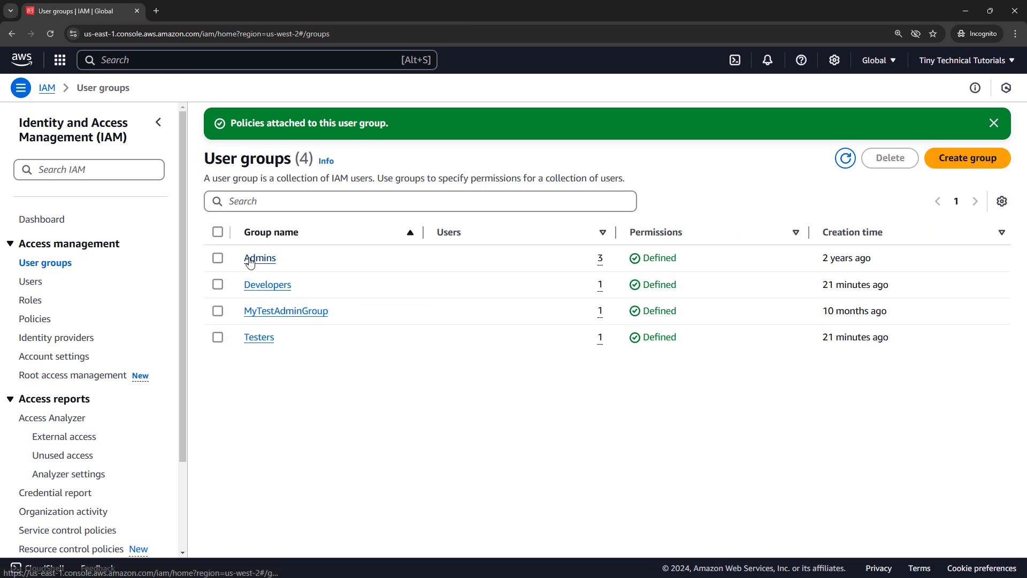
pyautogui.click(259, 258)
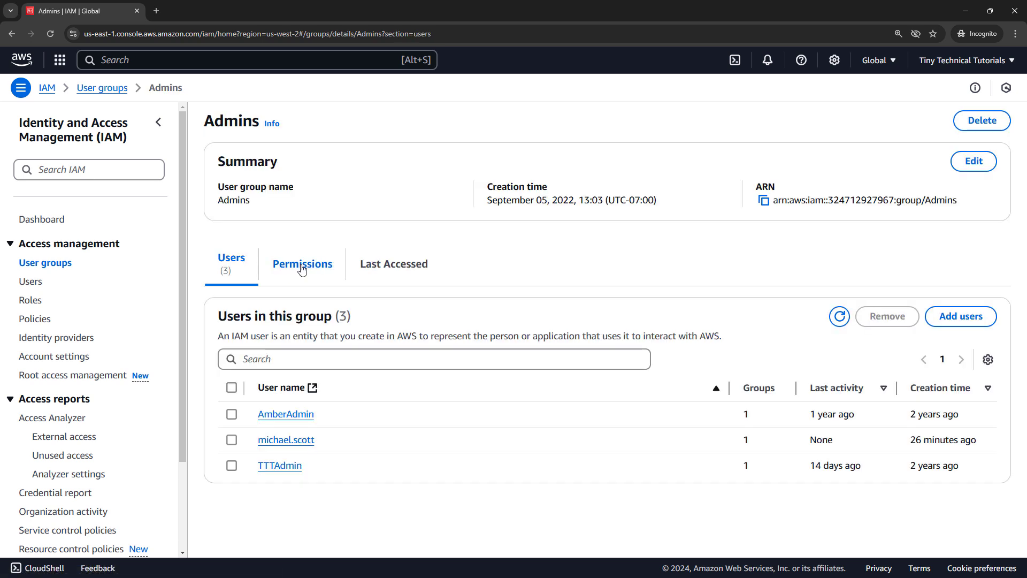
pyautogui.click(302, 263)
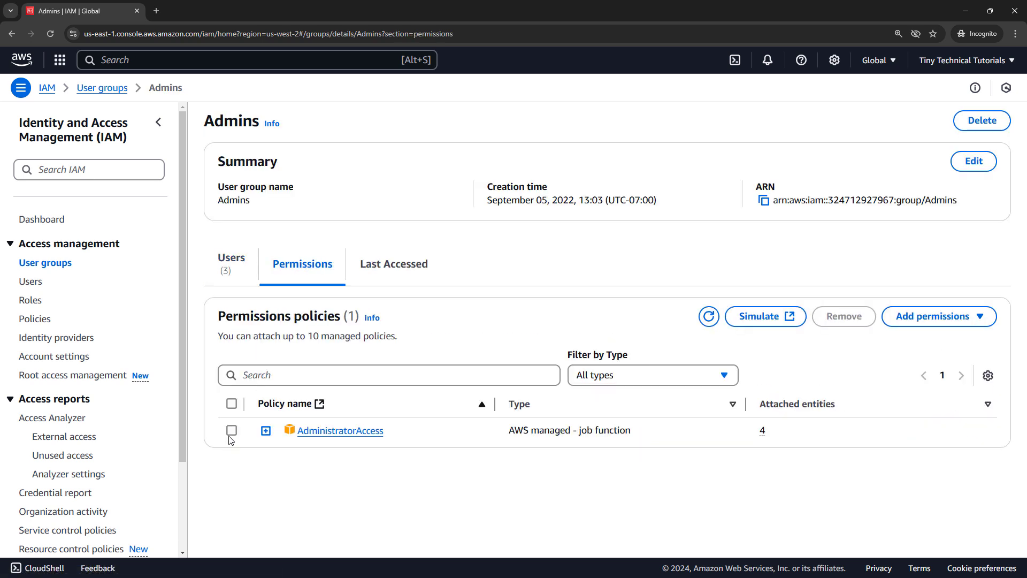
pyautogui.moveTo(232, 441)
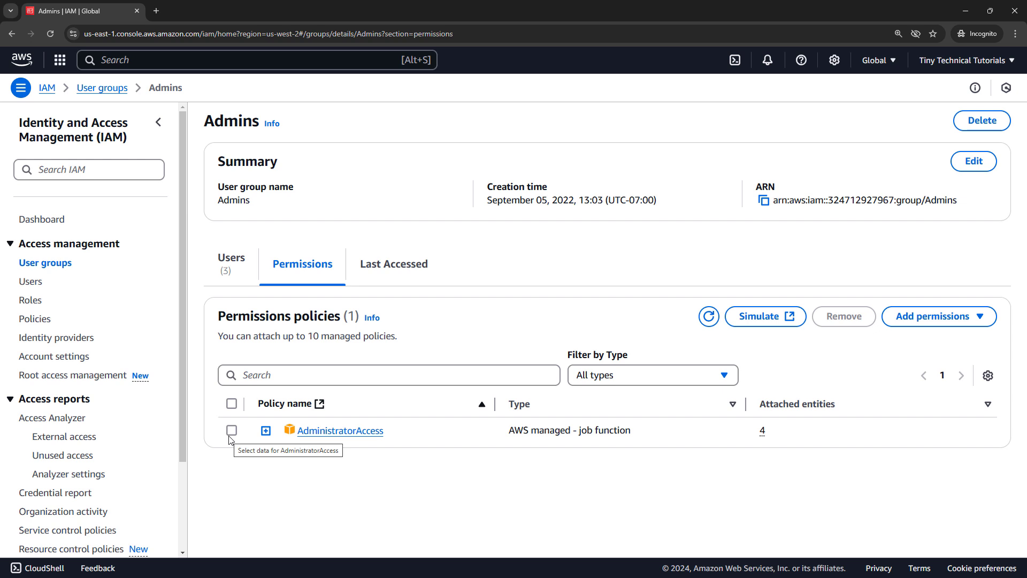
pyautogui.moveTo(211, 473)
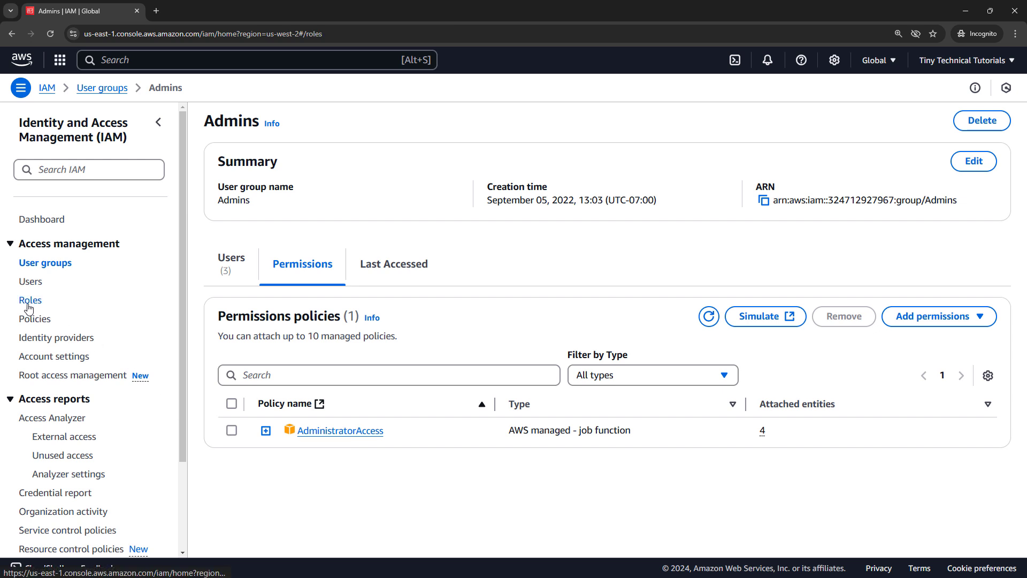
pyautogui.click(30, 299)
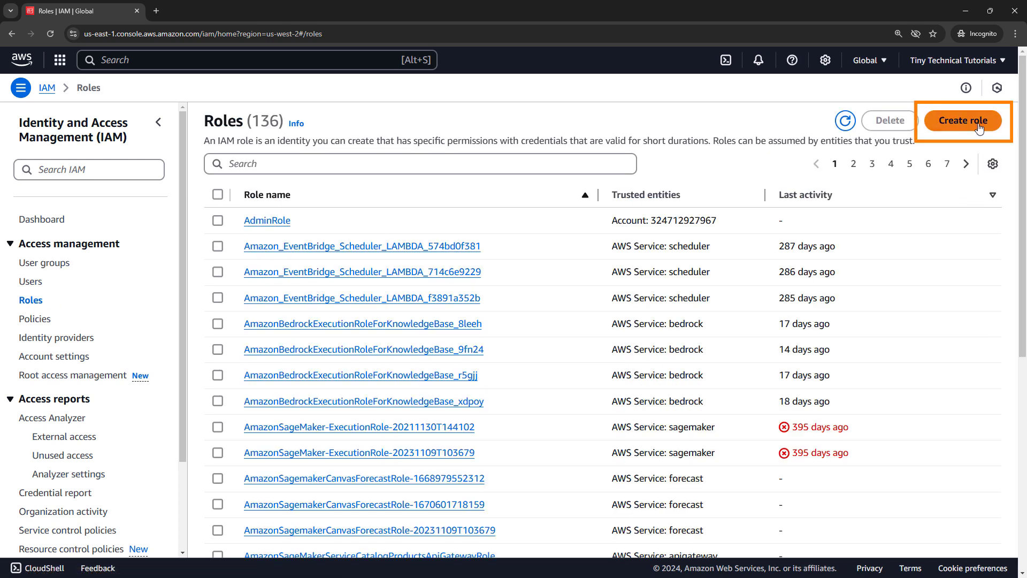
# Start a new role trusted by the EC2 service and continue to the permissions step
pyautogui.click(961, 120)
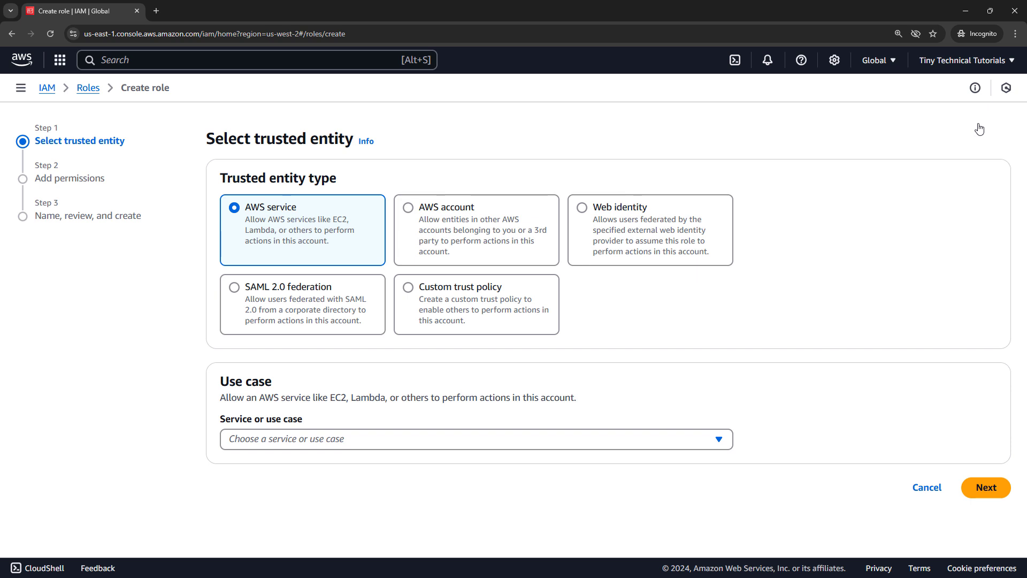
pyautogui.moveTo(316, 203)
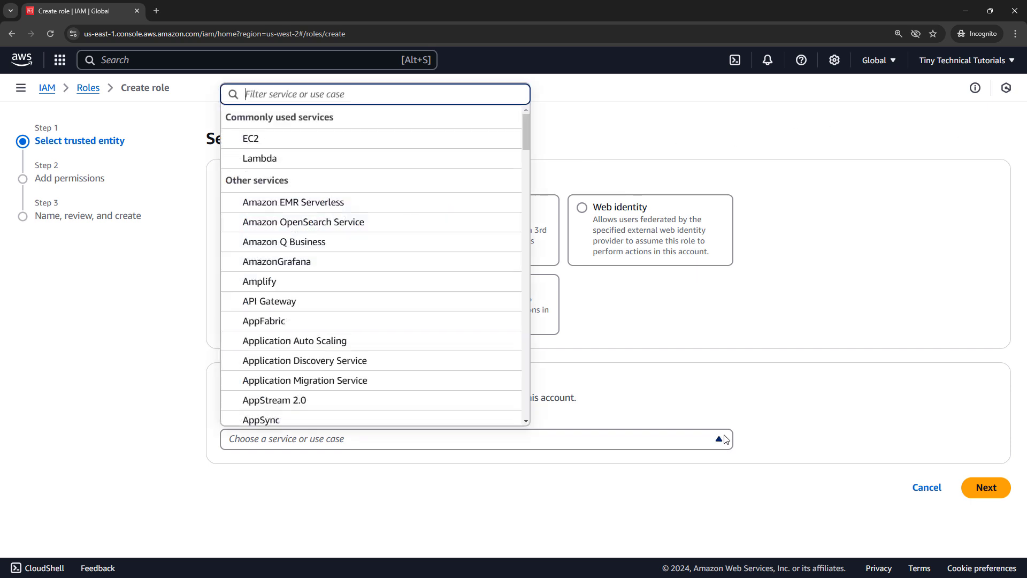
pyautogui.moveTo(244, 141)
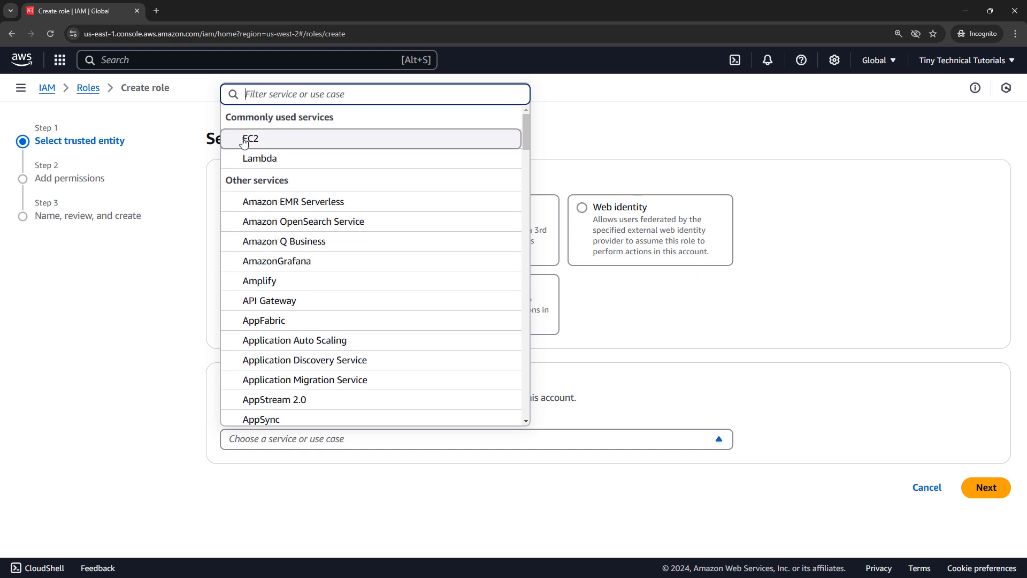
pyautogui.click(250, 139)
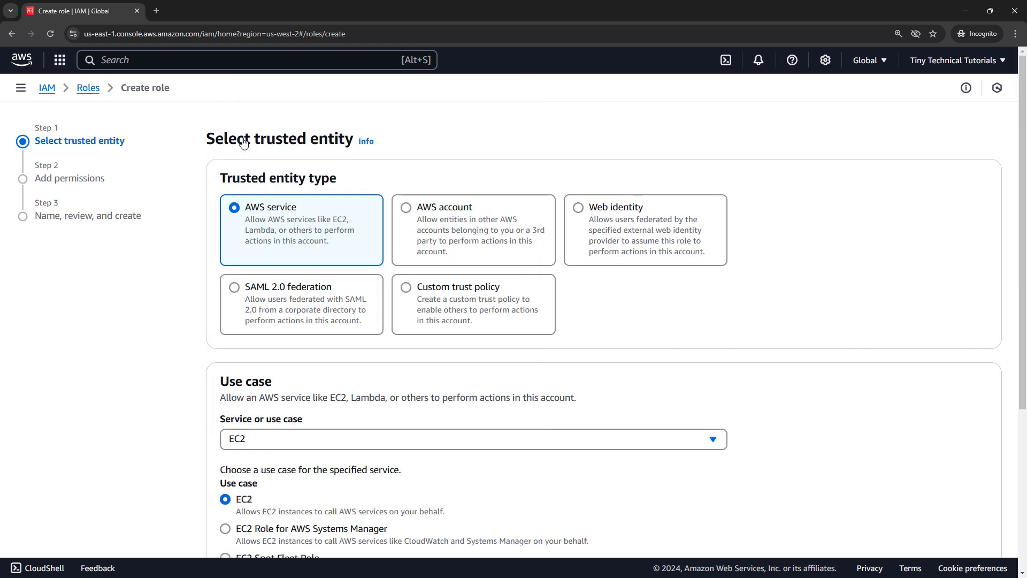
pyautogui.scroll(-3)
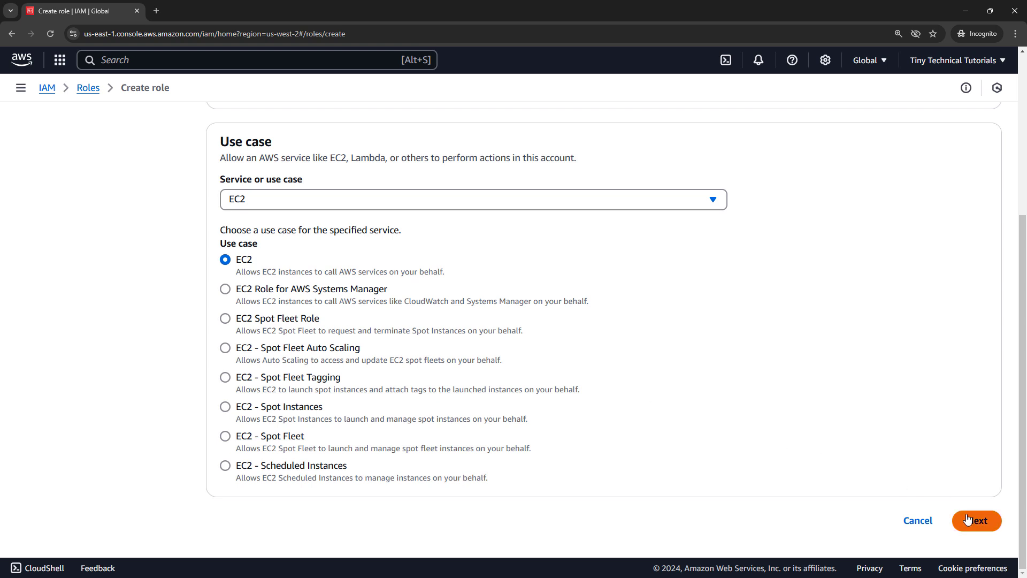
pyautogui.click(977, 520)
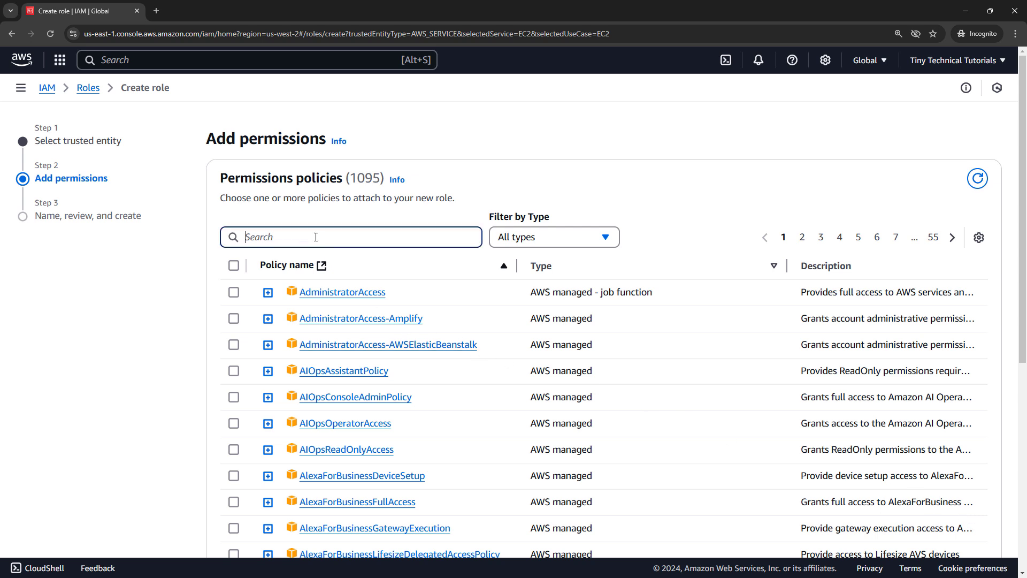
# Select CloudWatchLogsFullAccess and AmazonS3ReadOnlyAccess for the role and continue to naming
pyautogui.write('cloudwat')
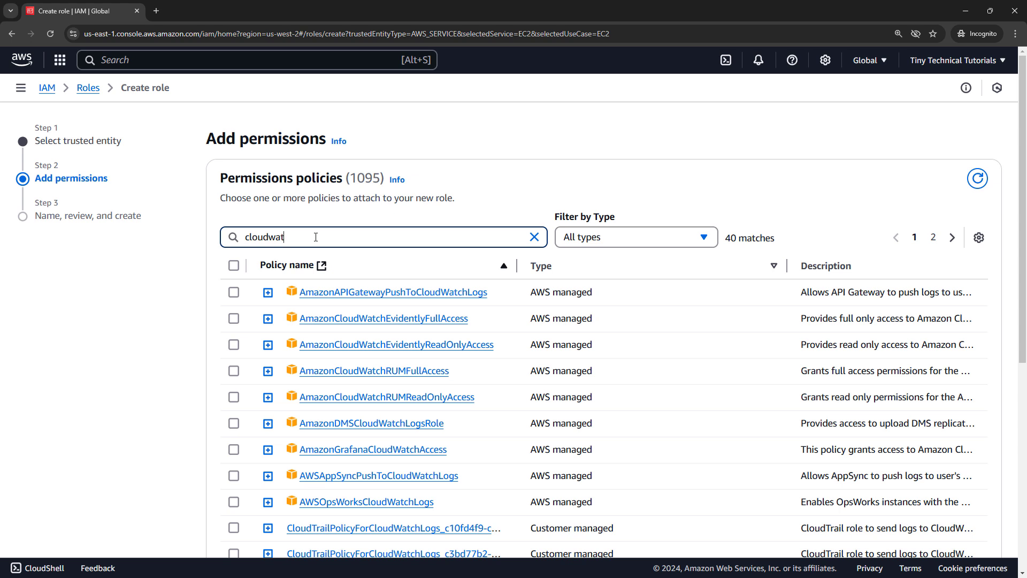
pyautogui.scroll(-3)
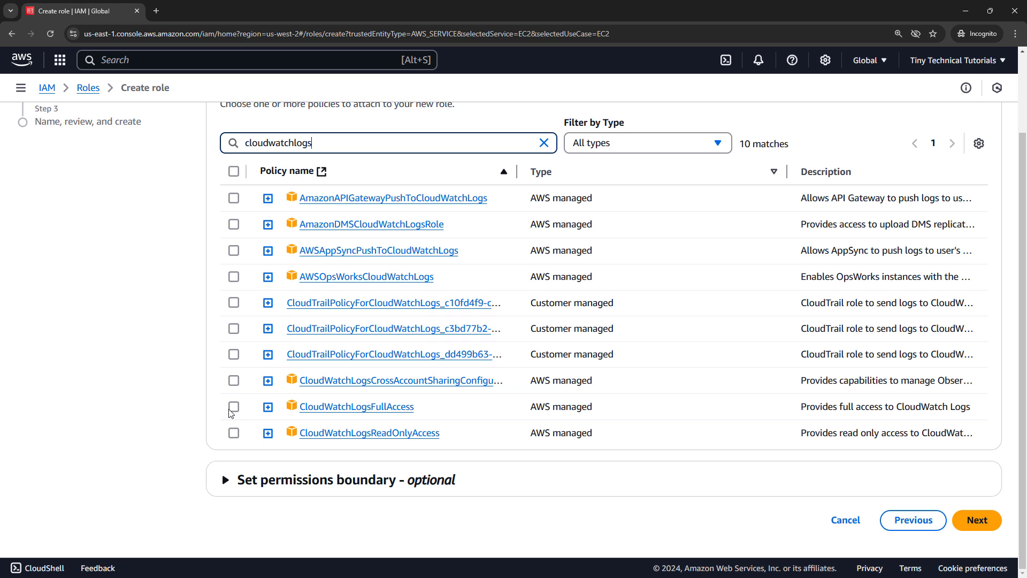
pyautogui.click(233, 407)
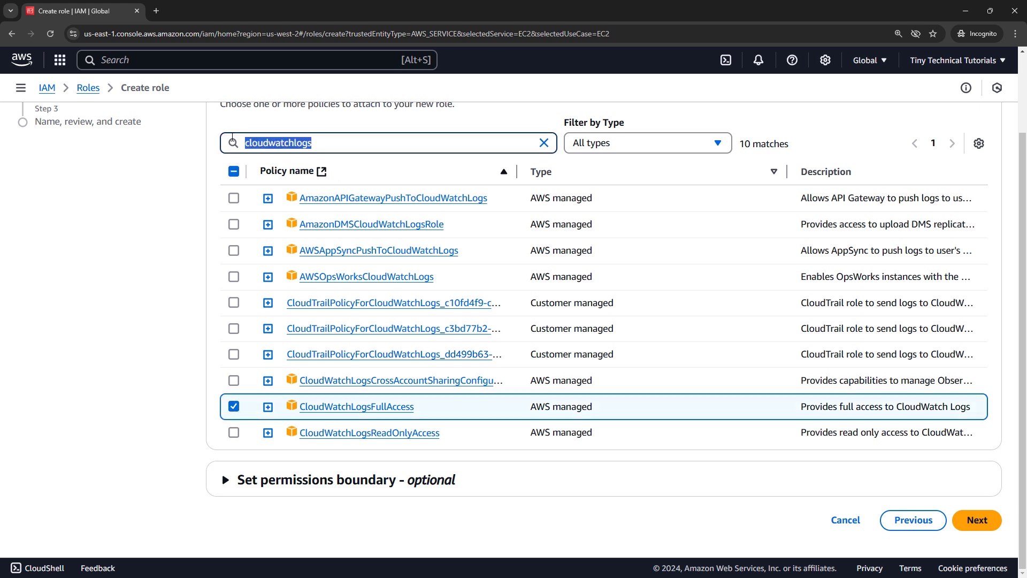
pyautogui.write('amazons3rea')
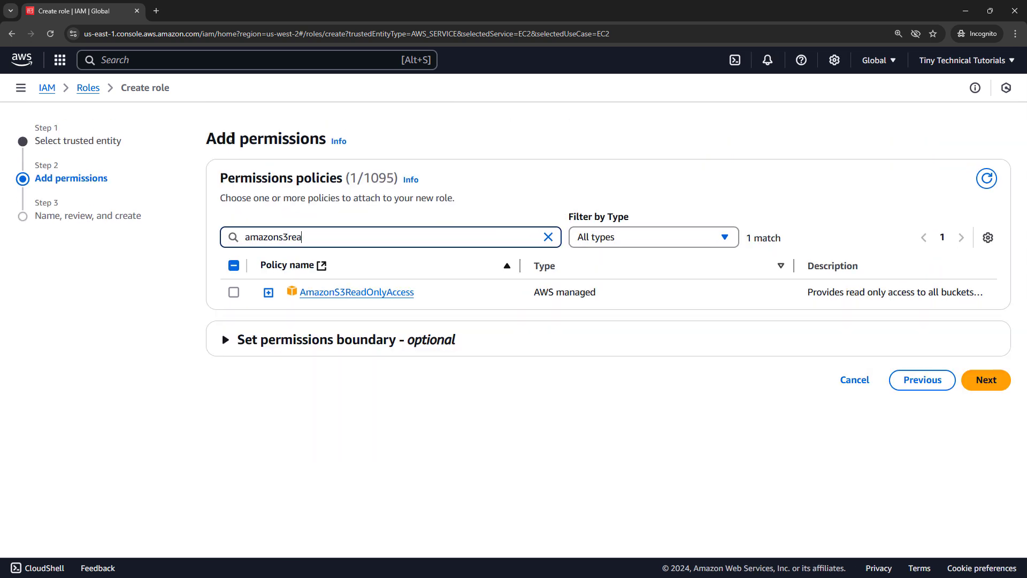
pyautogui.click(233, 292)
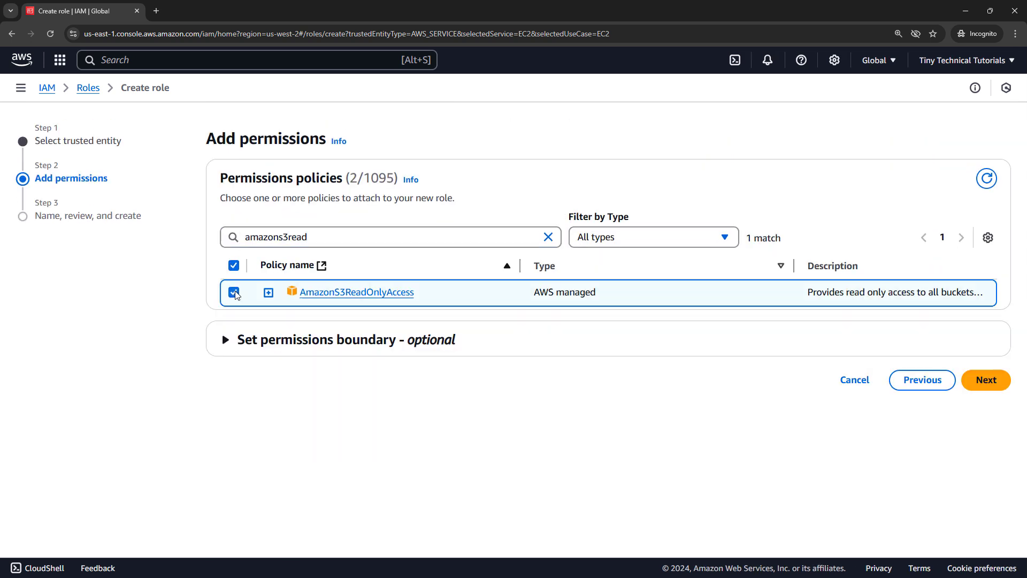
pyautogui.click(987, 380)
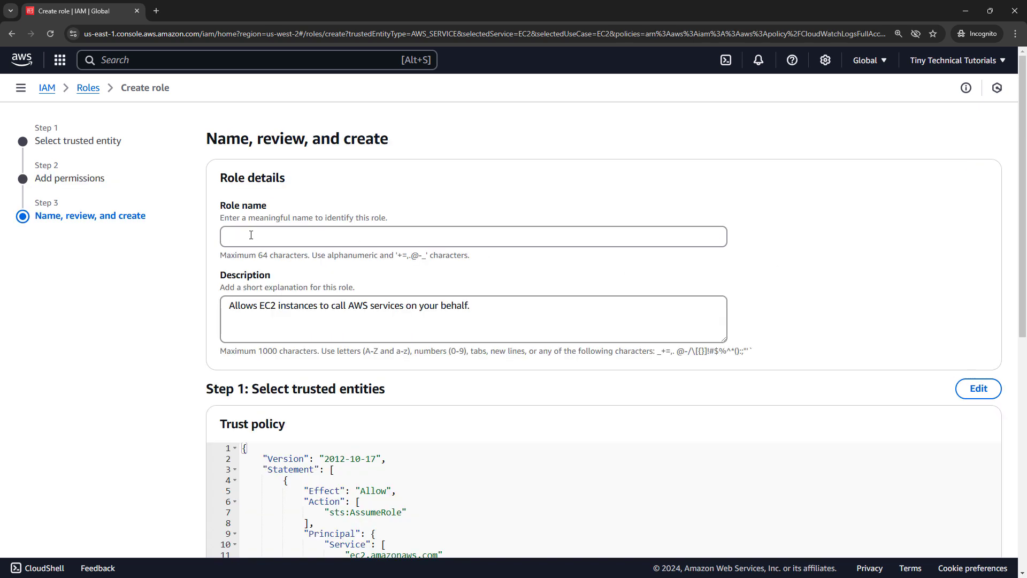
# Name the role e-CommerceServiceRole, review its policies and create it
pyautogui.write('e-CommerceServiceRole')
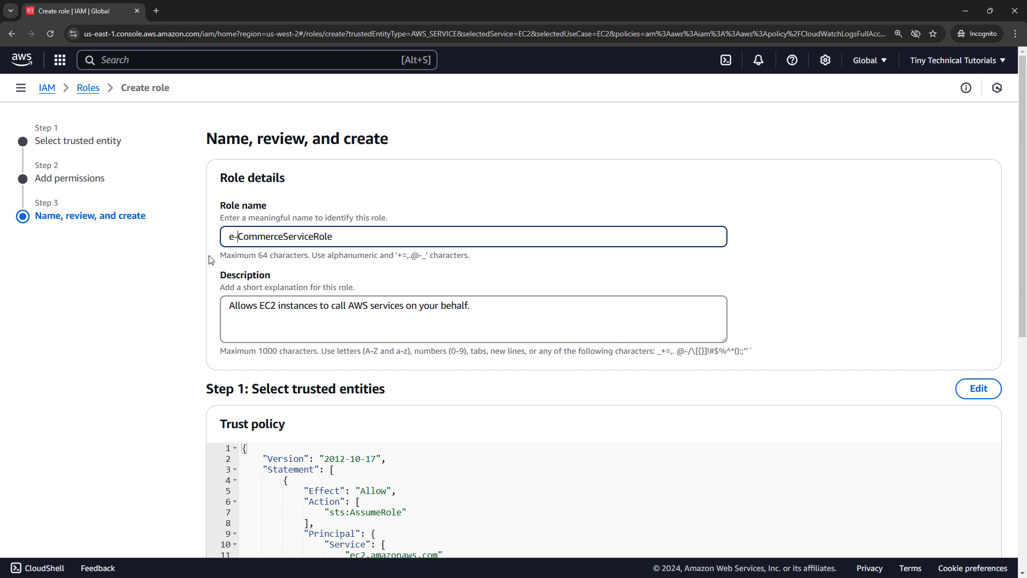
pyautogui.scroll(-3)
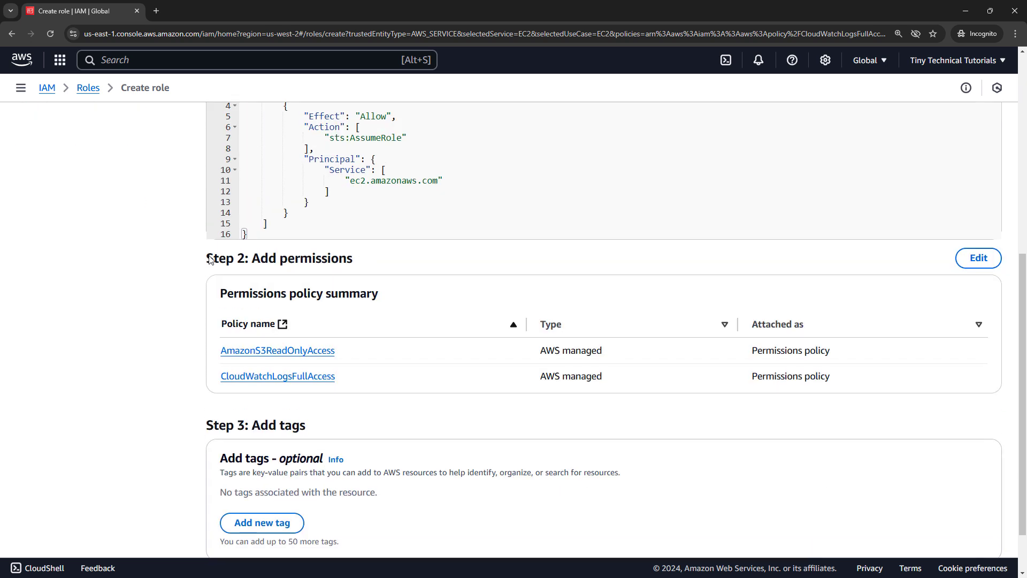
pyautogui.scroll(-3)
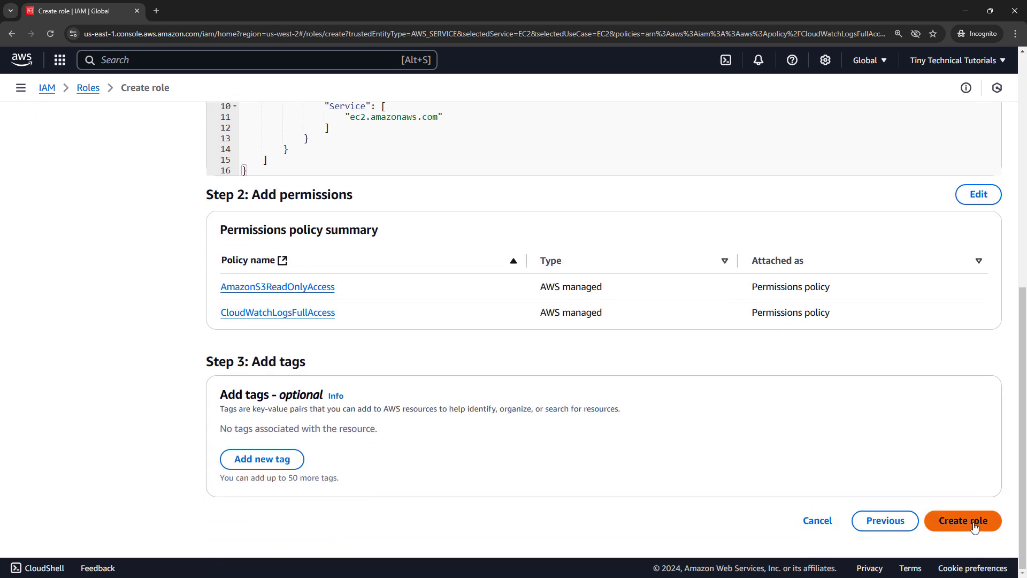
pyautogui.click(962, 520)
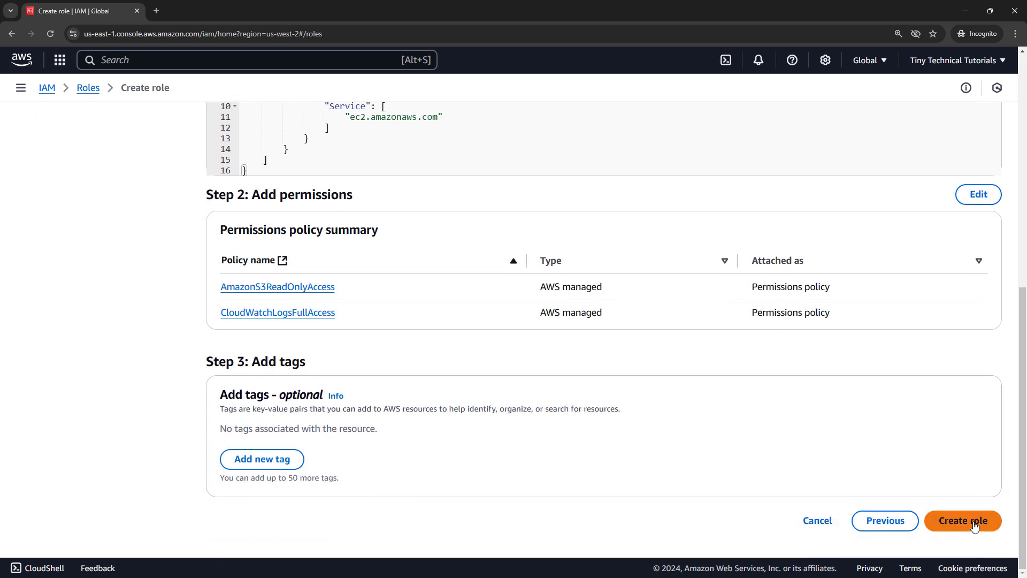
pyautogui.click(963, 520)
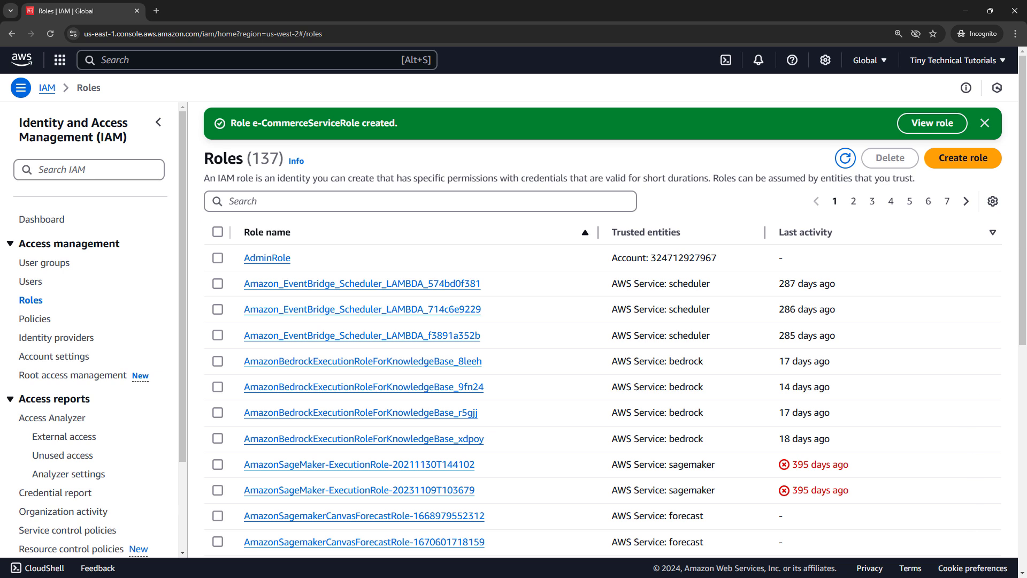
# Sign out of the administrator account and start signing in again from the landing page
pyautogui.click(955, 60)
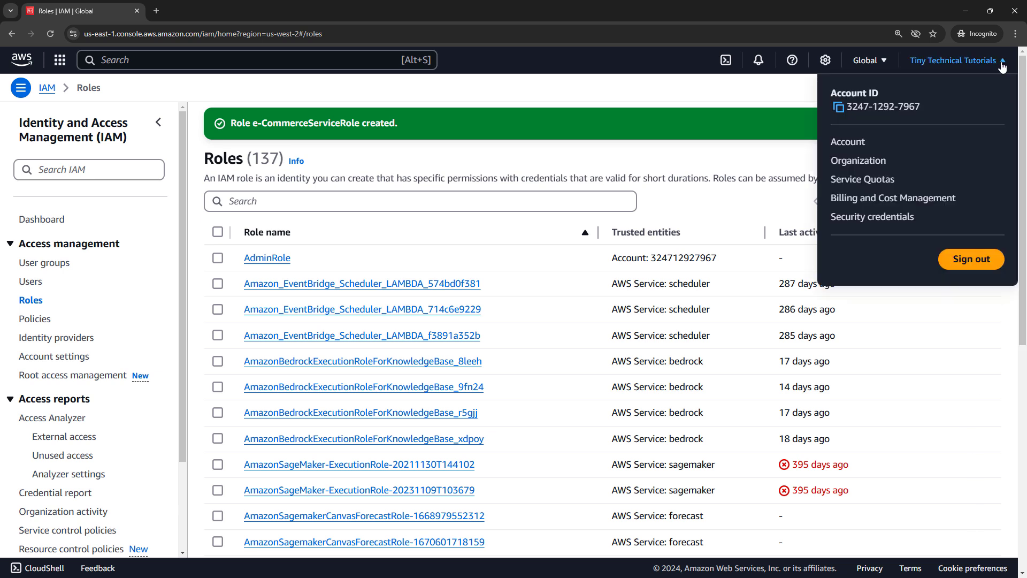
pyautogui.click(971, 259)
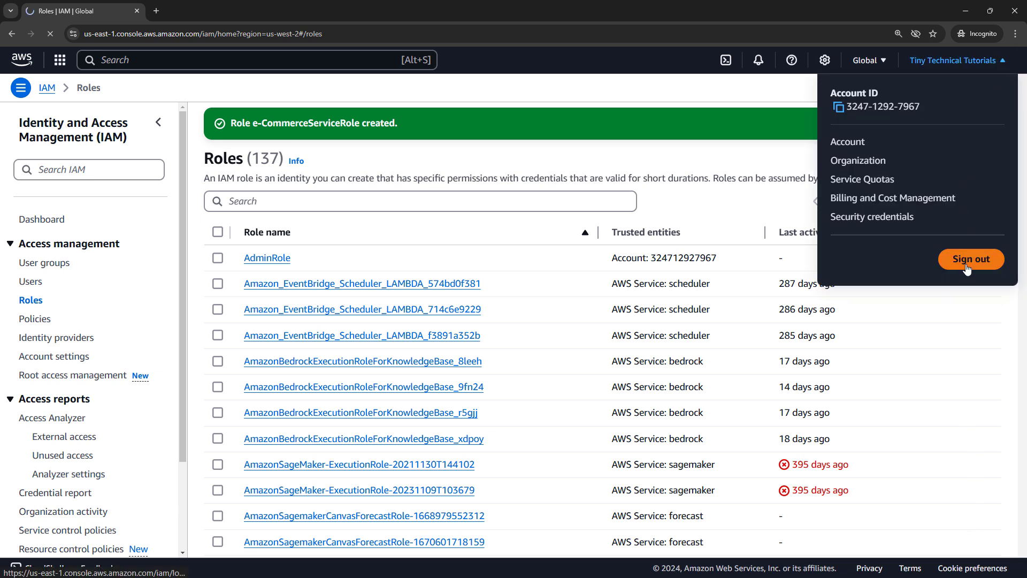
pyautogui.click(970, 259)
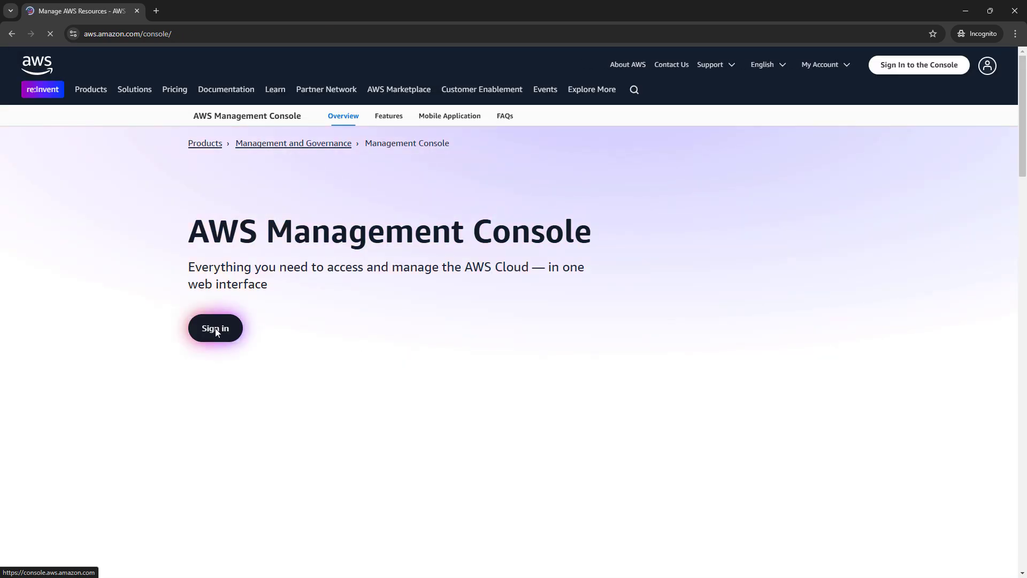
pyautogui.click(215, 328)
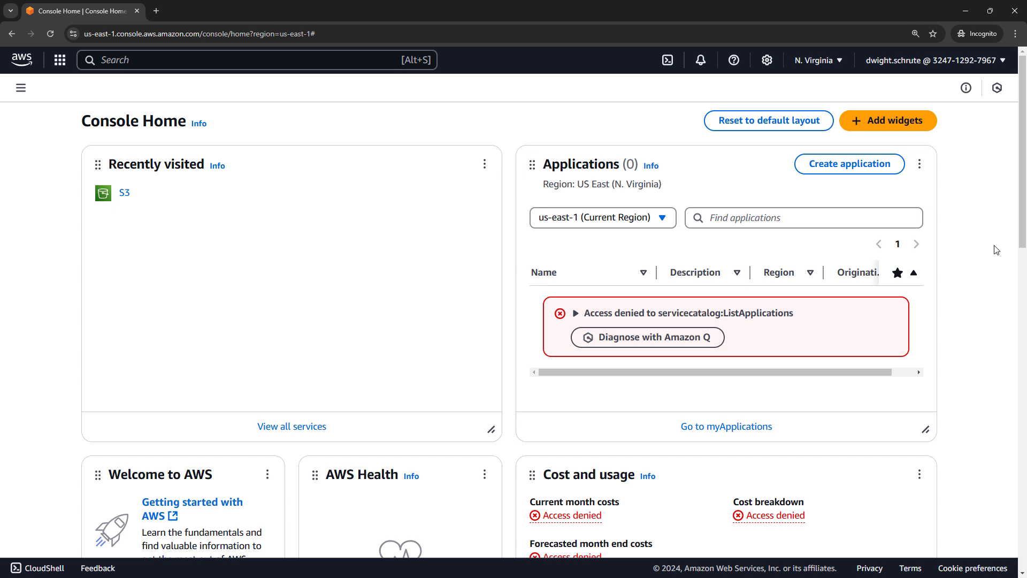
pyautogui.moveTo(228, 240)
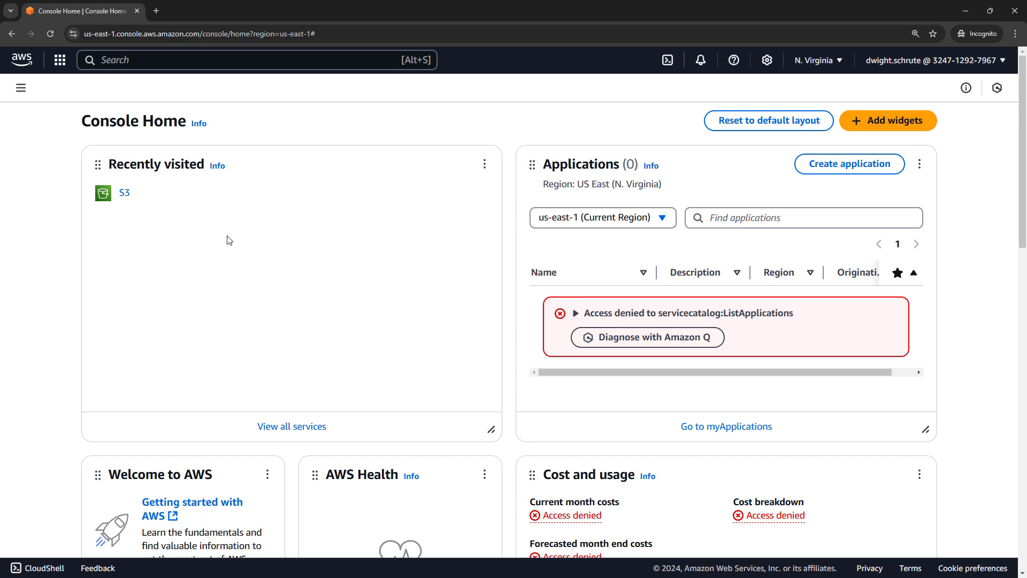
# Open S3 from Recently visited as dwight.schrute and confirm the 53 buckets load
pyautogui.click(124, 193)
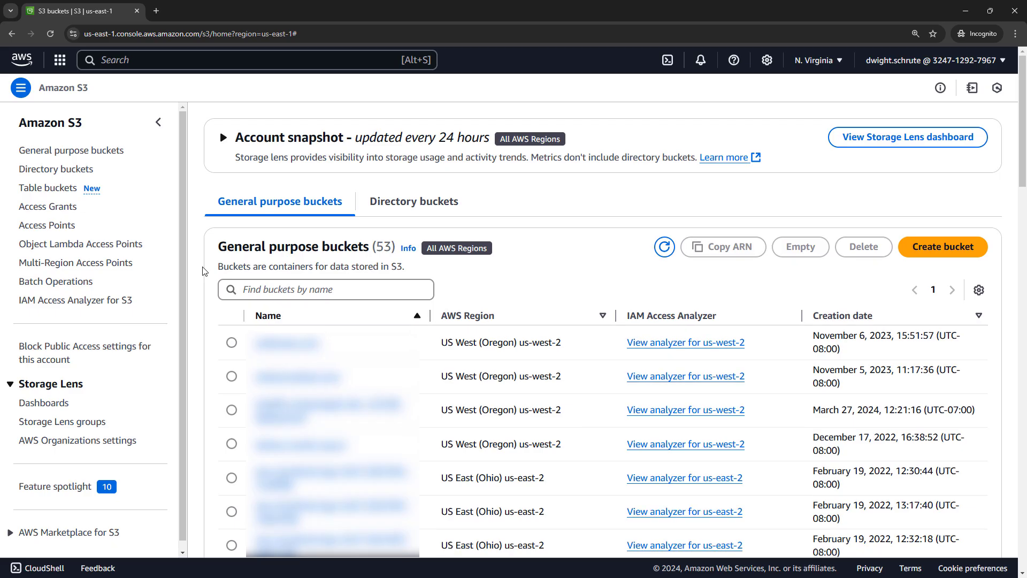